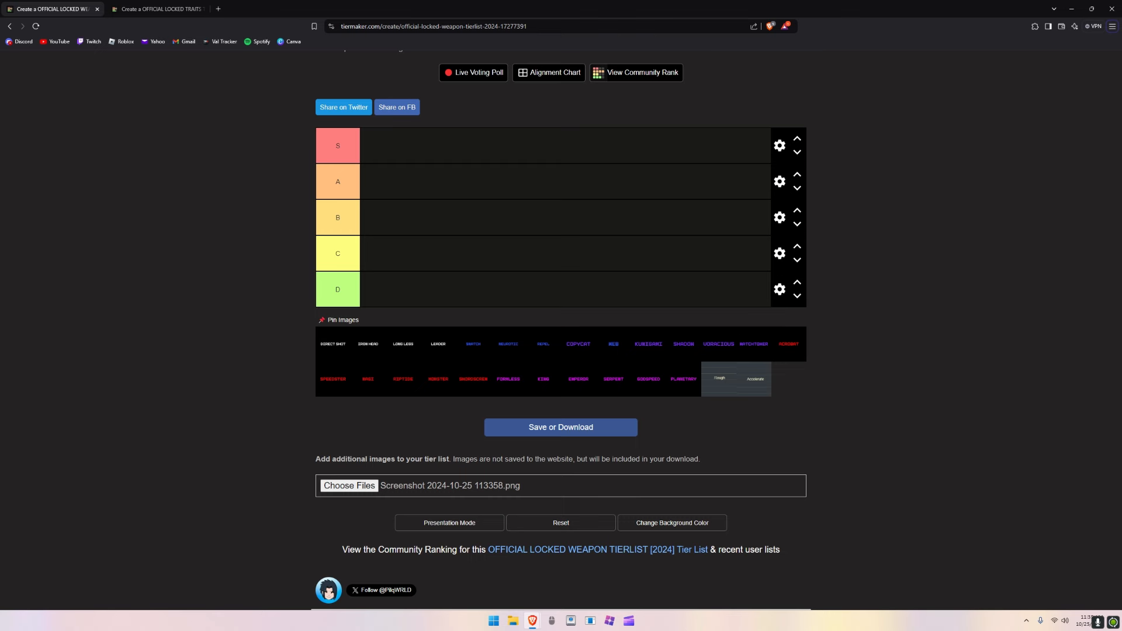
{"action": "mouse_move", "coordinate": [973, 104]}
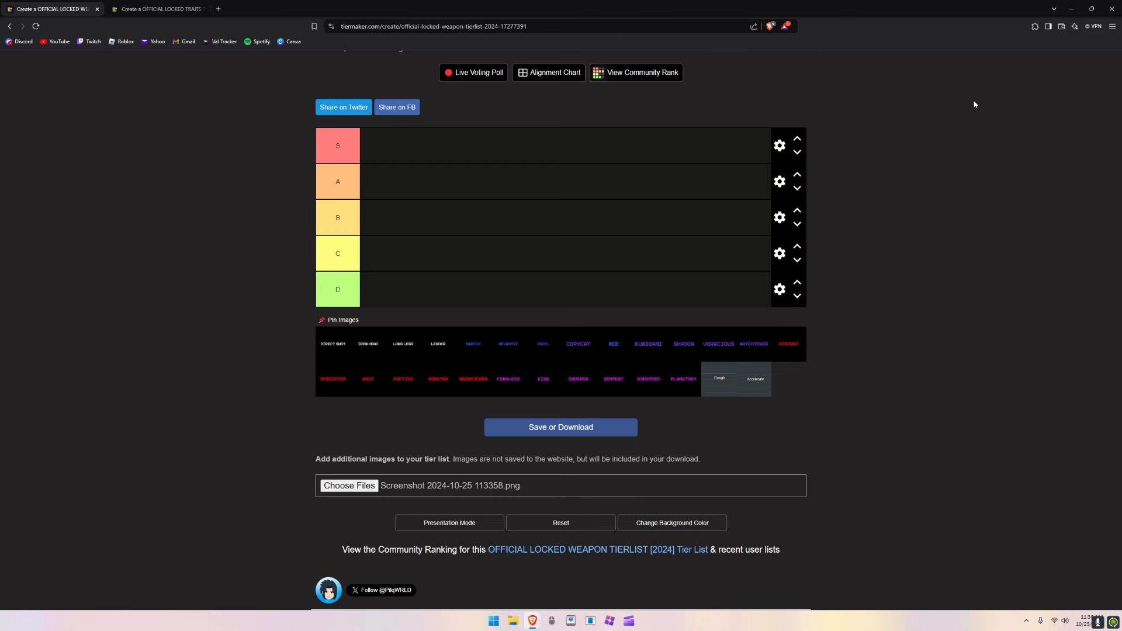
{"action": "mouse_move", "coordinate": [390, 346]}
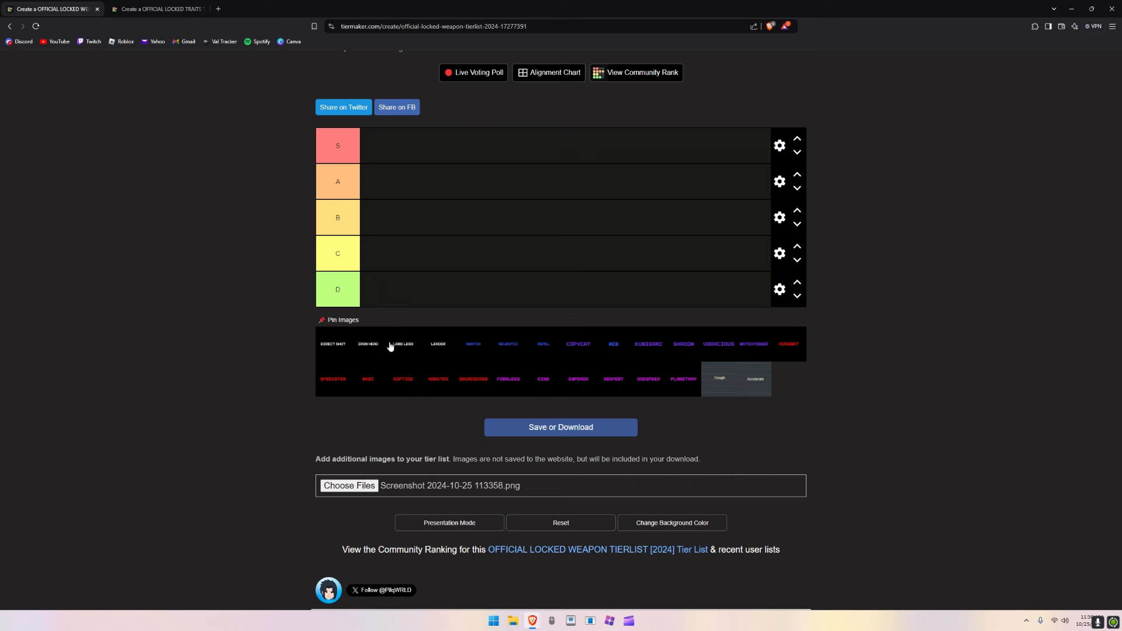
{"action": "mouse_move", "coordinate": [334, 344]}
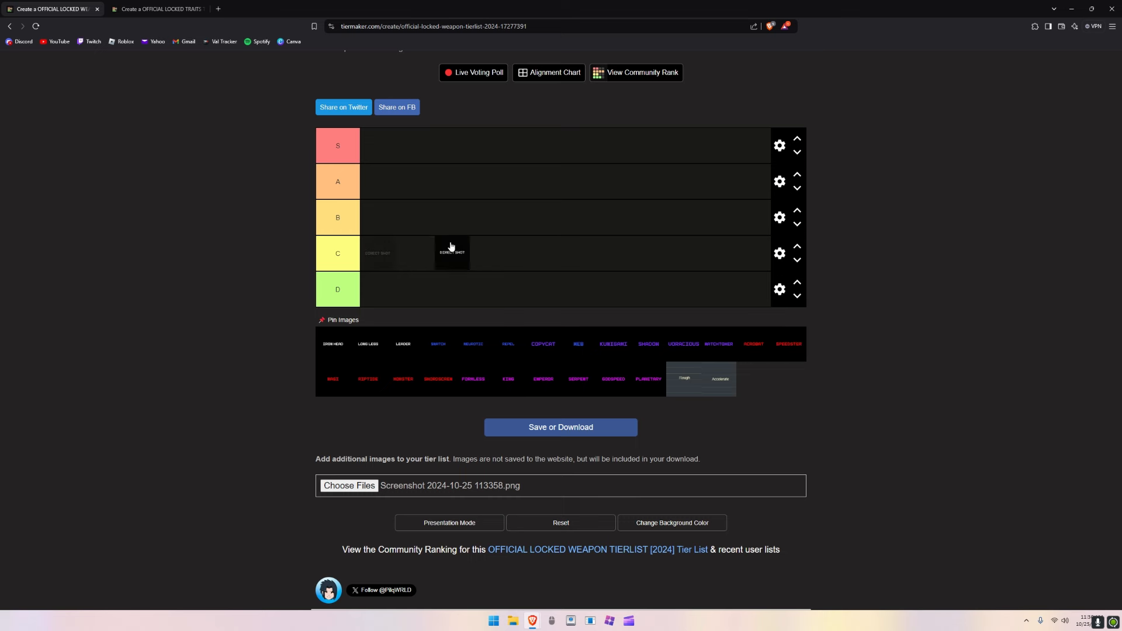
Step: Place the first trait tile and LONG LEGS side by side in tier A
{"action": "left_click_drag", "start_coordinate": [451, 252], "coordinate": [381, 218]}
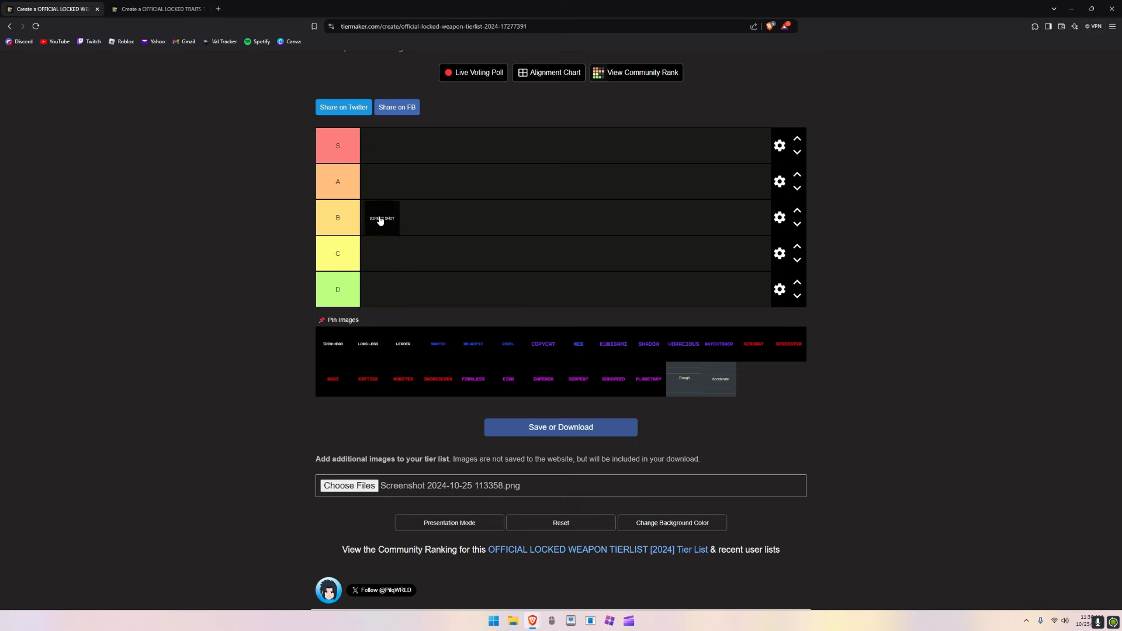
{"action": "left_click_drag", "start_coordinate": [381, 218], "coordinate": [403, 181]}
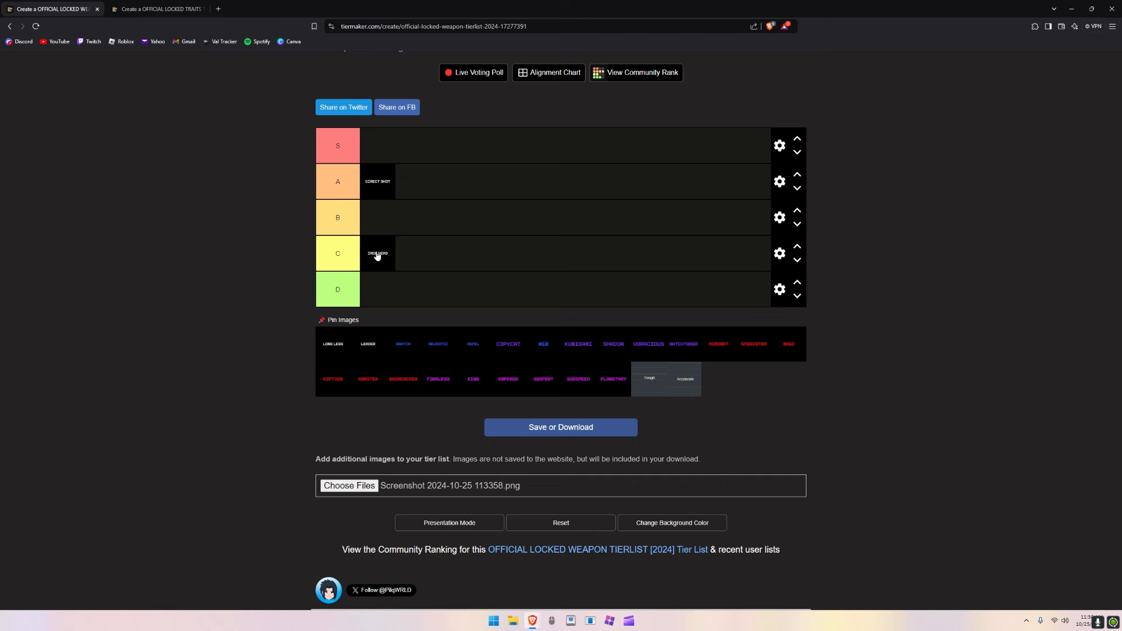
{"action": "mouse_move", "coordinate": [399, 257]}
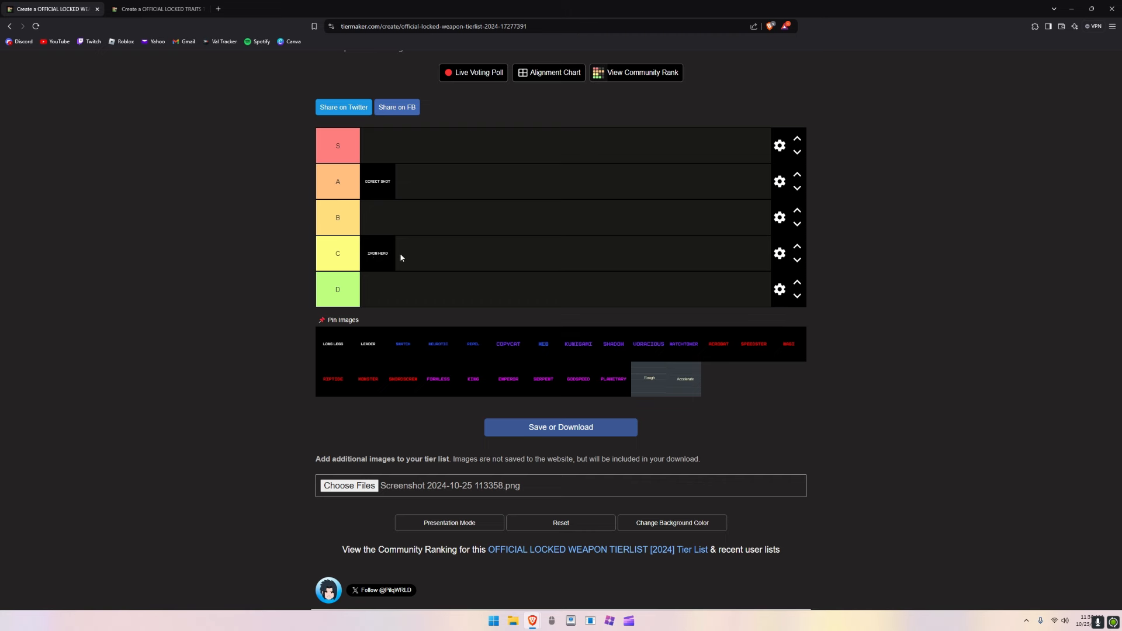
{"action": "mouse_move", "coordinate": [362, 243]}
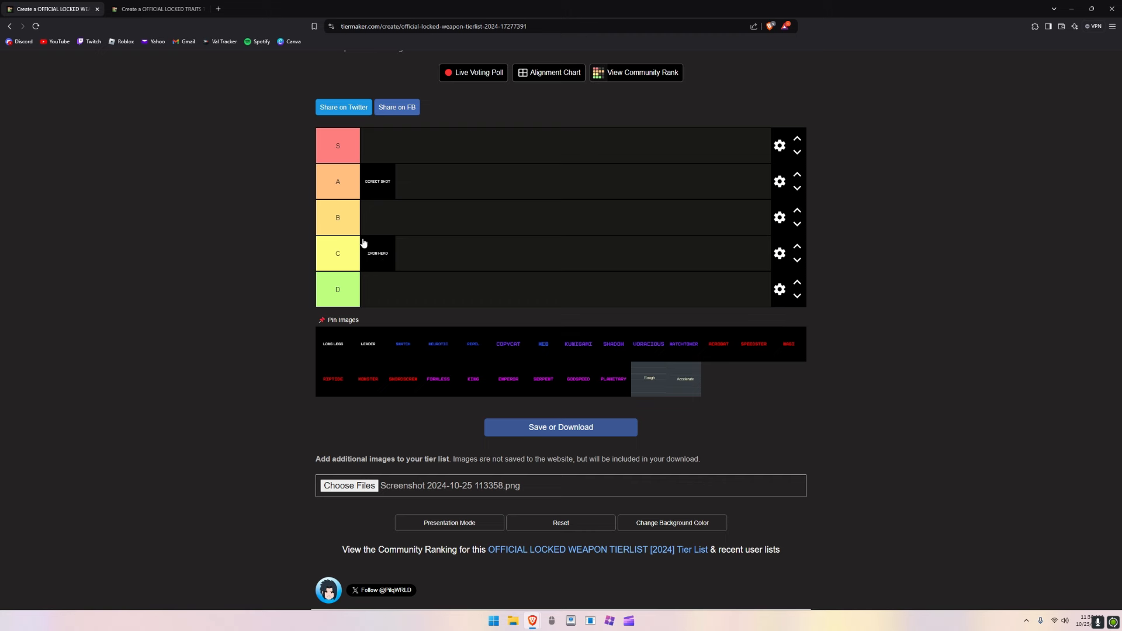
{"action": "mouse_move", "coordinate": [329, 215]}
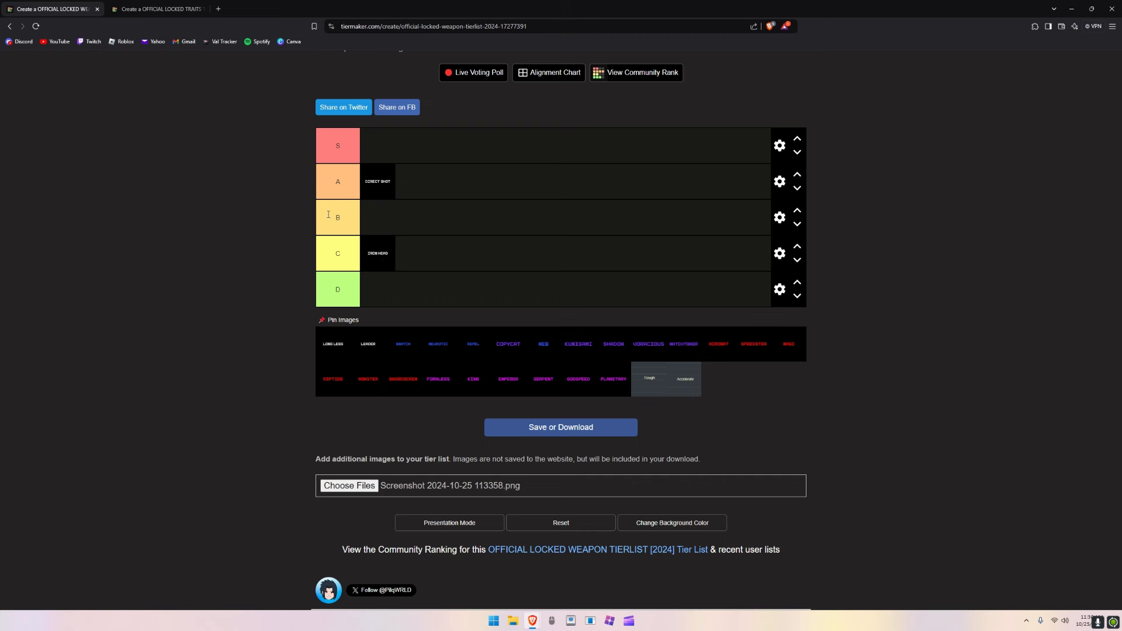
{"action": "mouse_move", "coordinate": [324, 331]}
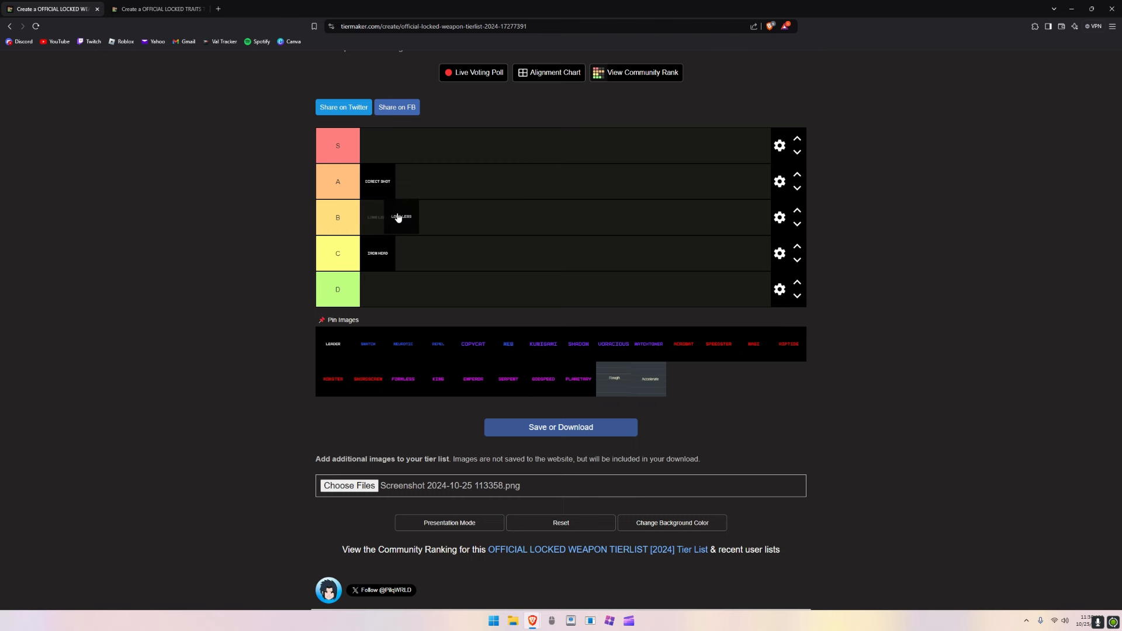
{"action": "left_click_drag", "start_coordinate": [401, 217], "coordinate": [427, 195]}
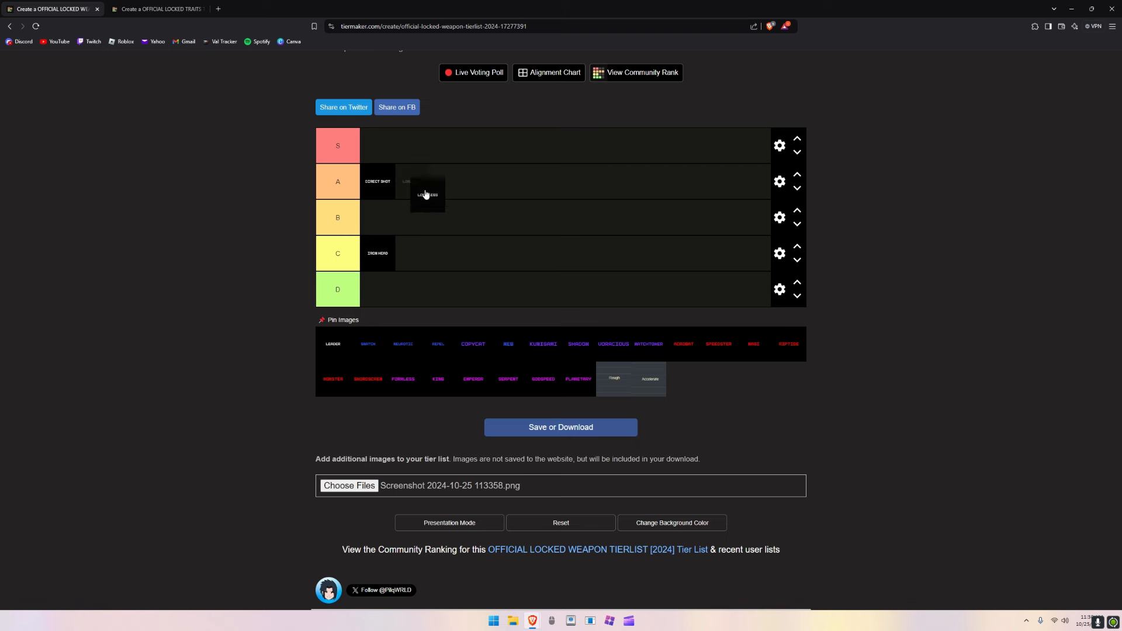
{"action": "left_click_drag", "start_coordinate": [427, 196], "coordinate": [413, 181]}
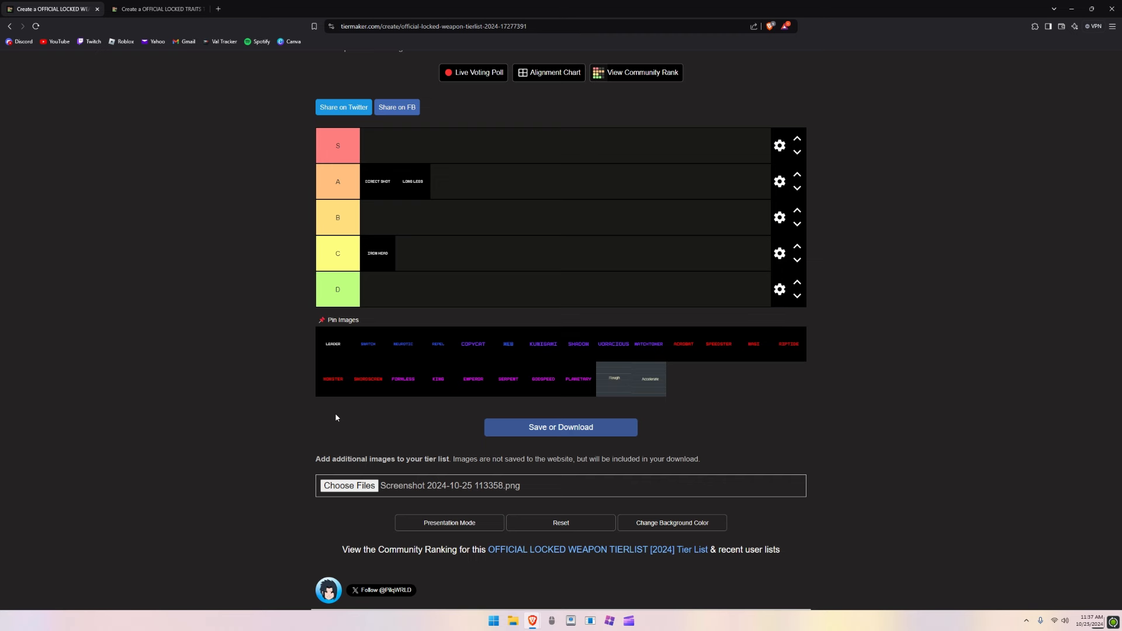
{"action": "mouse_move", "coordinate": [328, 399]}
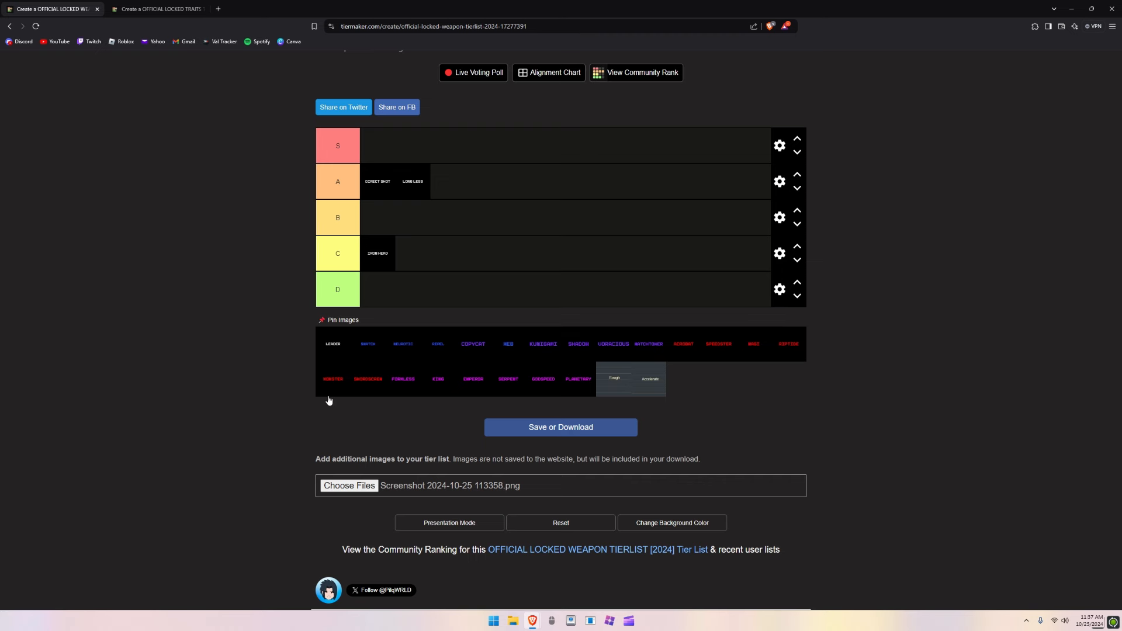
{"action": "mouse_move", "coordinate": [332, 342]}
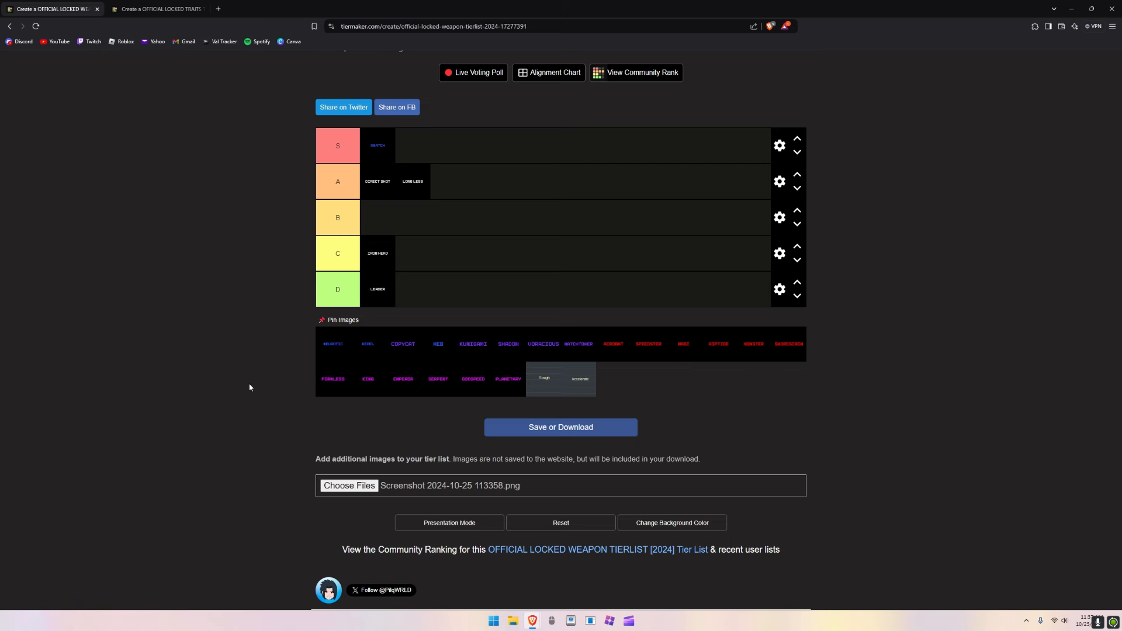
{"action": "mouse_move", "coordinate": [322, 349]}
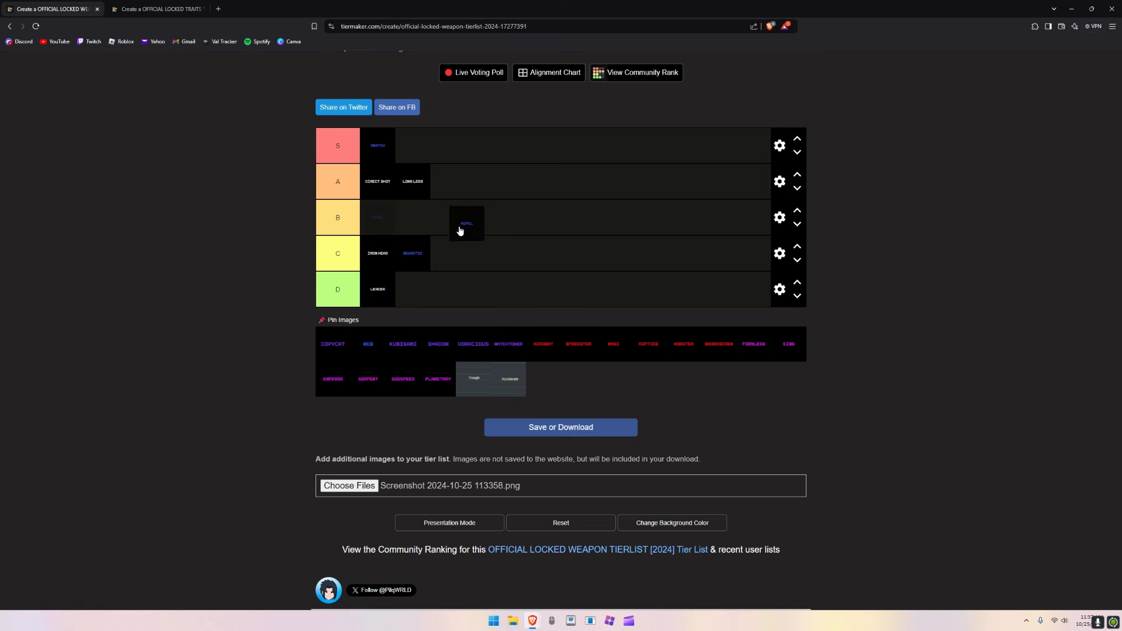
Step: Move a blue trait tile into tier B and settle it into place
{"action": "left_click_drag", "start_coordinate": [467, 222], "coordinate": [461, 250]}
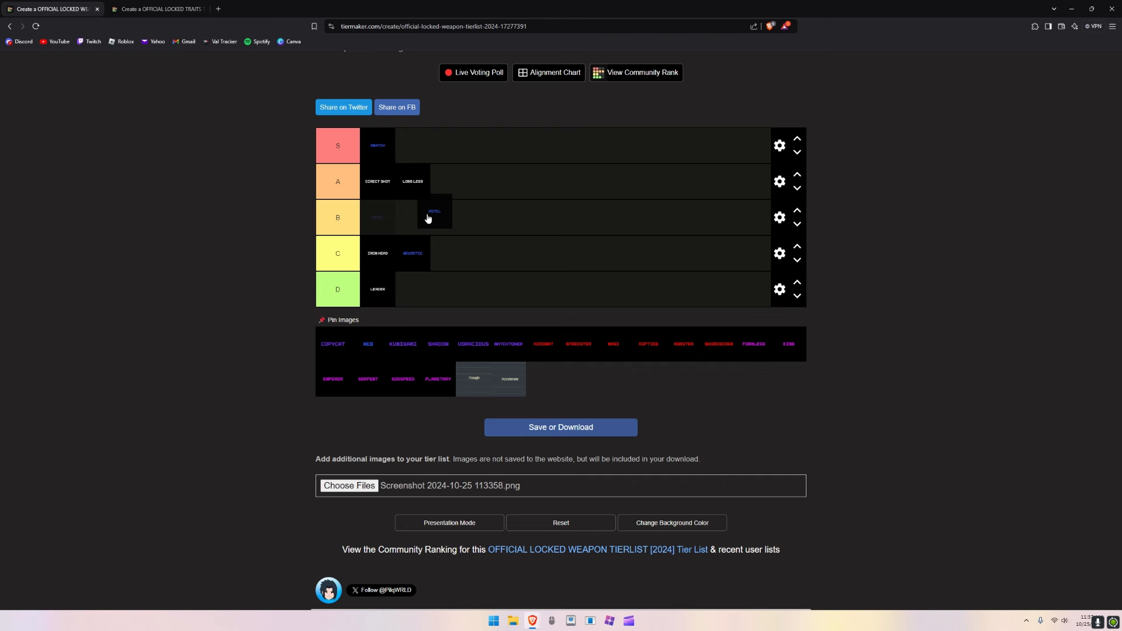
{"action": "left_click_drag", "start_coordinate": [433, 212], "coordinate": [378, 218]}
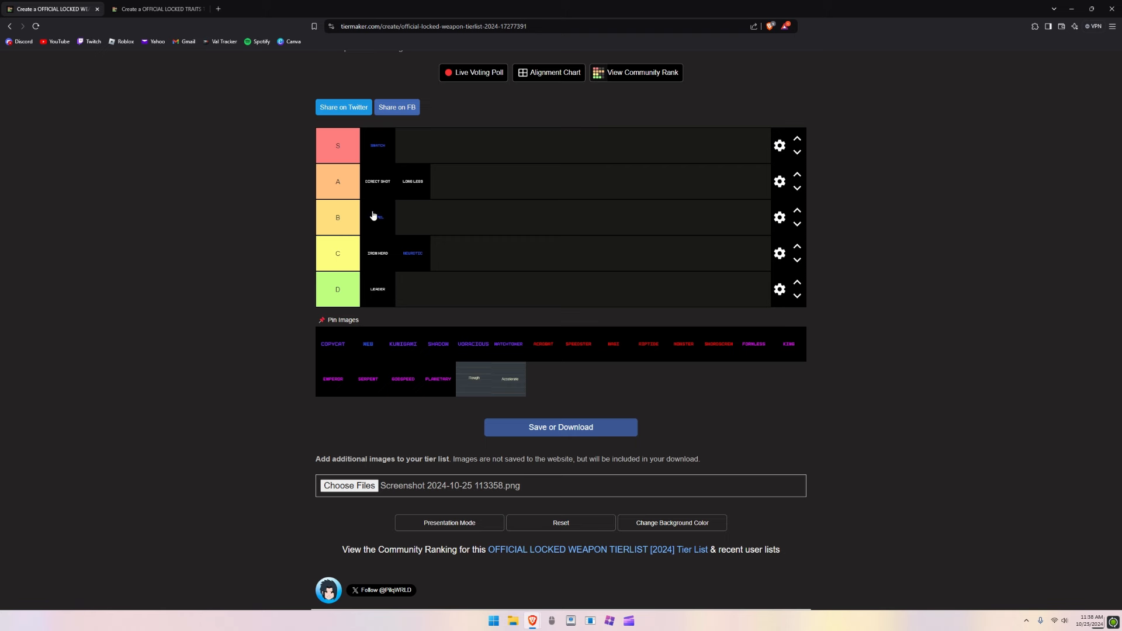
{"action": "mouse_move", "coordinate": [334, 346]}
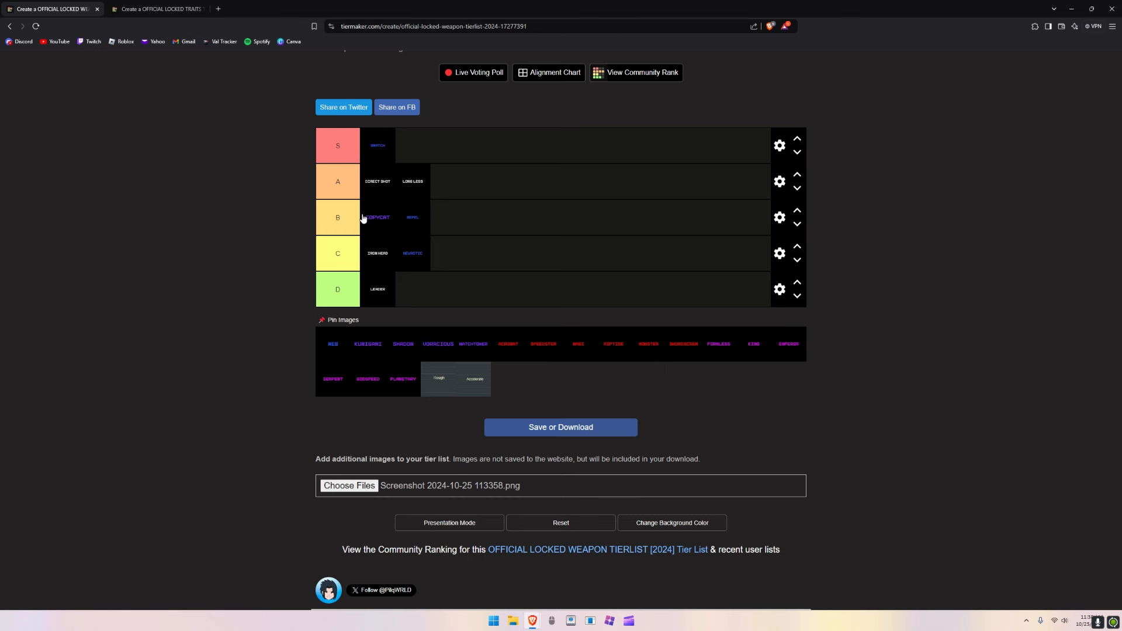
{"action": "mouse_move", "coordinate": [364, 231]}
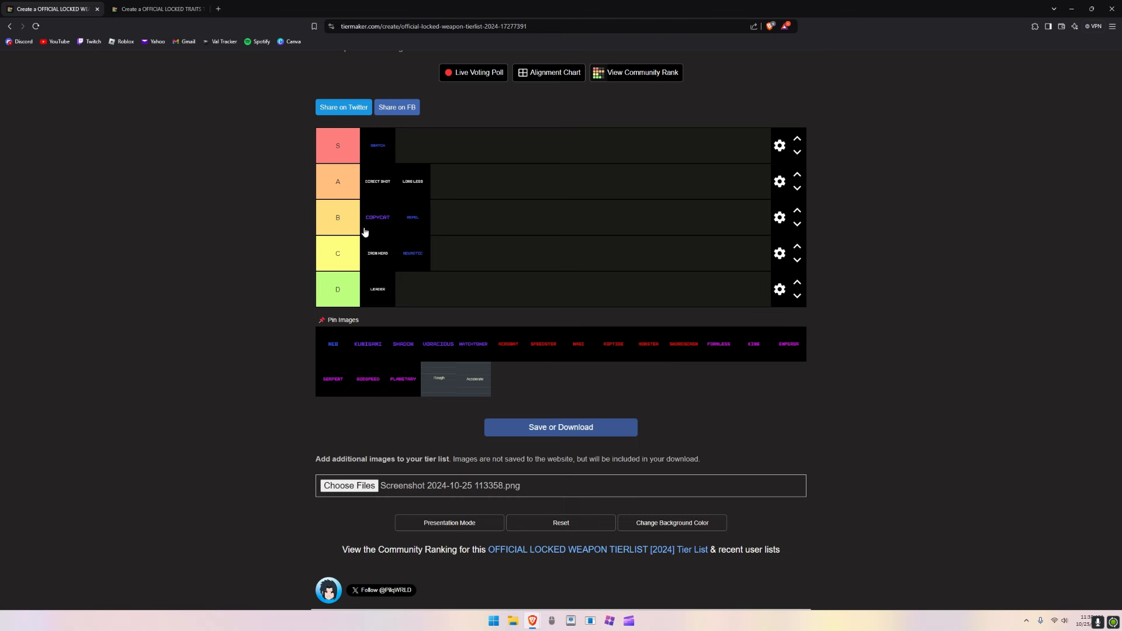
{"action": "mouse_move", "coordinate": [331, 354]}
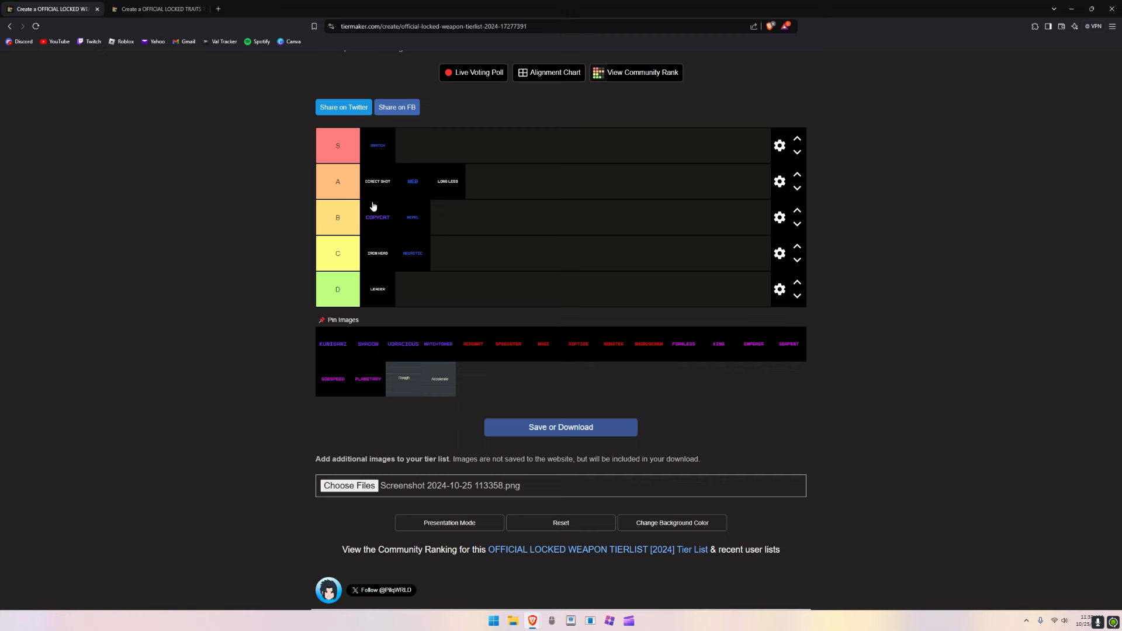
{"action": "mouse_move", "coordinate": [428, 180]}
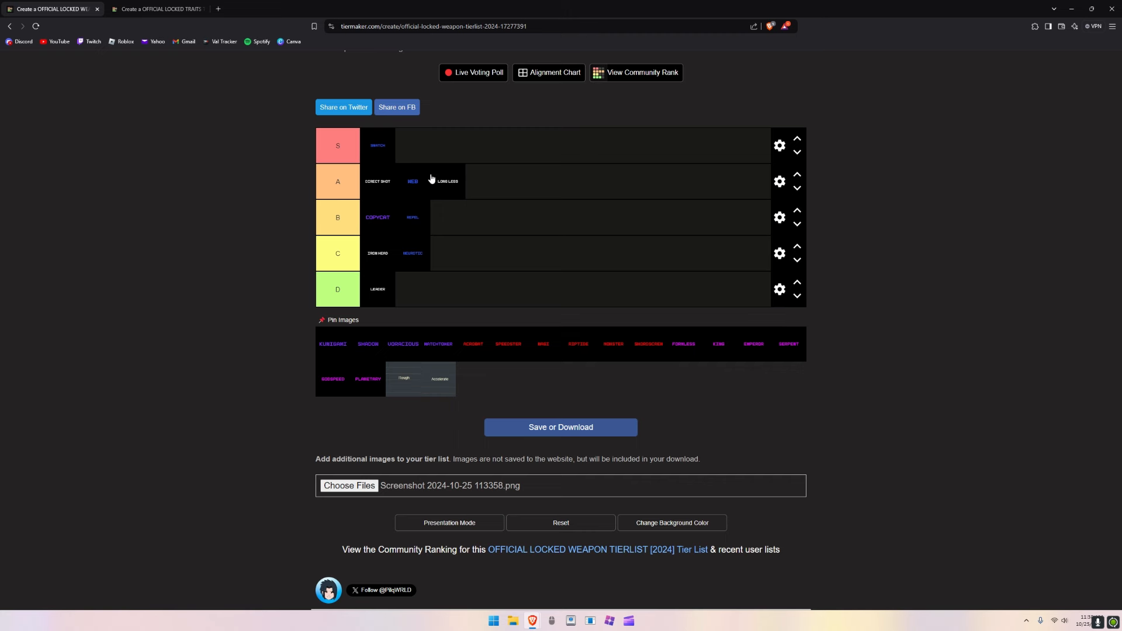
{"action": "mouse_move", "coordinate": [405, 187]}
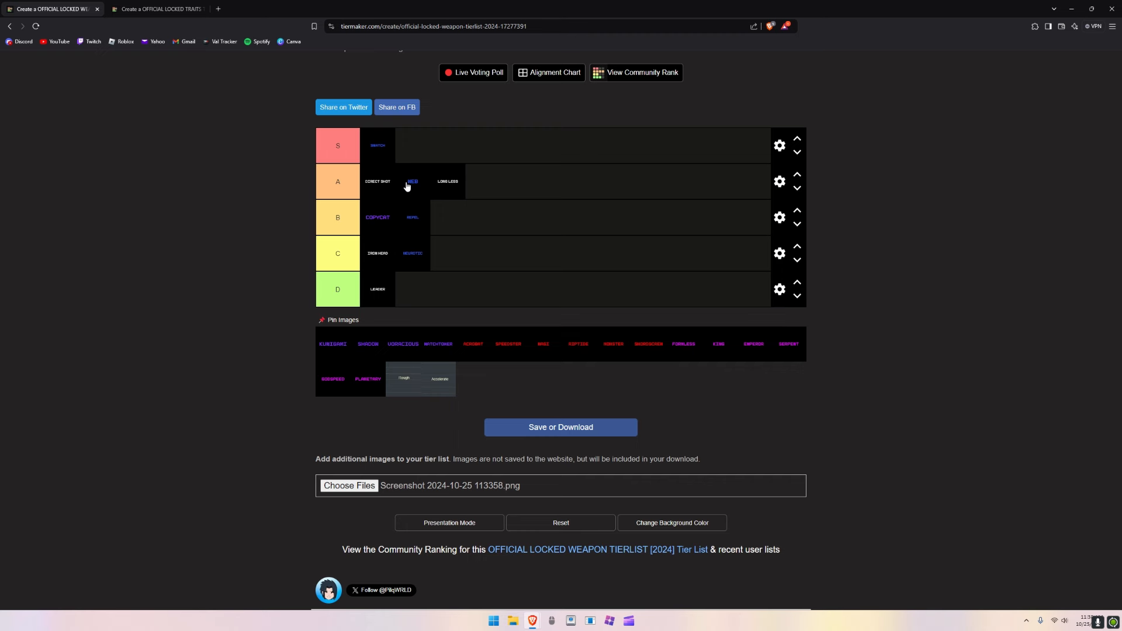
{"action": "mouse_move", "coordinate": [359, 341]}
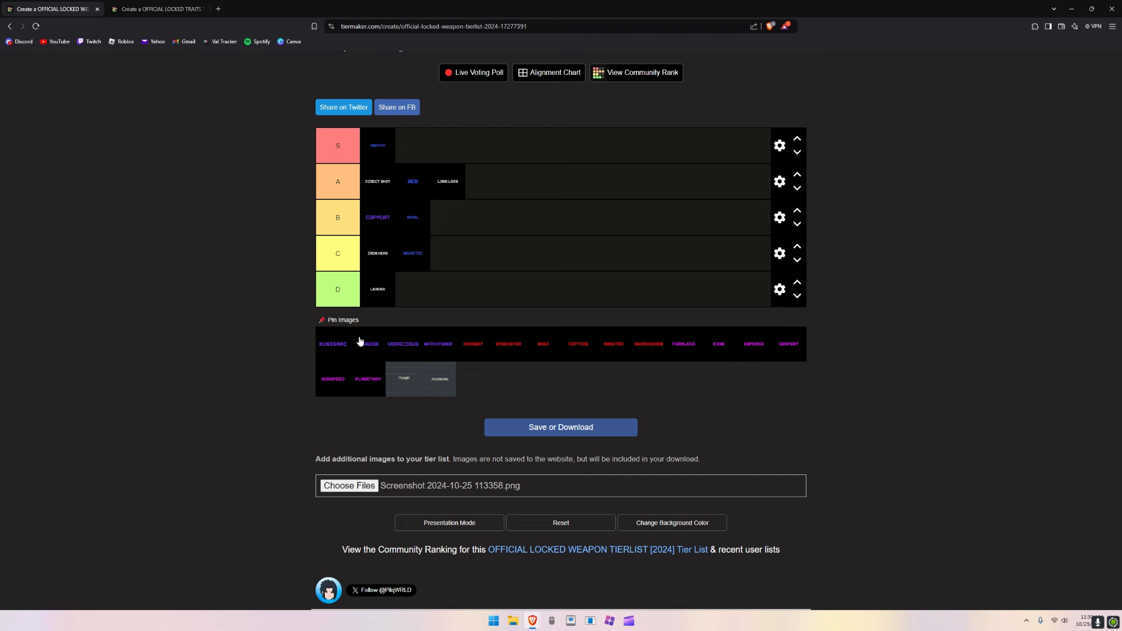
{"action": "mouse_move", "coordinate": [337, 340]}
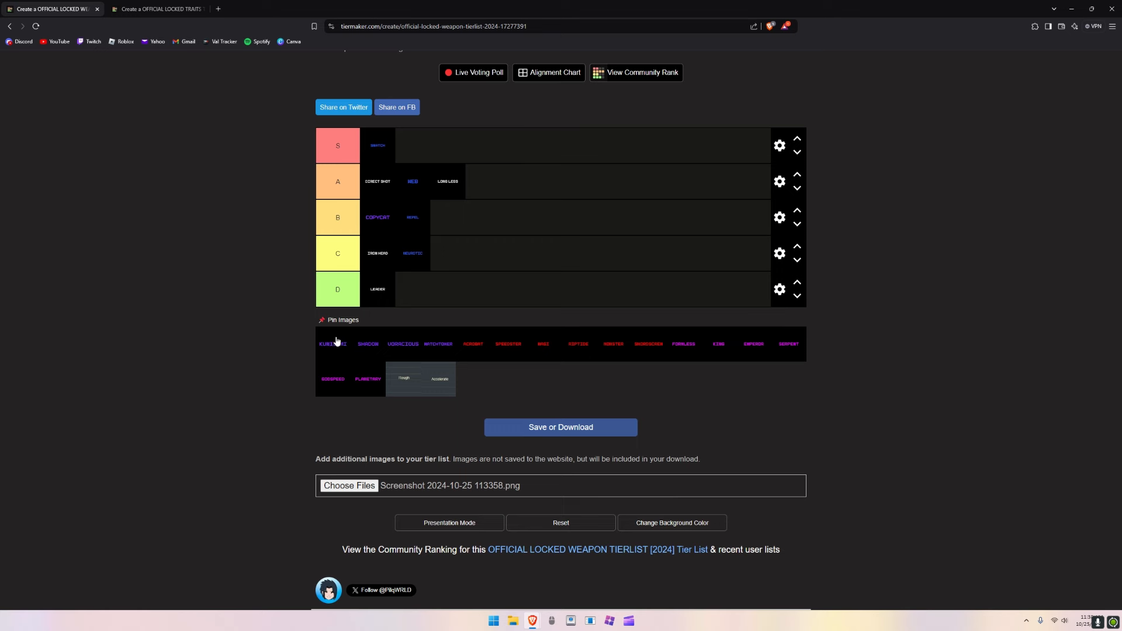
{"action": "mouse_move", "coordinate": [336, 344]}
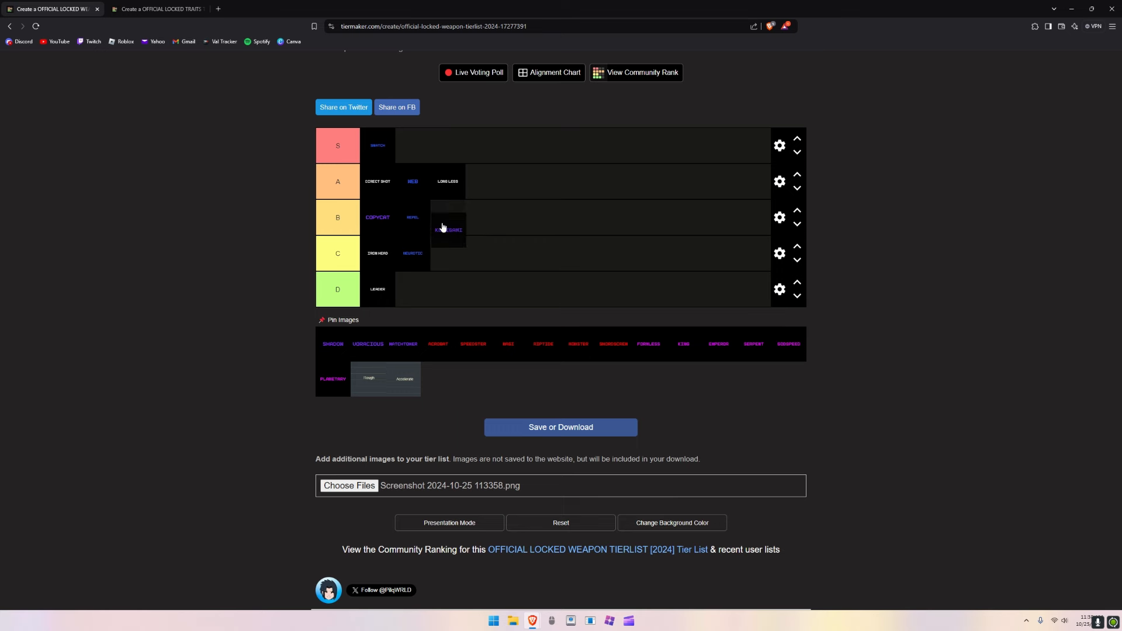
Step: Put the long-named blue trait in tier B right after COPYCAT
{"action": "left_click_drag", "start_coordinate": [448, 228], "coordinate": [412, 217]}
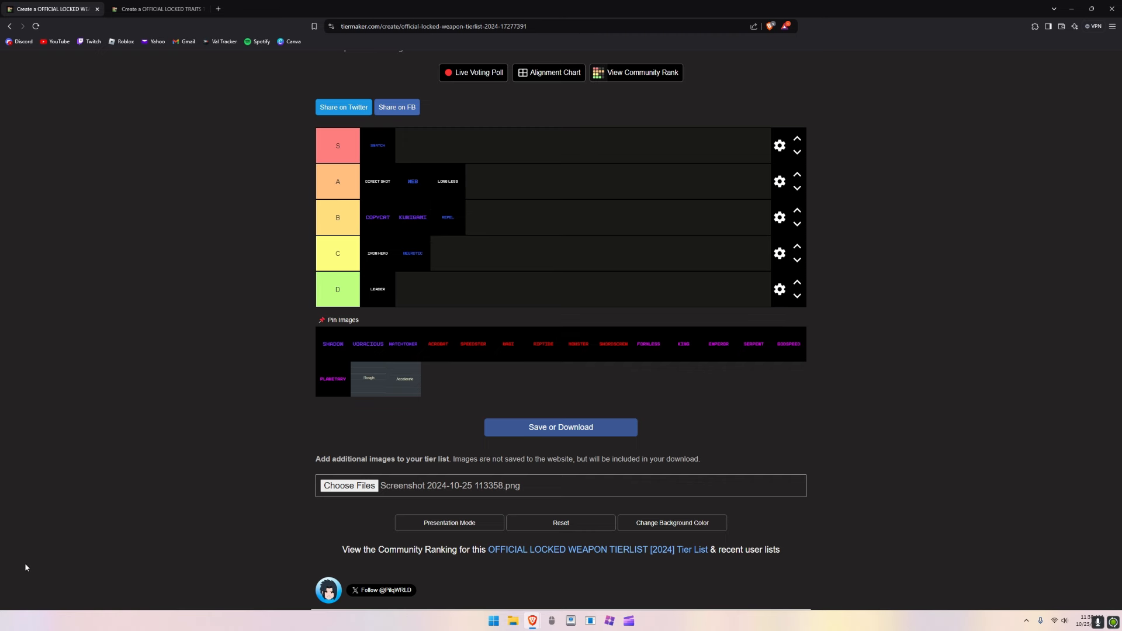
{"action": "mouse_move", "coordinate": [187, 466]}
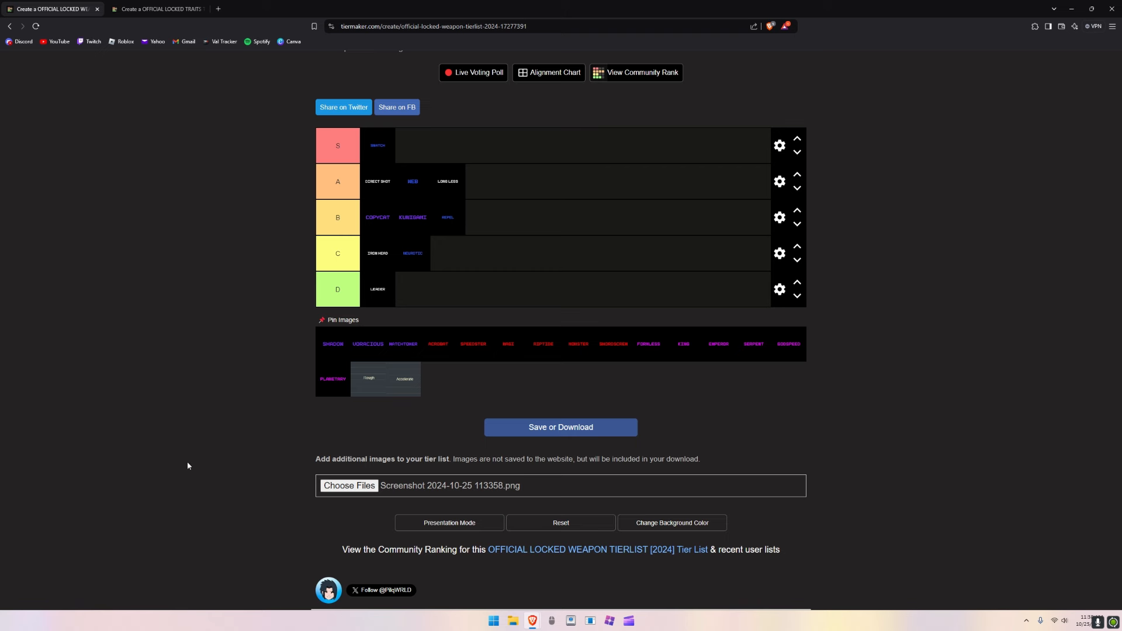
{"action": "mouse_move", "coordinate": [207, 435]}
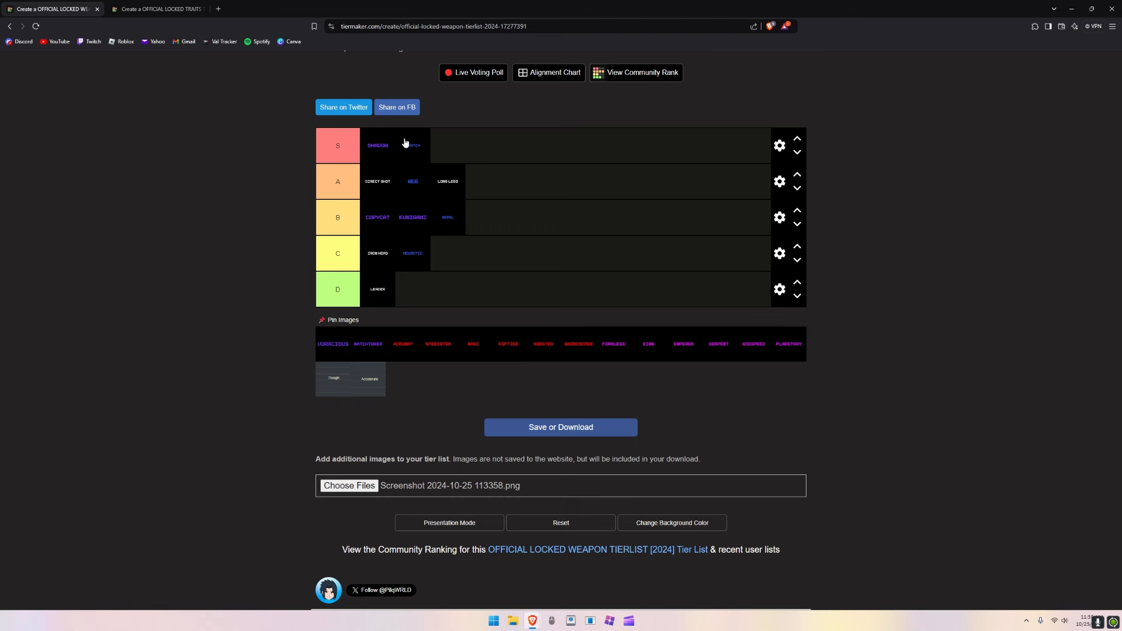
{"action": "mouse_move", "coordinate": [365, 149]}
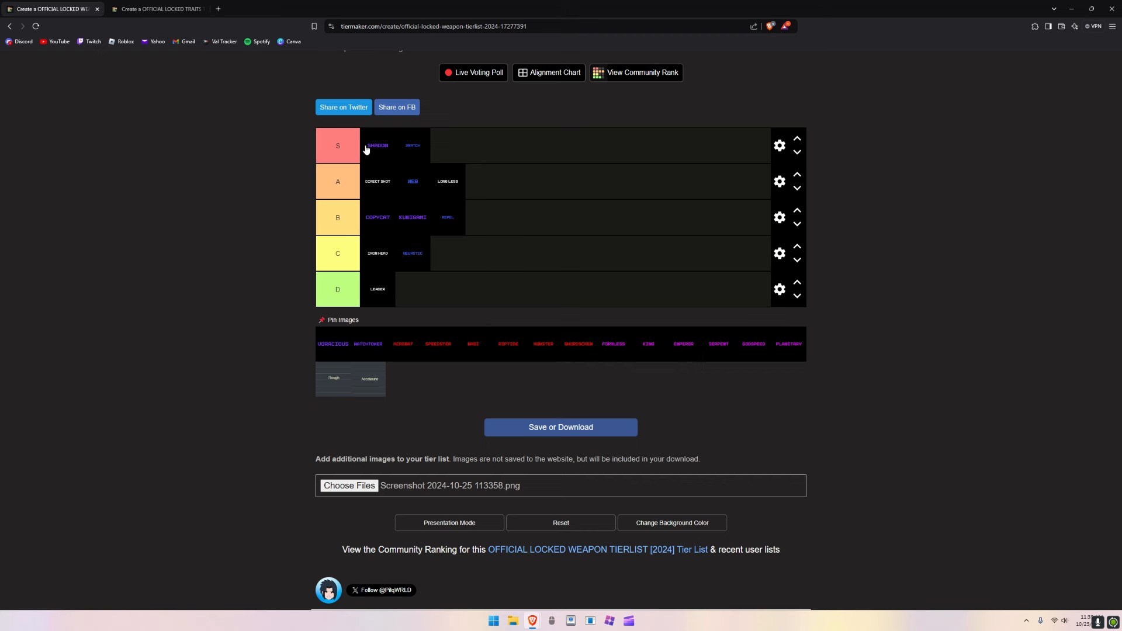
{"action": "mouse_move", "coordinate": [354, 192]}
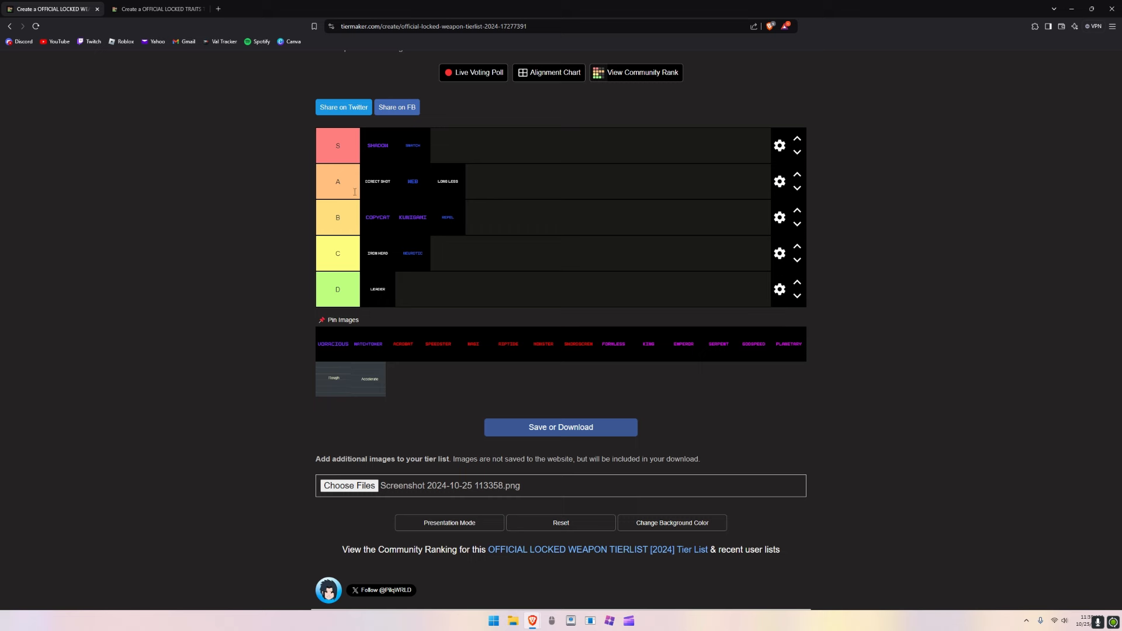
{"action": "mouse_move", "coordinate": [336, 352]}
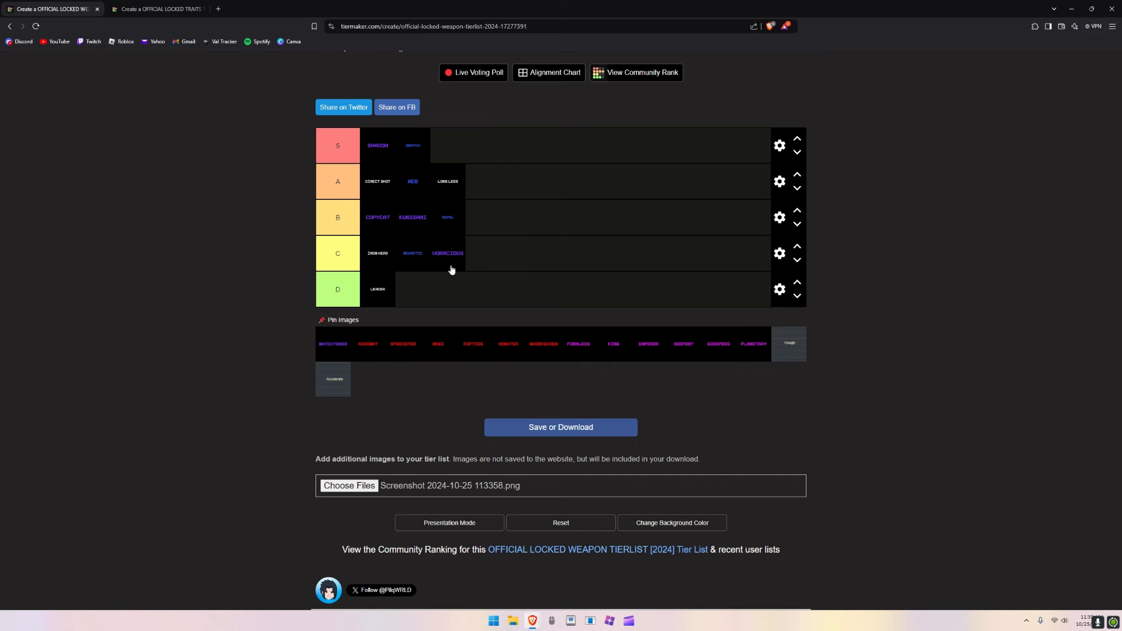
{"action": "mouse_move", "coordinate": [380, 342]}
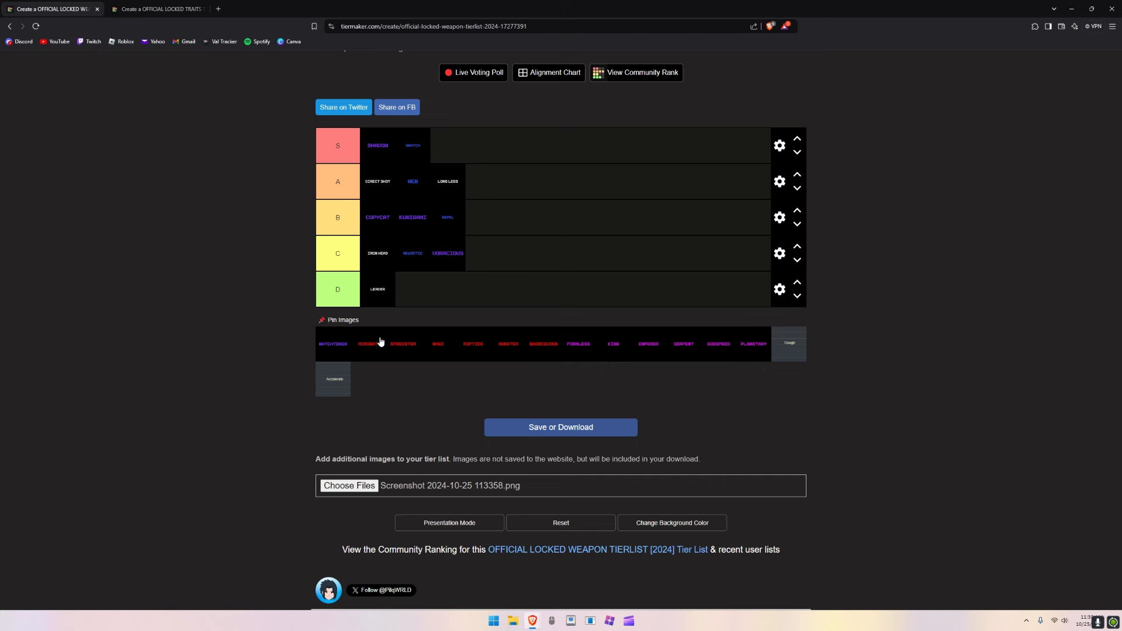
{"action": "mouse_move", "coordinate": [329, 354]}
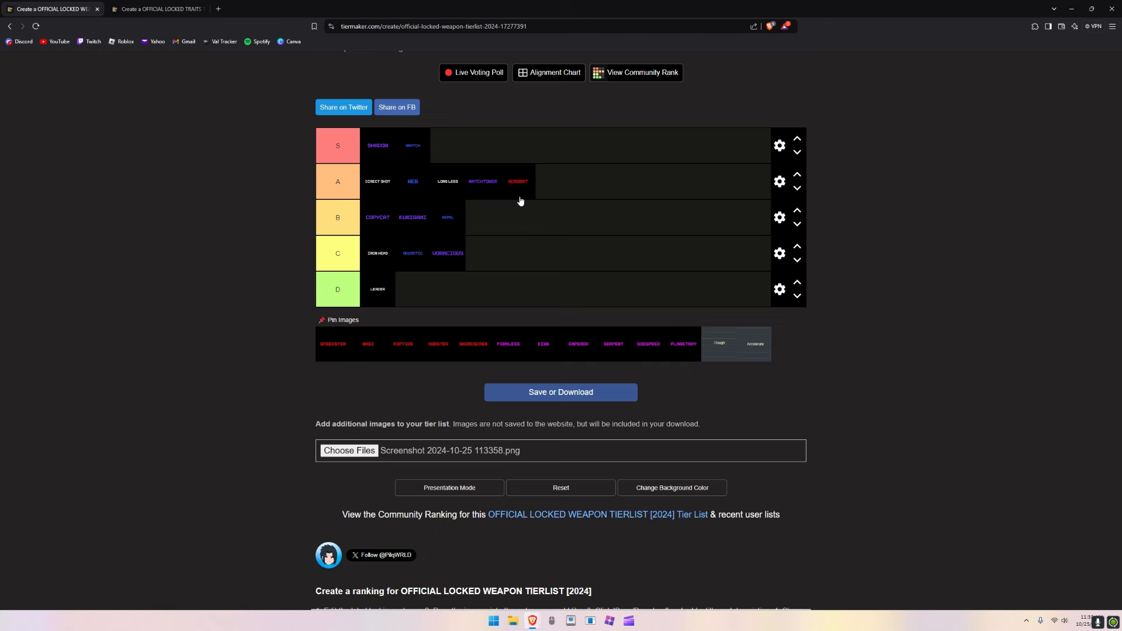
{"action": "mouse_move", "coordinate": [523, 151]}
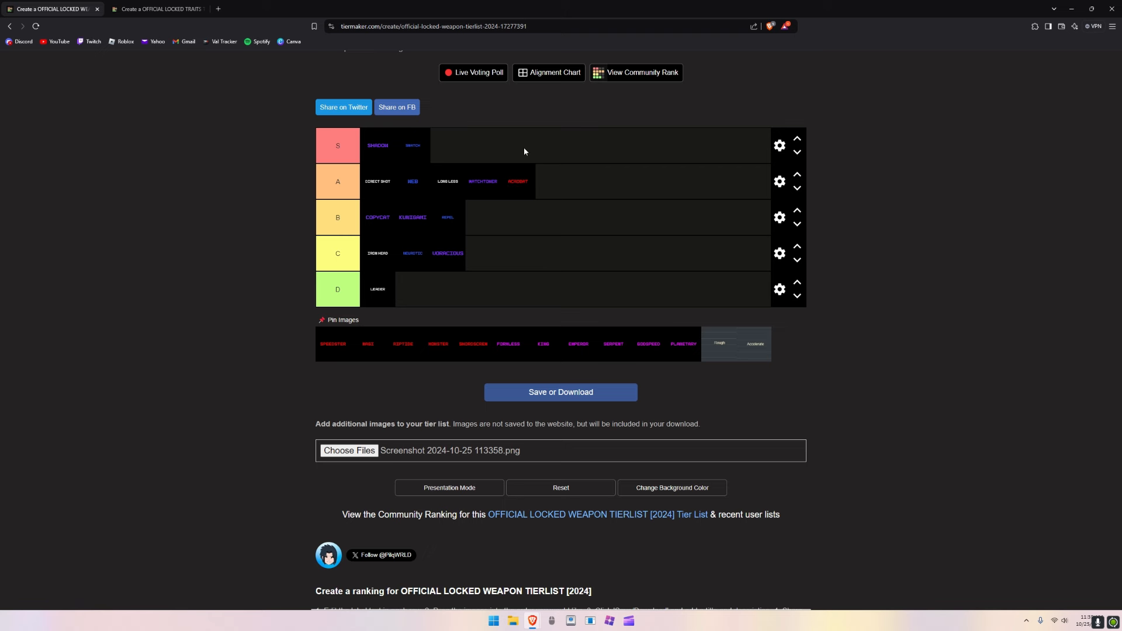
{"action": "mouse_move", "coordinate": [471, 232]}
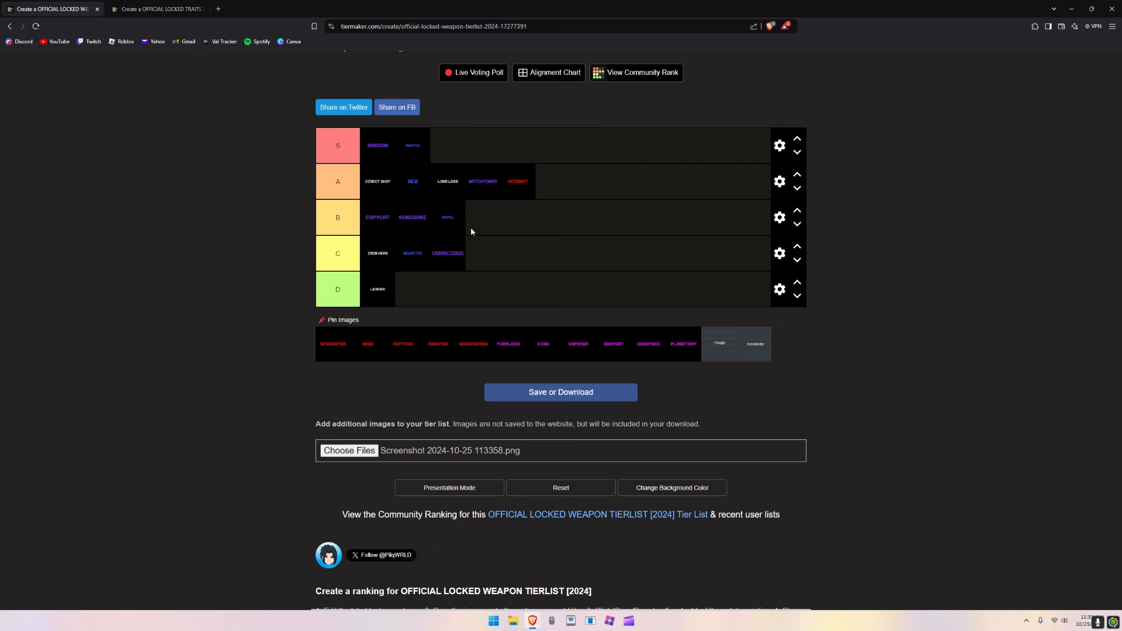
{"action": "mouse_move", "coordinate": [323, 356]}
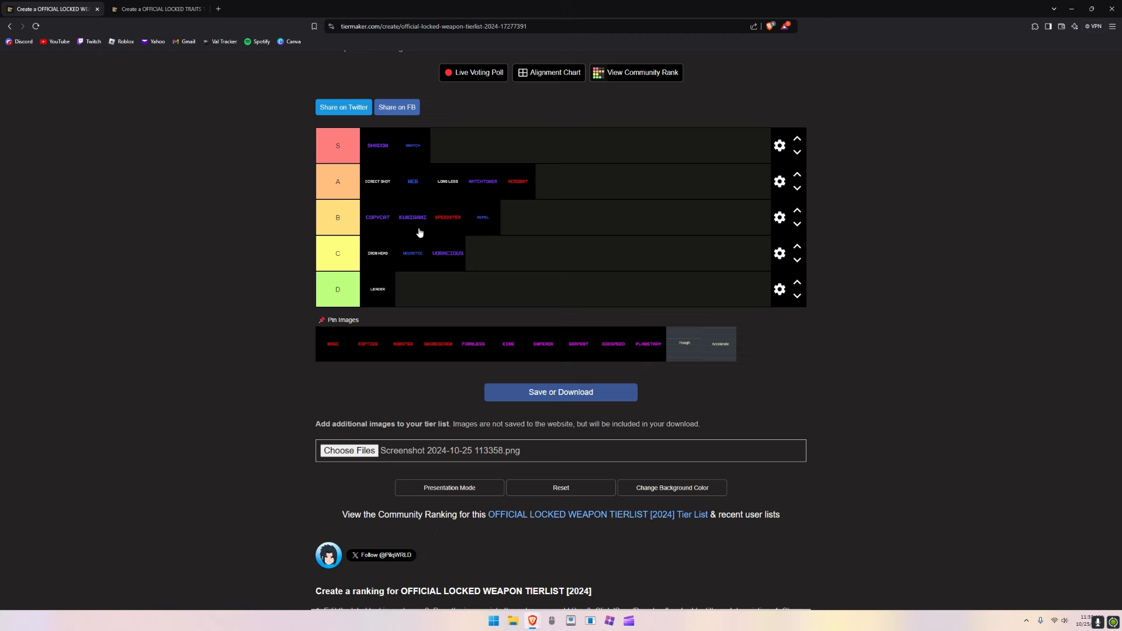
{"action": "mouse_move", "coordinate": [406, 148]}
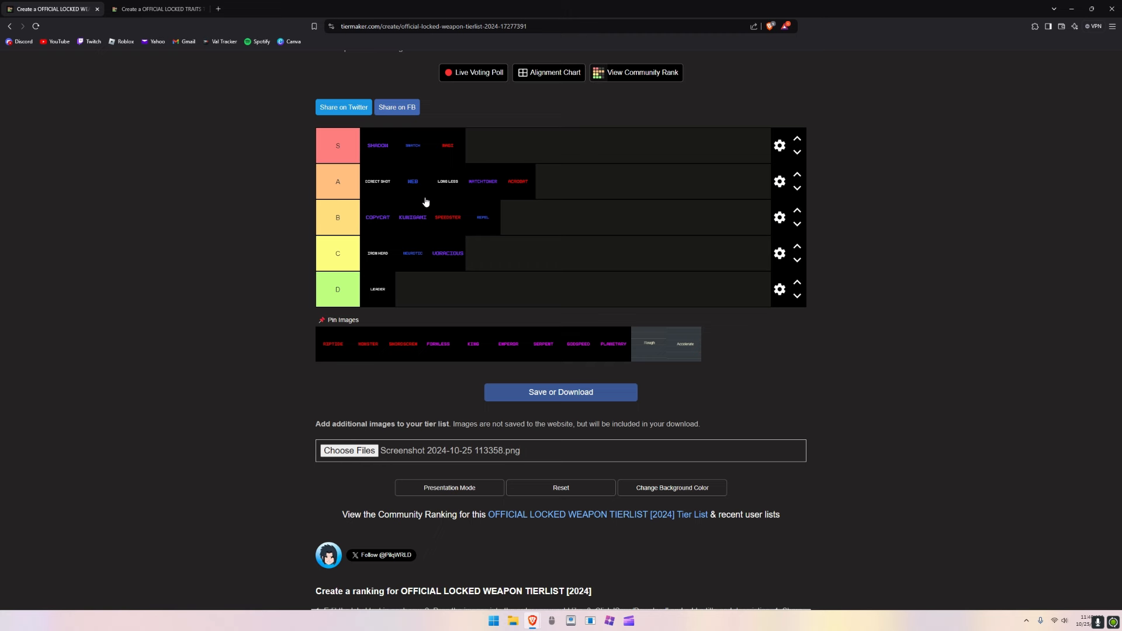
{"action": "mouse_move", "coordinate": [401, 256]}
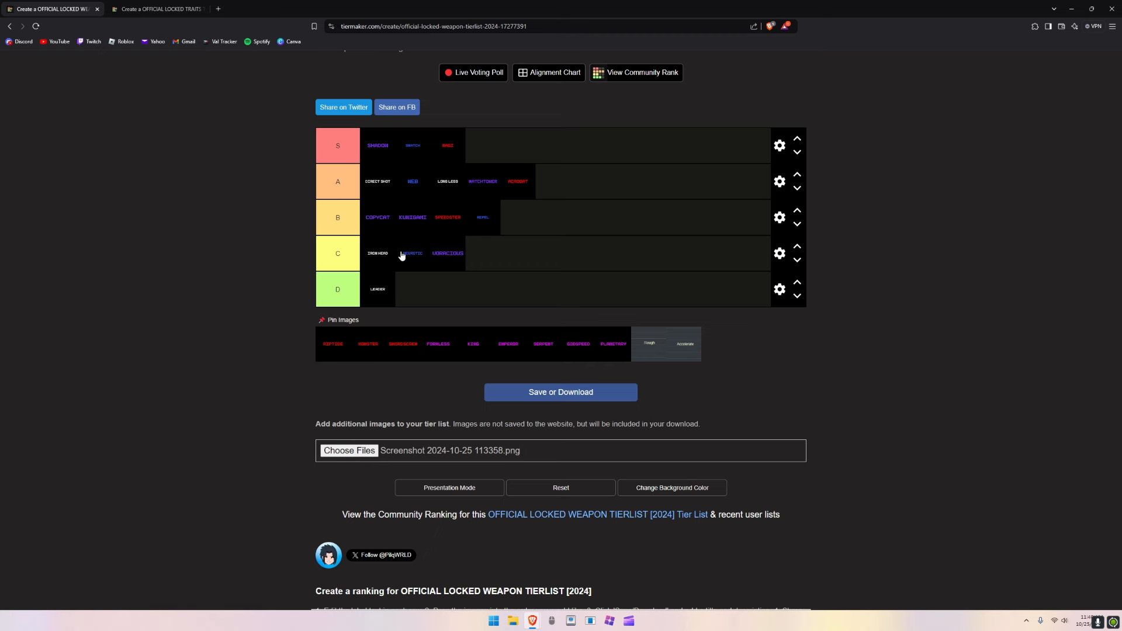
{"action": "mouse_move", "coordinate": [327, 347]}
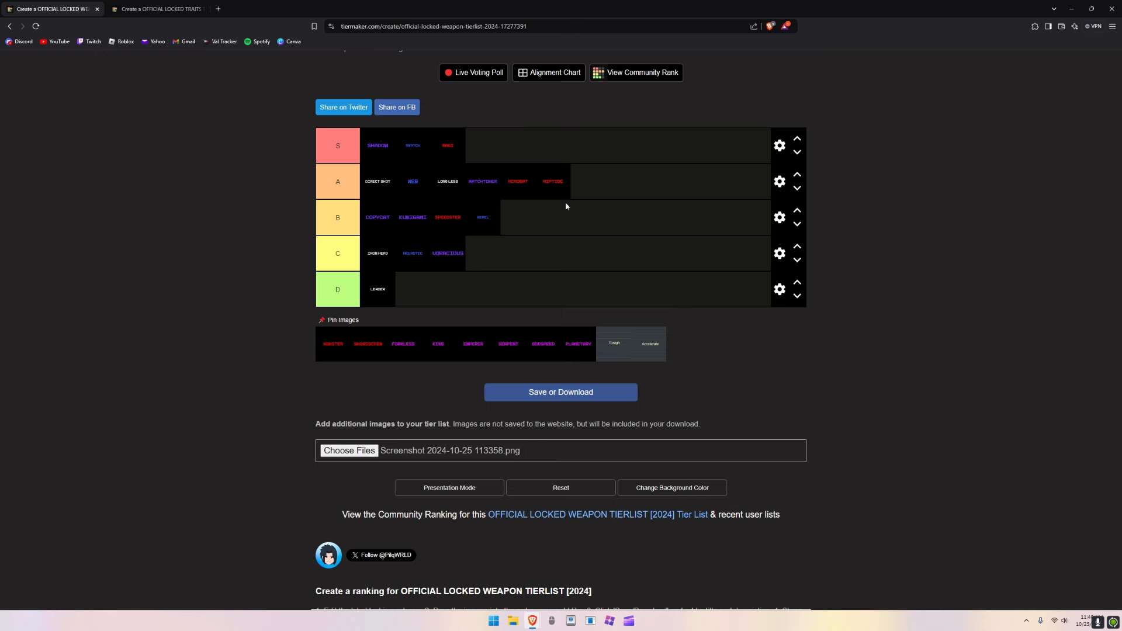
{"action": "mouse_move", "coordinate": [538, 198]}
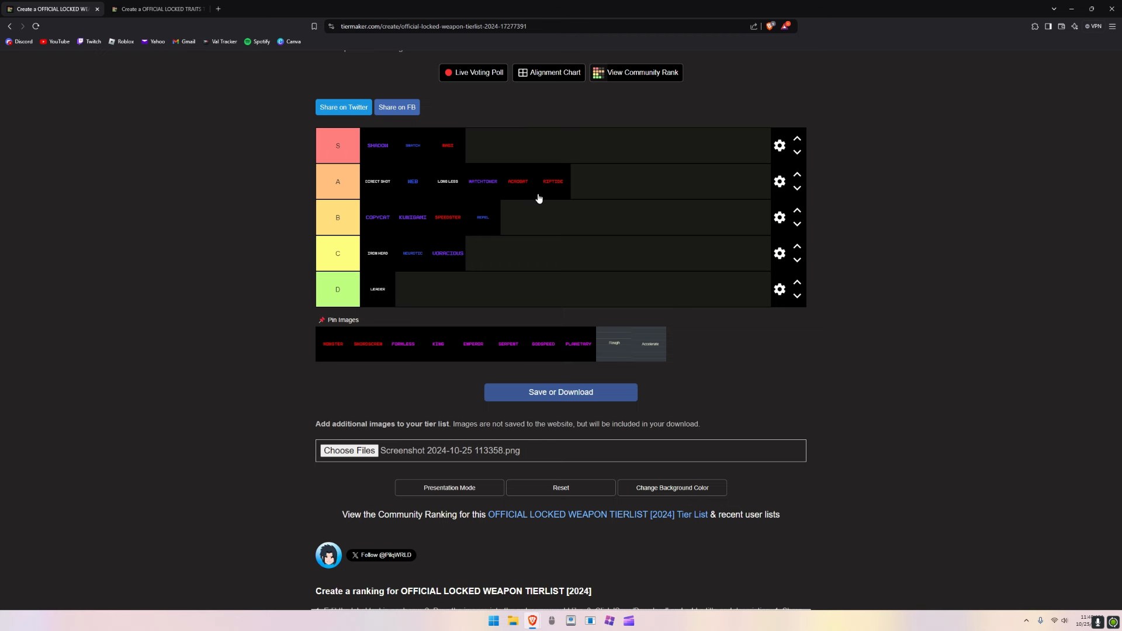
{"action": "mouse_move", "coordinate": [539, 181]}
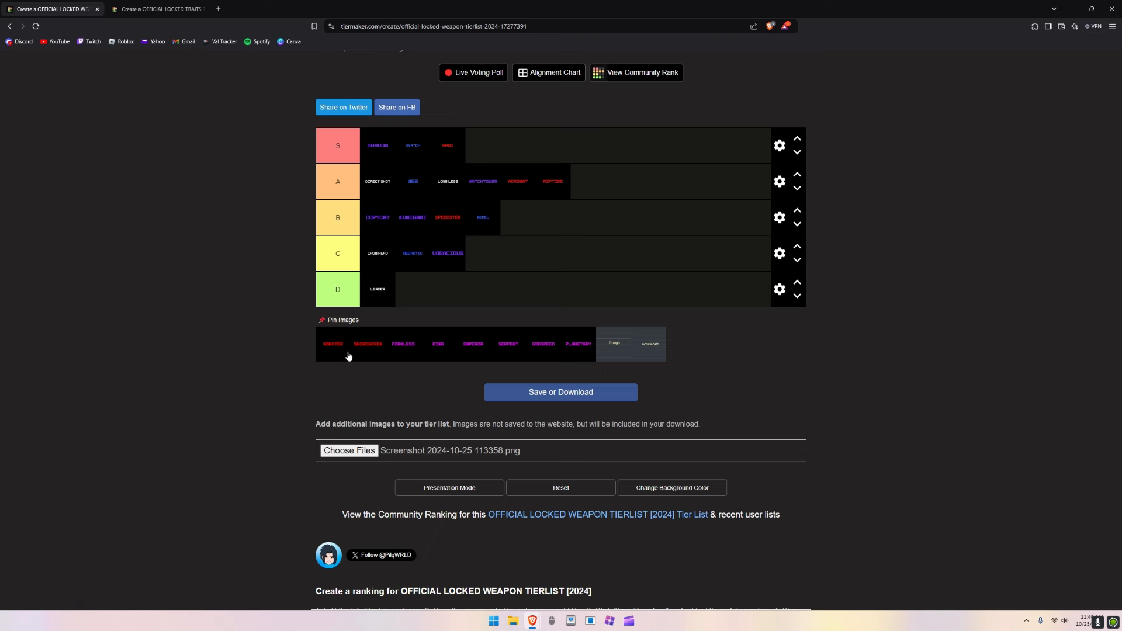
{"action": "mouse_move", "coordinate": [333, 350]}
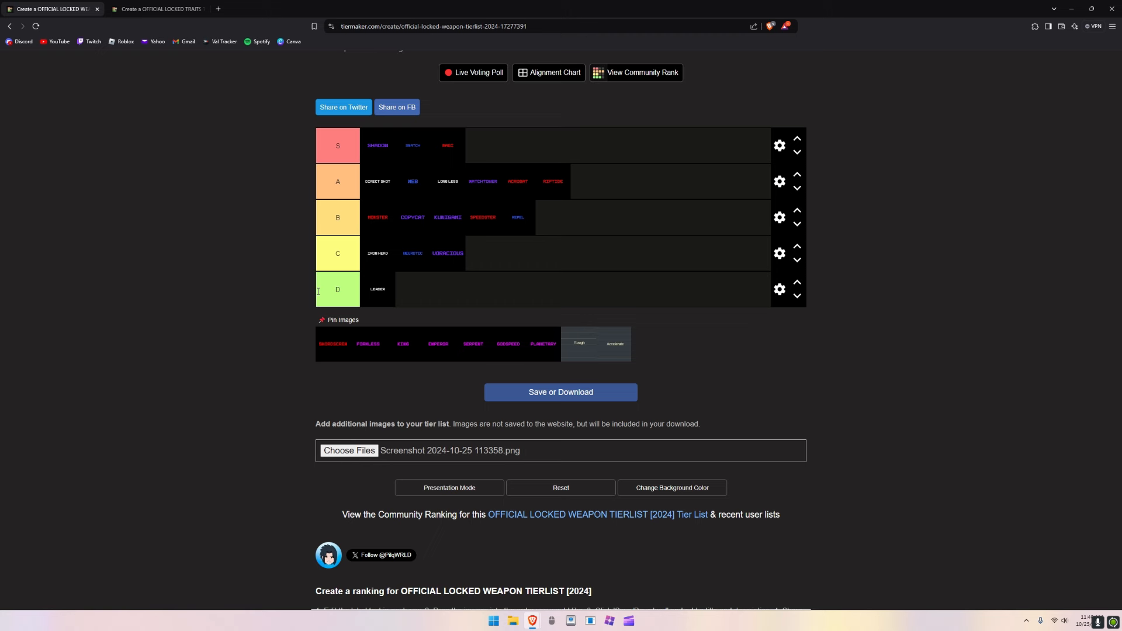
{"action": "mouse_move", "coordinate": [380, 228]}
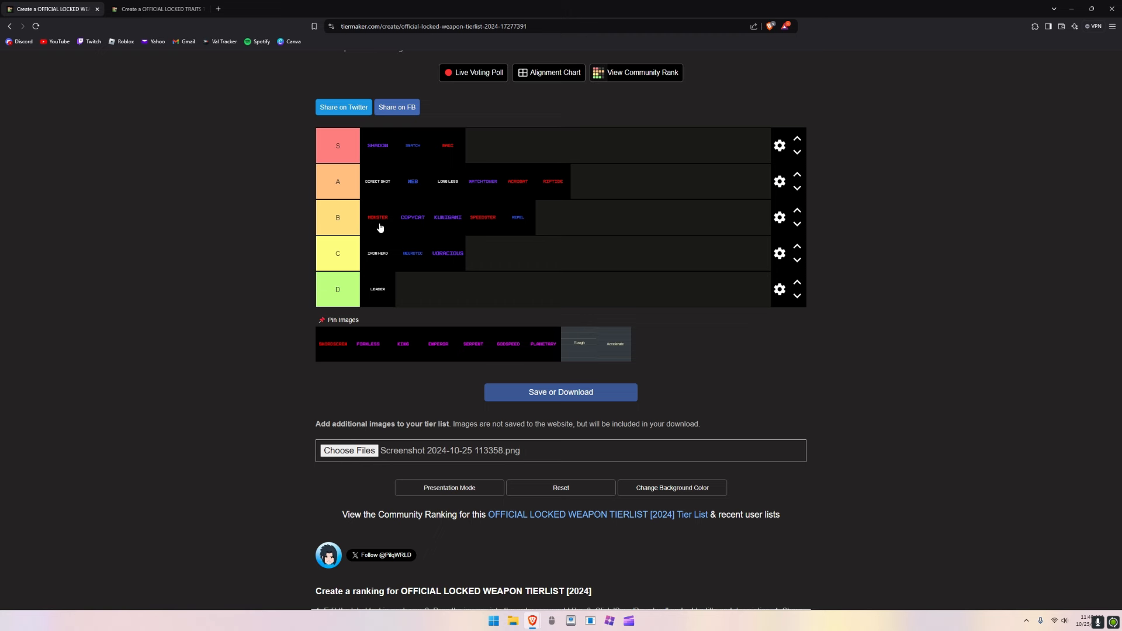
{"action": "mouse_move", "coordinate": [350, 193]}
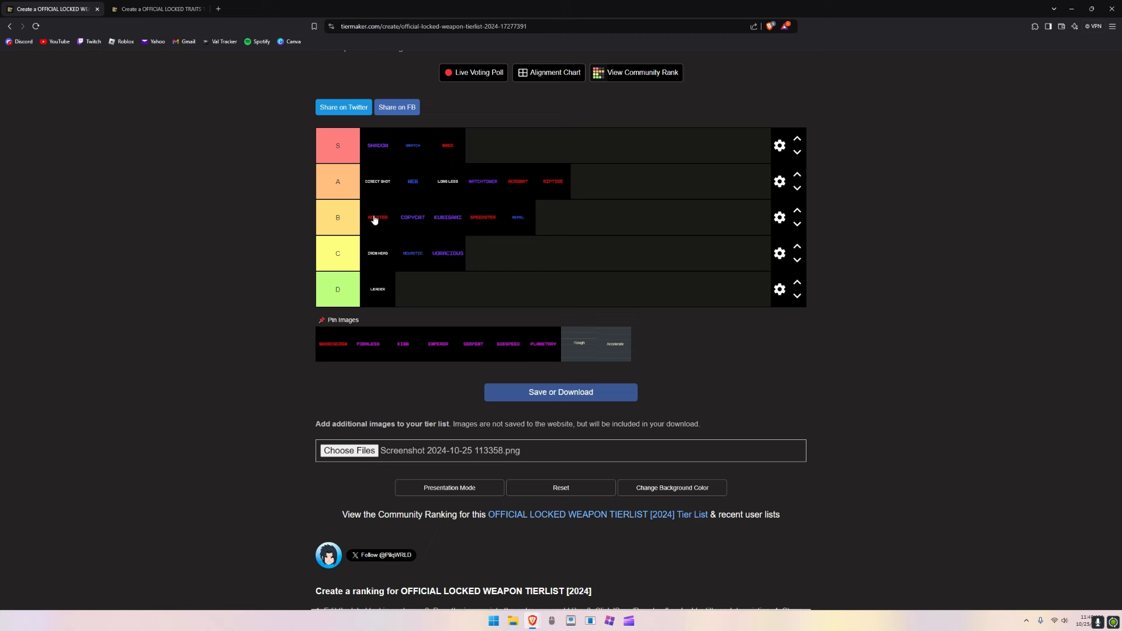
{"action": "mouse_move", "coordinate": [348, 324]}
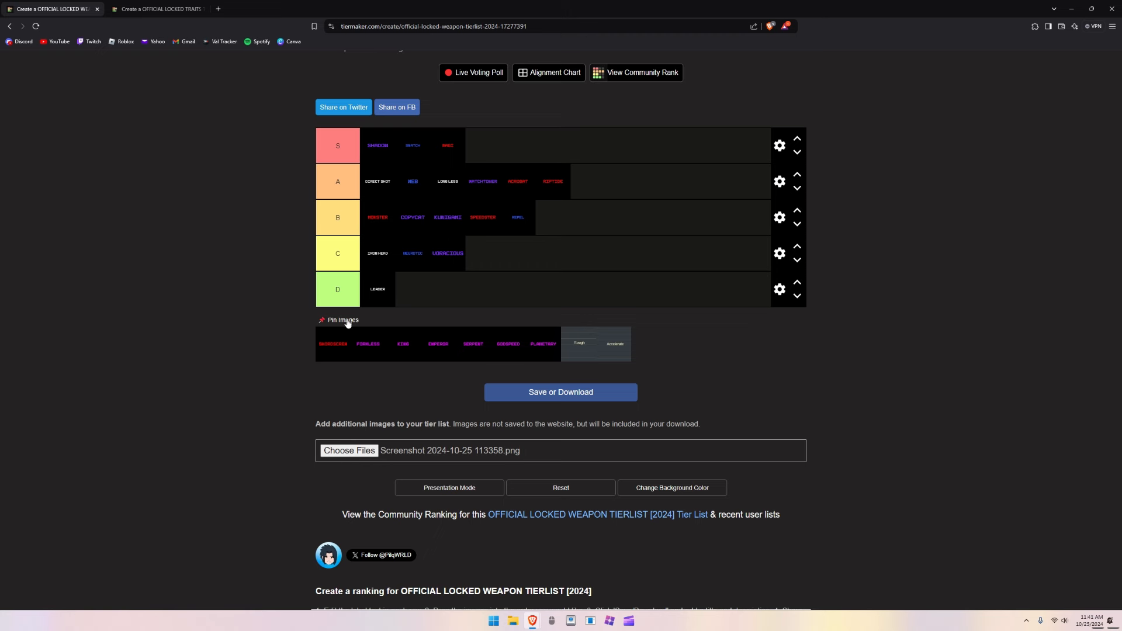
{"action": "mouse_move", "coordinate": [329, 361]}
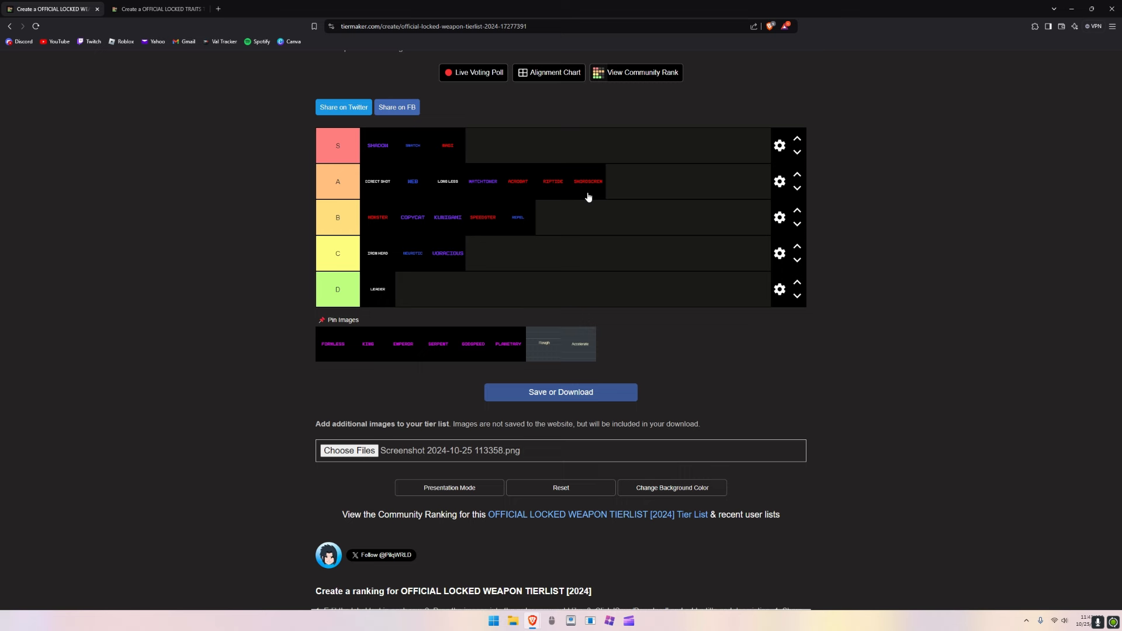
{"action": "mouse_move", "coordinate": [318, 355]}
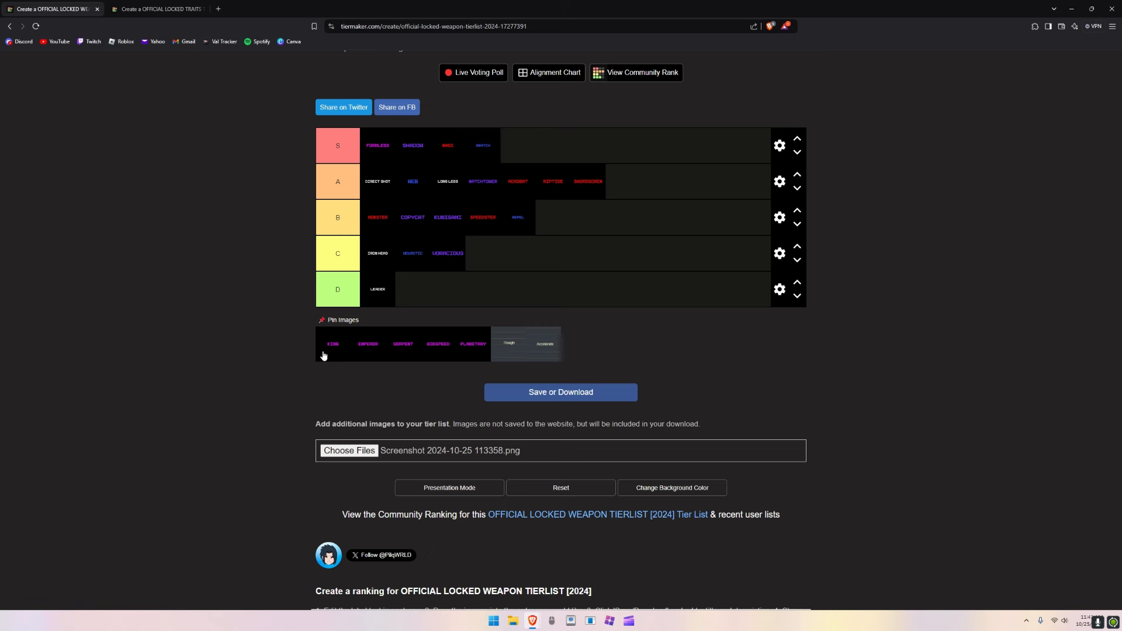
{"action": "mouse_move", "coordinate": [396, 157]}
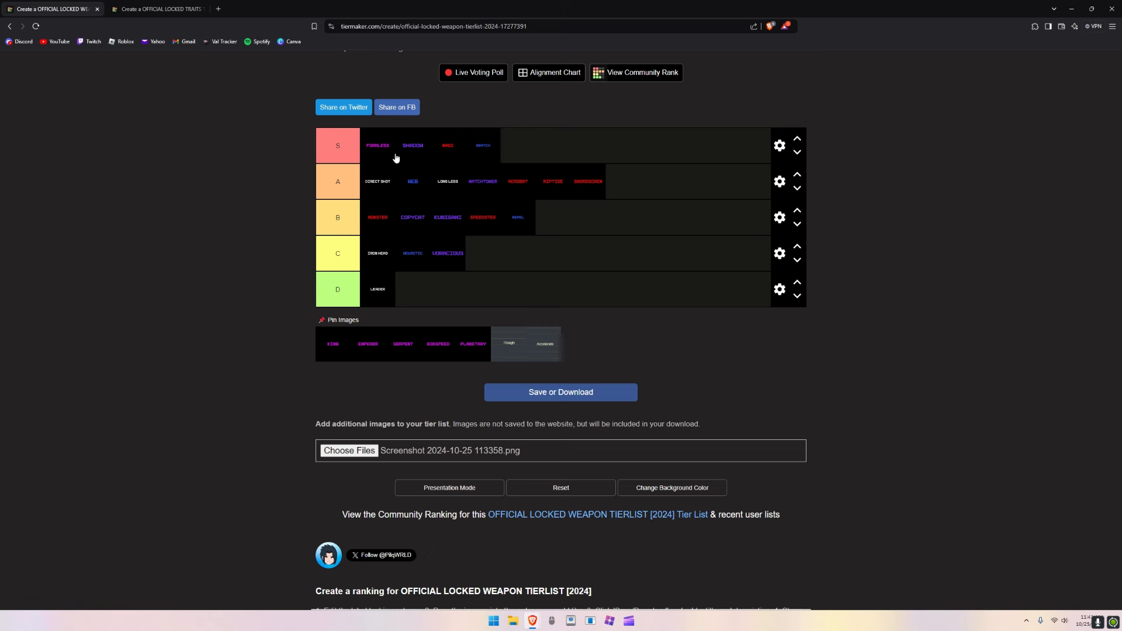
{"action": "mouse_move", "coordinate": [387, 156]}
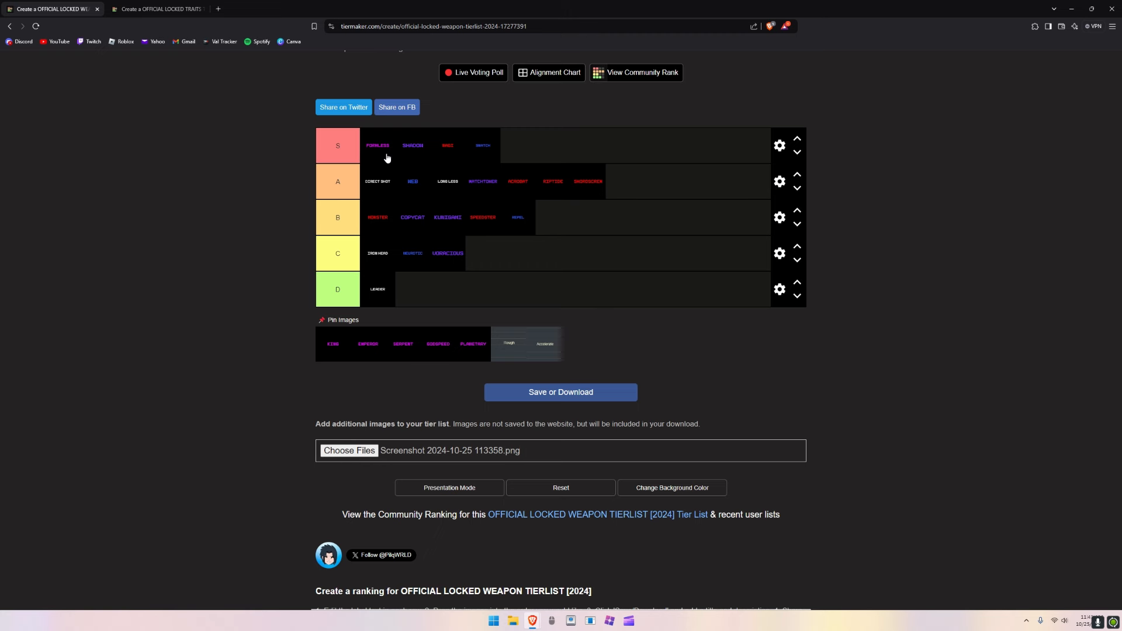
{"action": "mouse_move", "coordinate": [340, 270]}
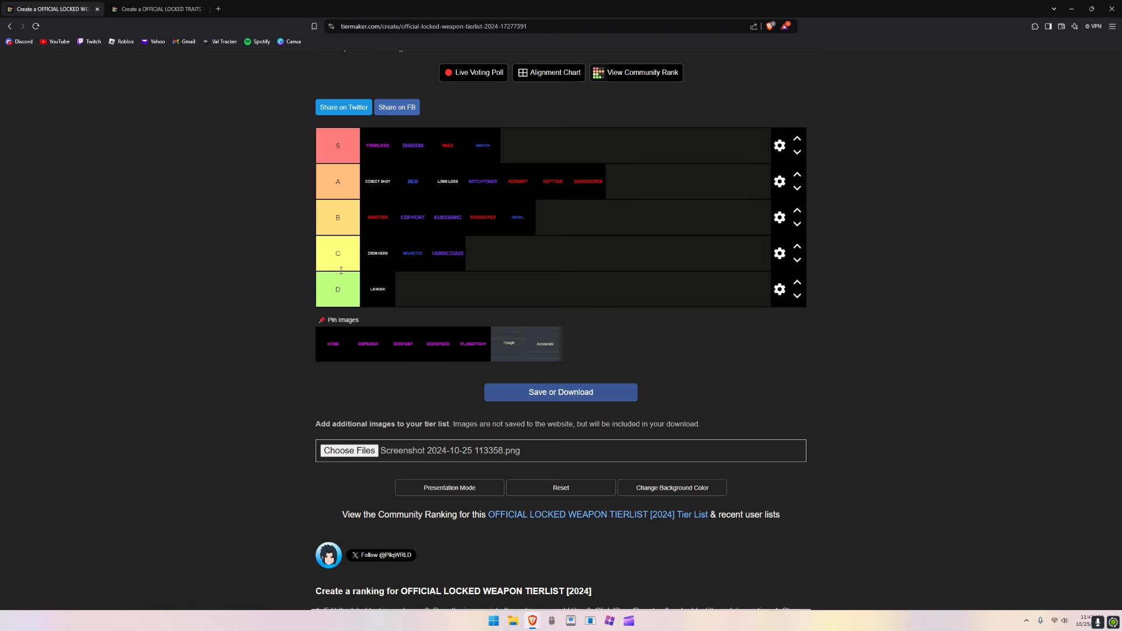
{"action": "mouse_move", "coordinate": [327, 359]}
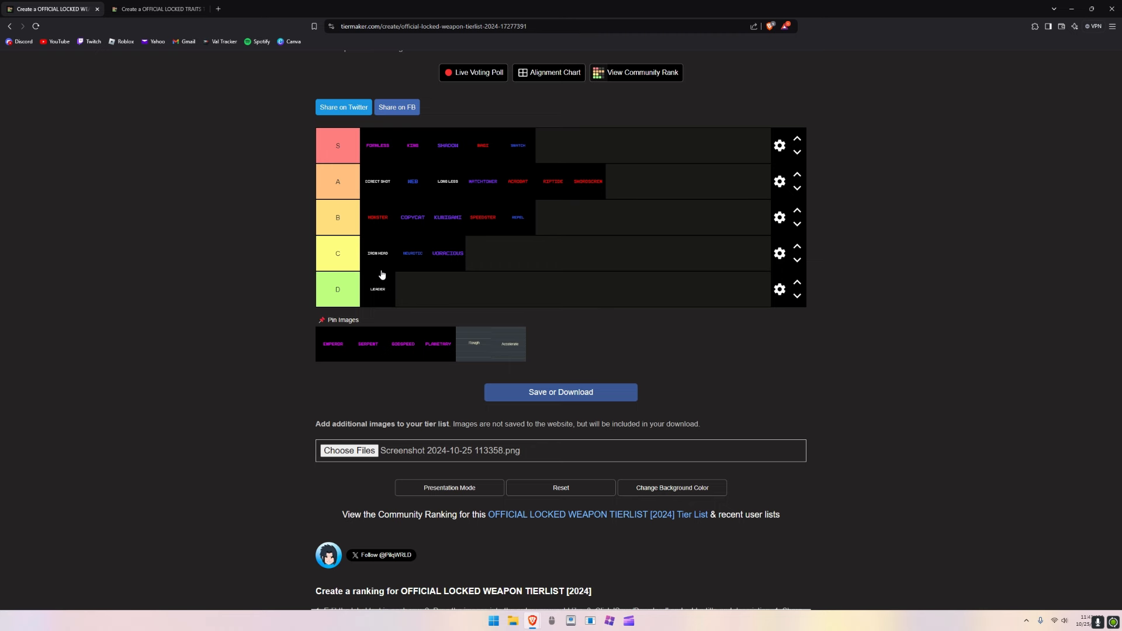
{"action": "mouse_move", "coordinate": [336, 362]}
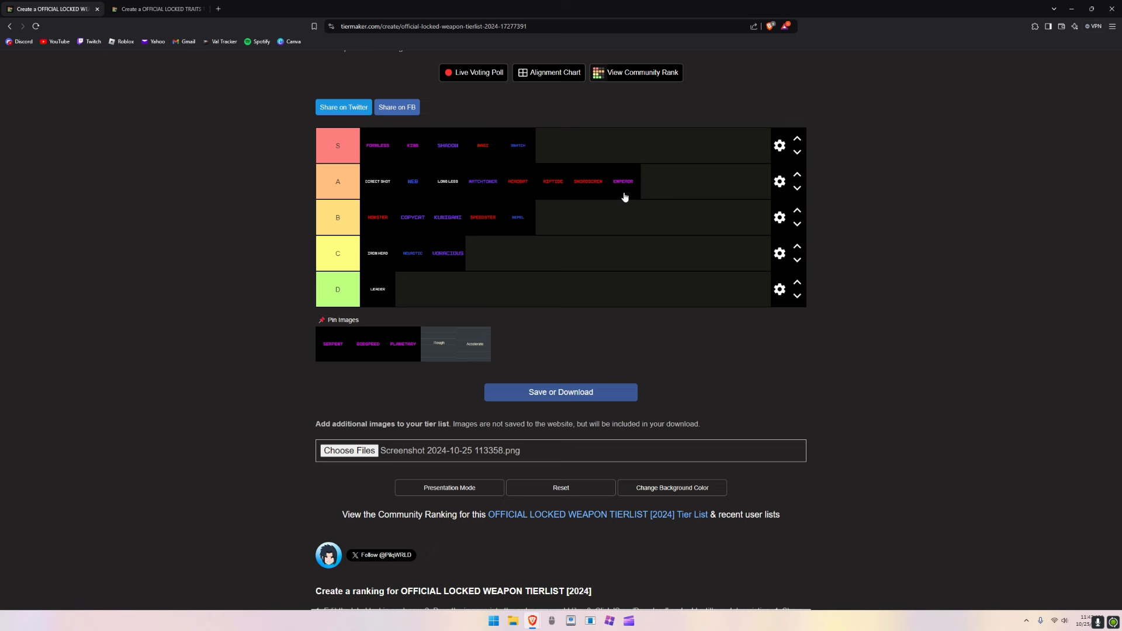
{"action": "mouse_move", "coordinate": [627, 181]}
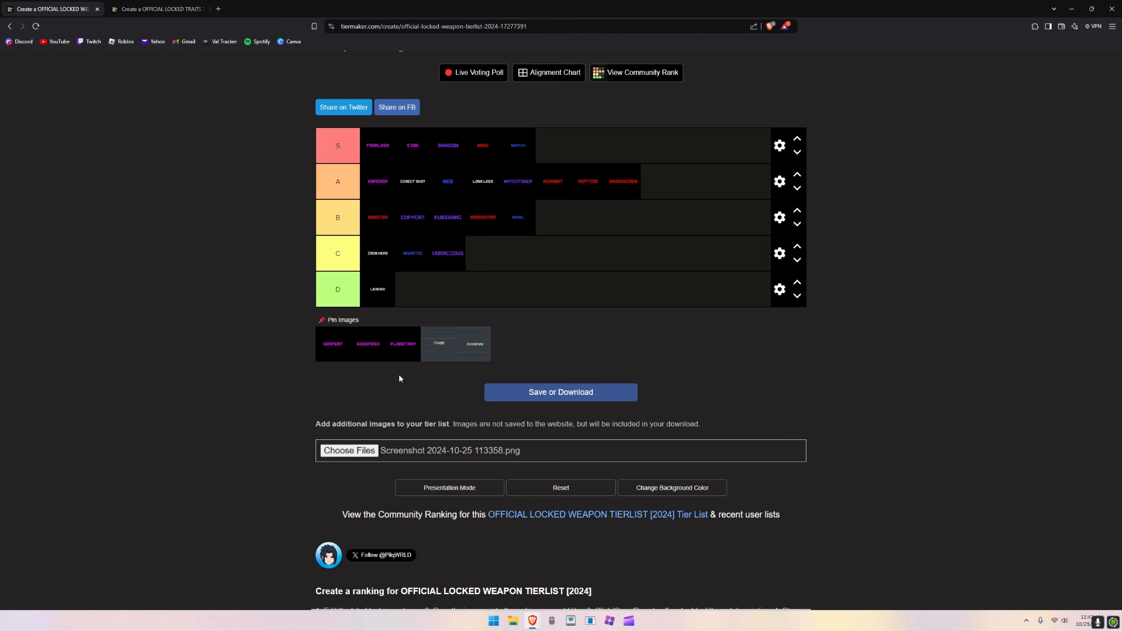
{"action": "mouse_move", "coordinate": [371, 190]}
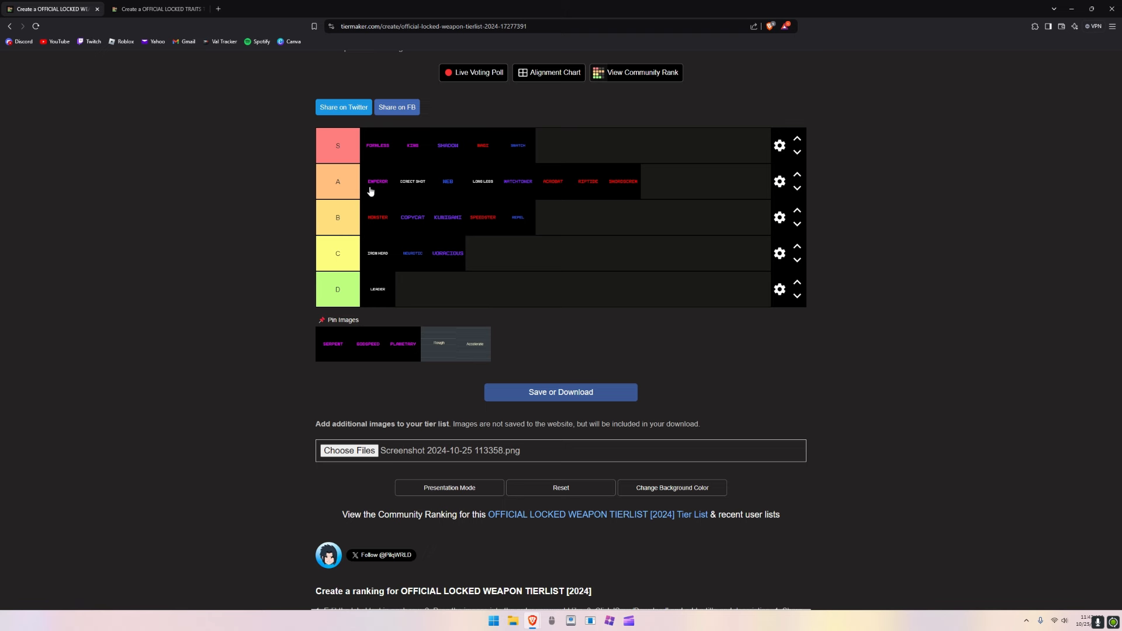
{"action": "mouse_move", "coordinate": [391, 263]}
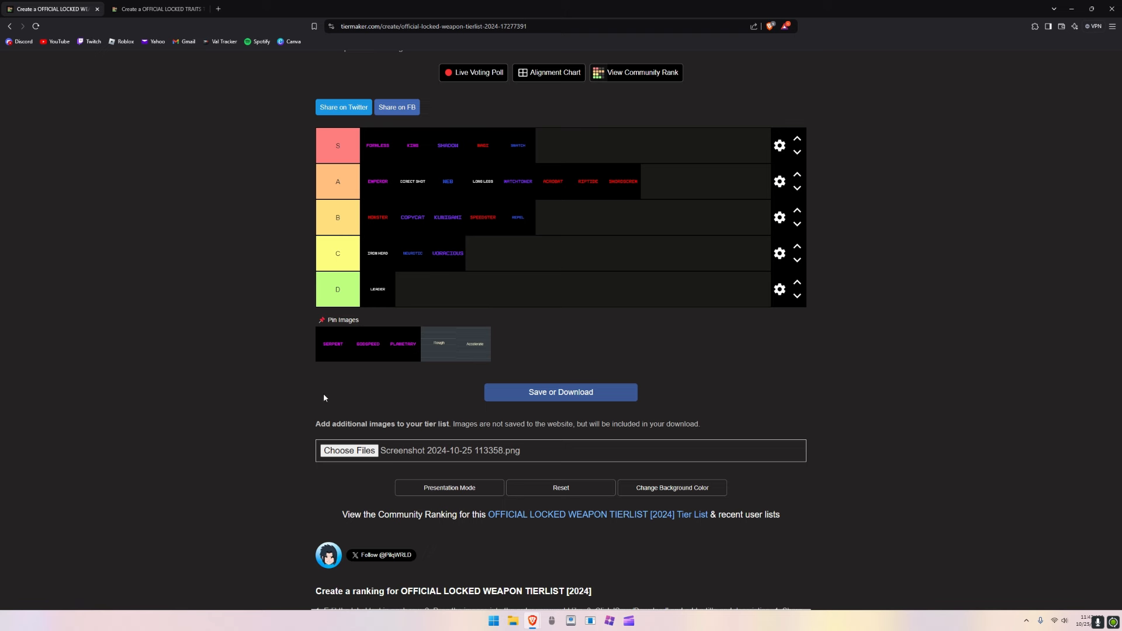
{"action": "mouse_move", "coordinate": [320, 331]}
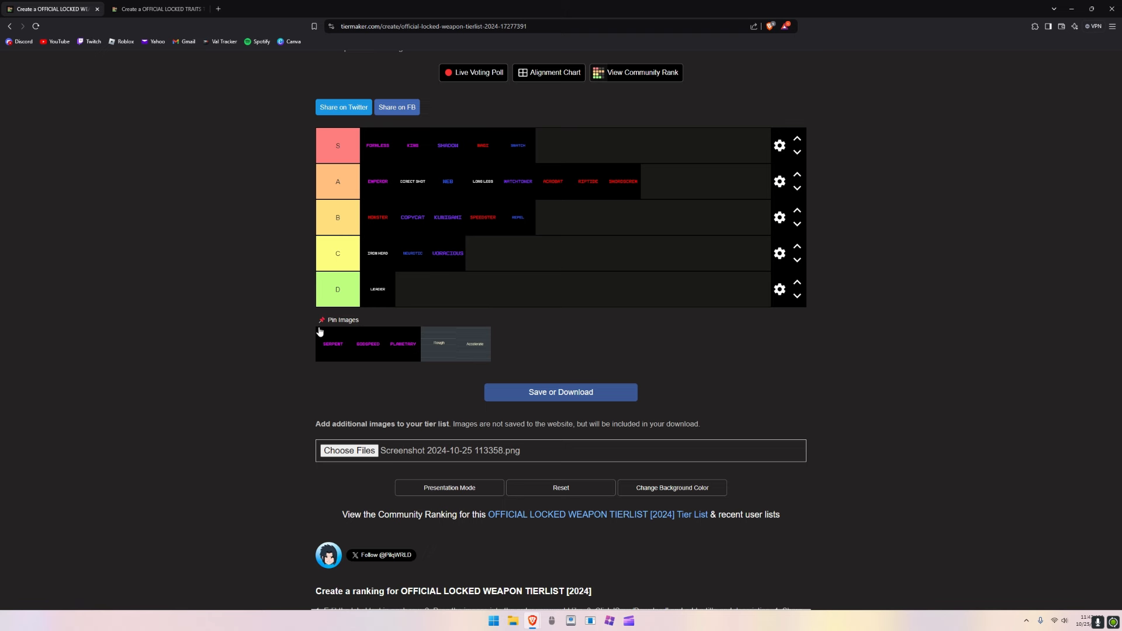
{"action": "mouse_move", "coordinate": [323, 353]}
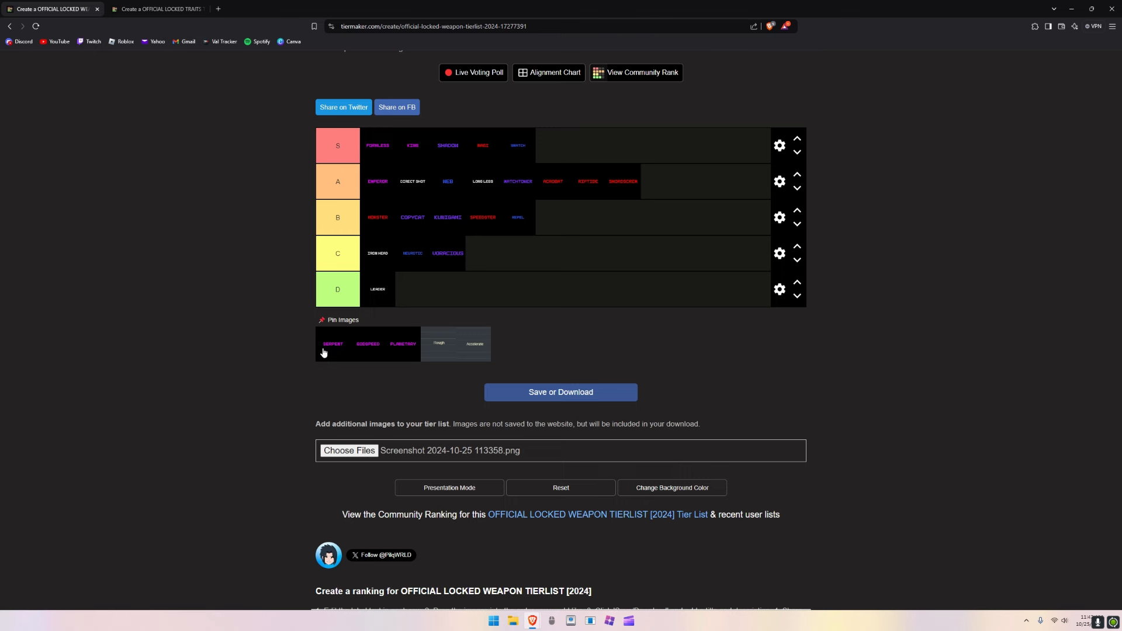
{"action": "mouse_move", "coordinate": [327, 357]}
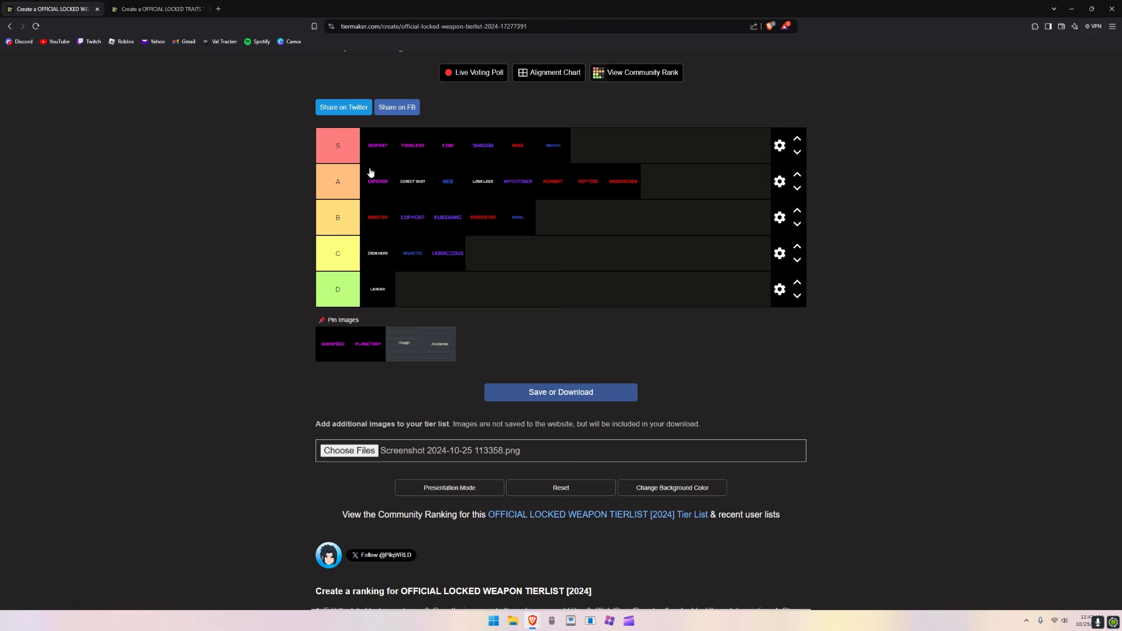
{"action": "mouse_move", "coordinate": [414, 134]}
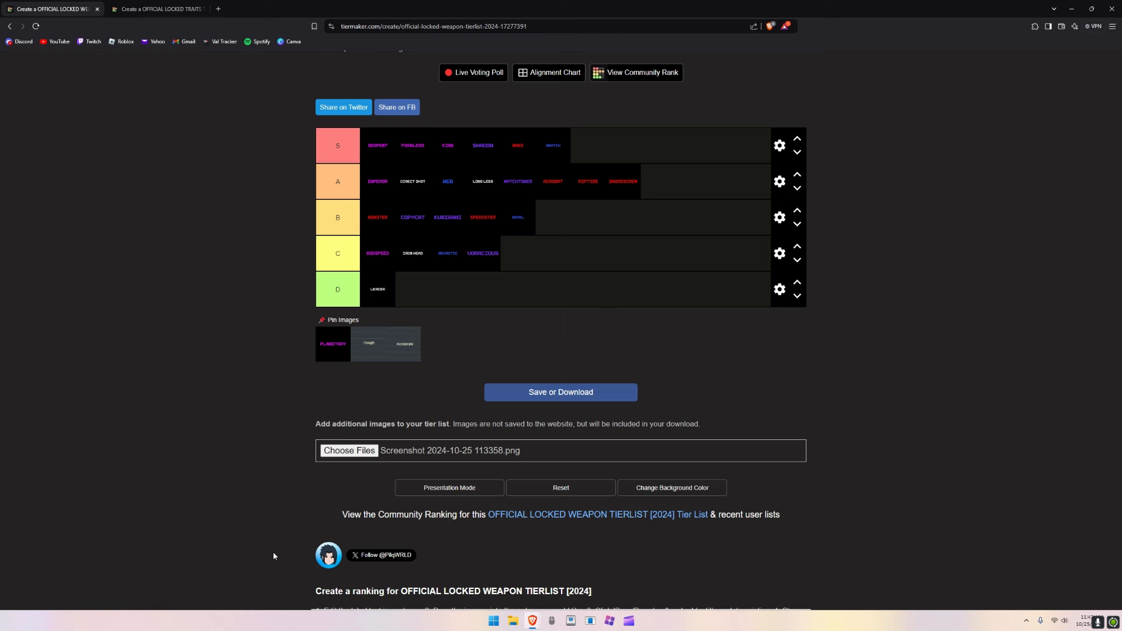
{"action": "mouse_move", "coordinate": [373, 260]}
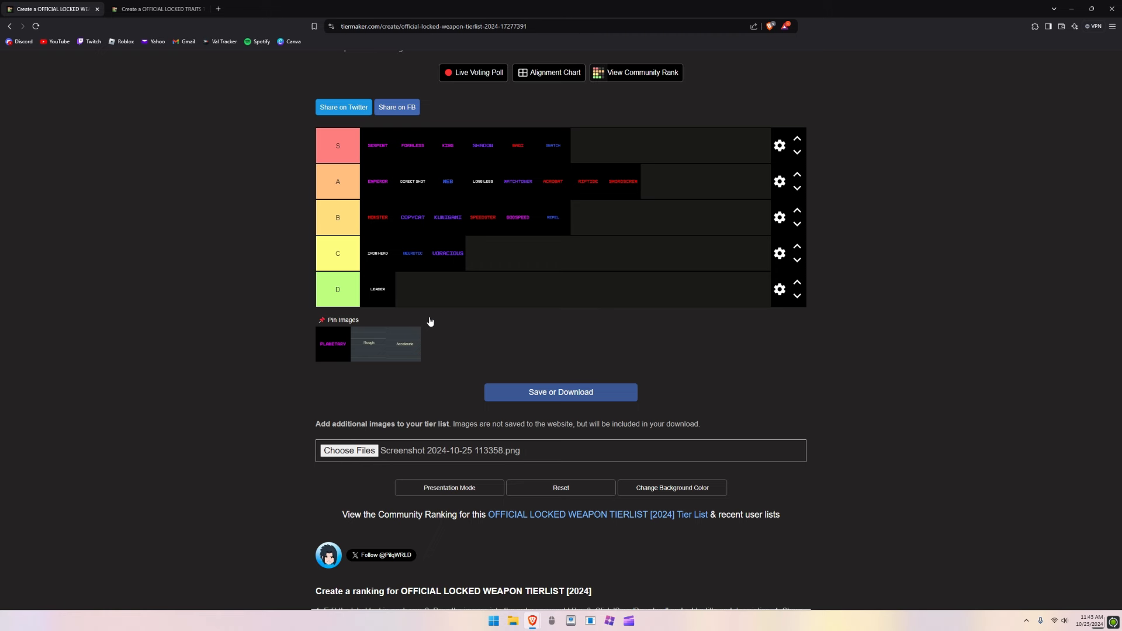
{"action": "mouse_move", "coordinate": [446, 308]}
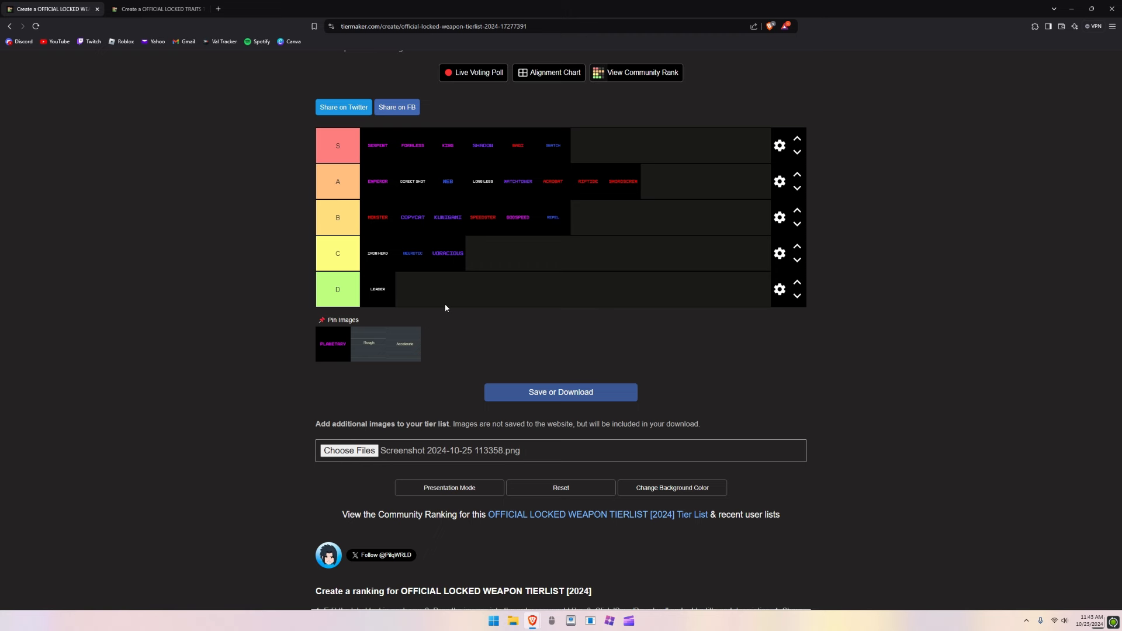
{"action": "mouse_move", "coordinate": [445, 333]}
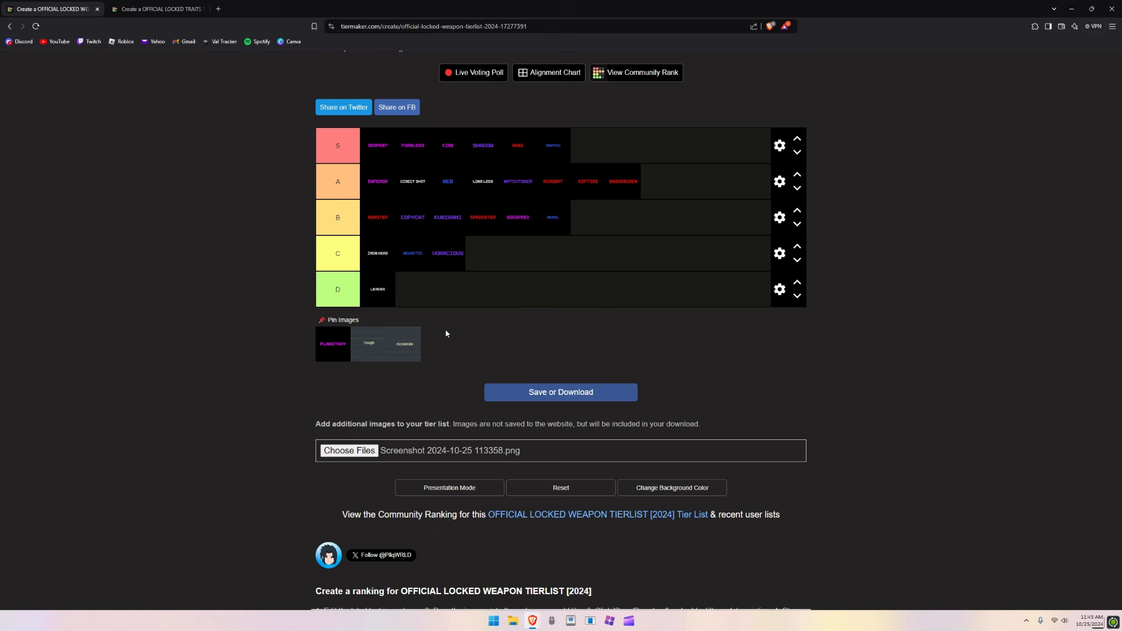
{"action": "mouse_move", "coordinate": [436, 337]}
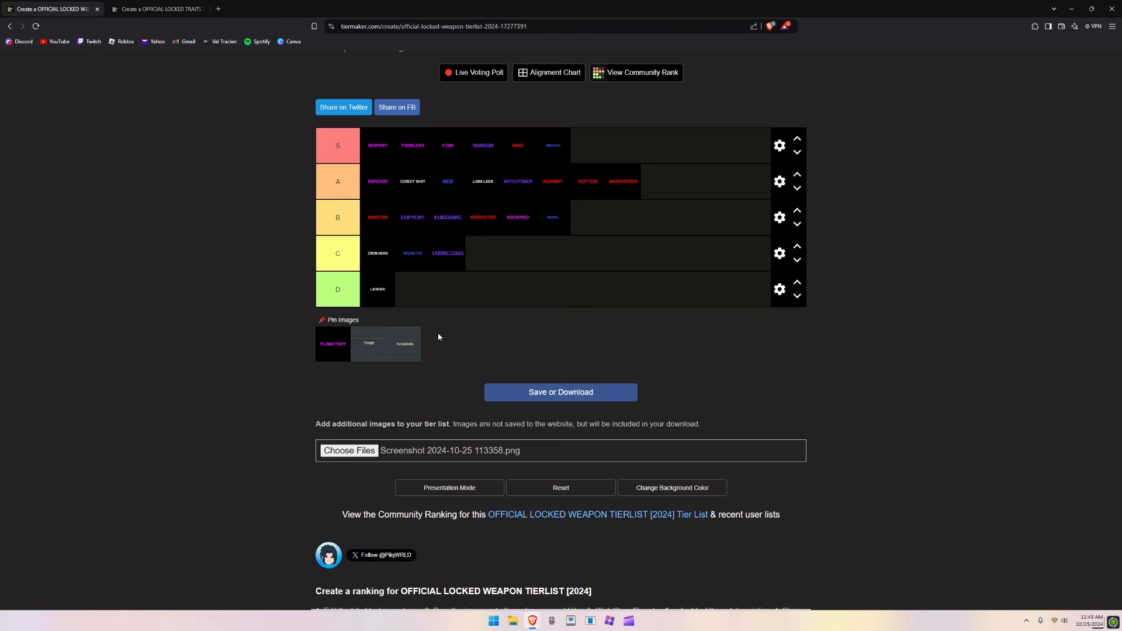
{"action": "mouse_move", "coordinate": [321, 352]}
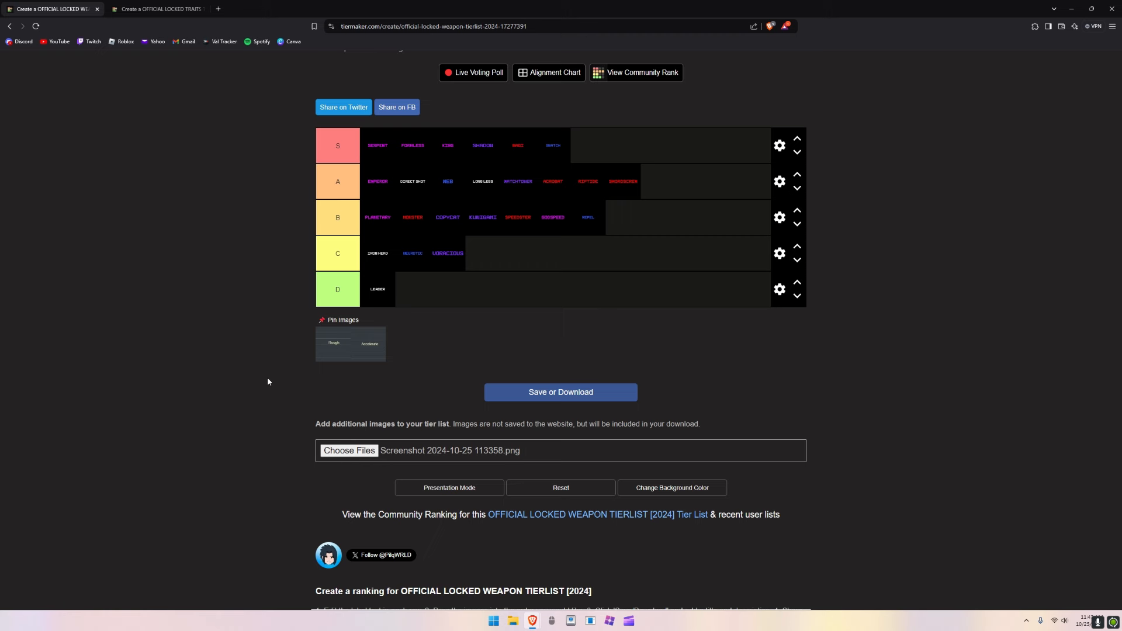
{"action": "mouse_move", "coordinate": [321, 359]}
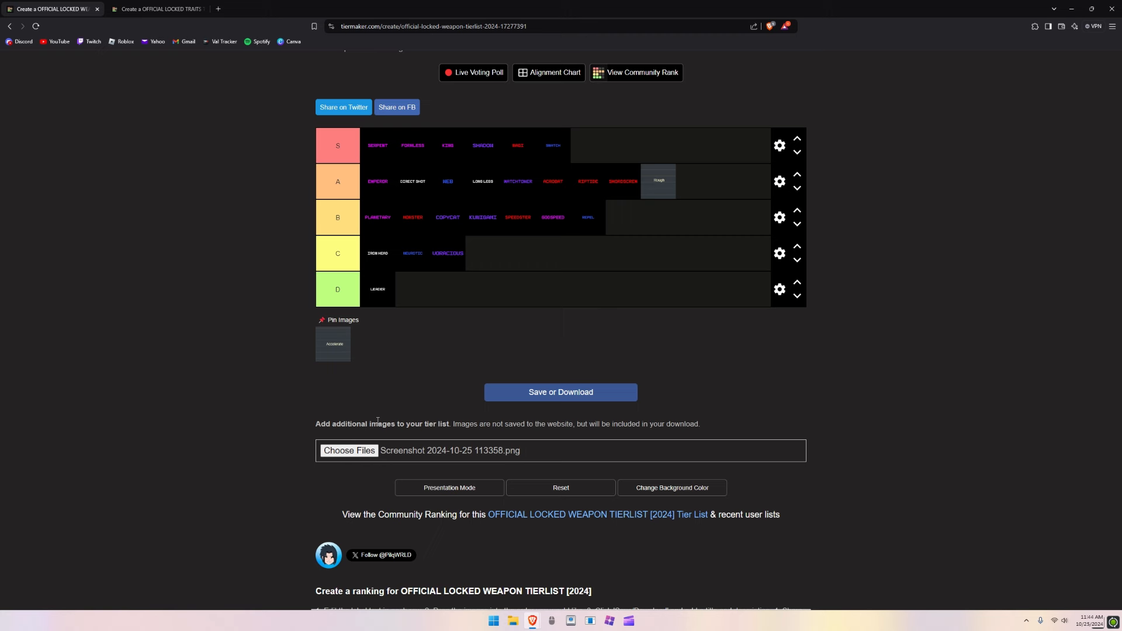
{"action": "mouse_move", "coordinate": [560, 274]}
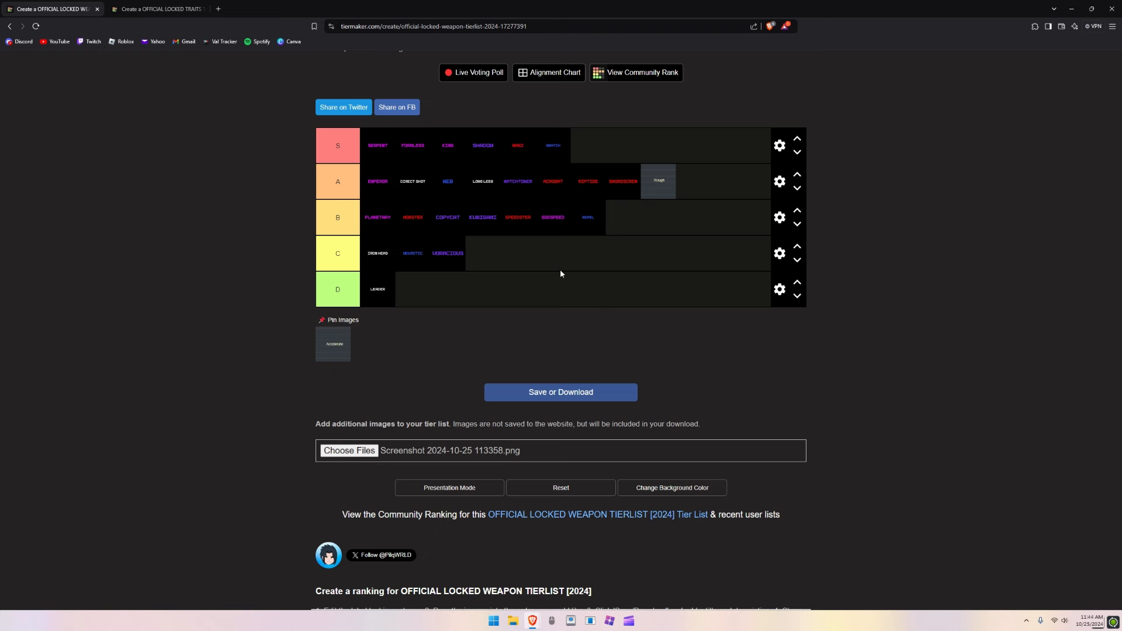
{"action": "mouse_move", "coordinate": [530, 250]}
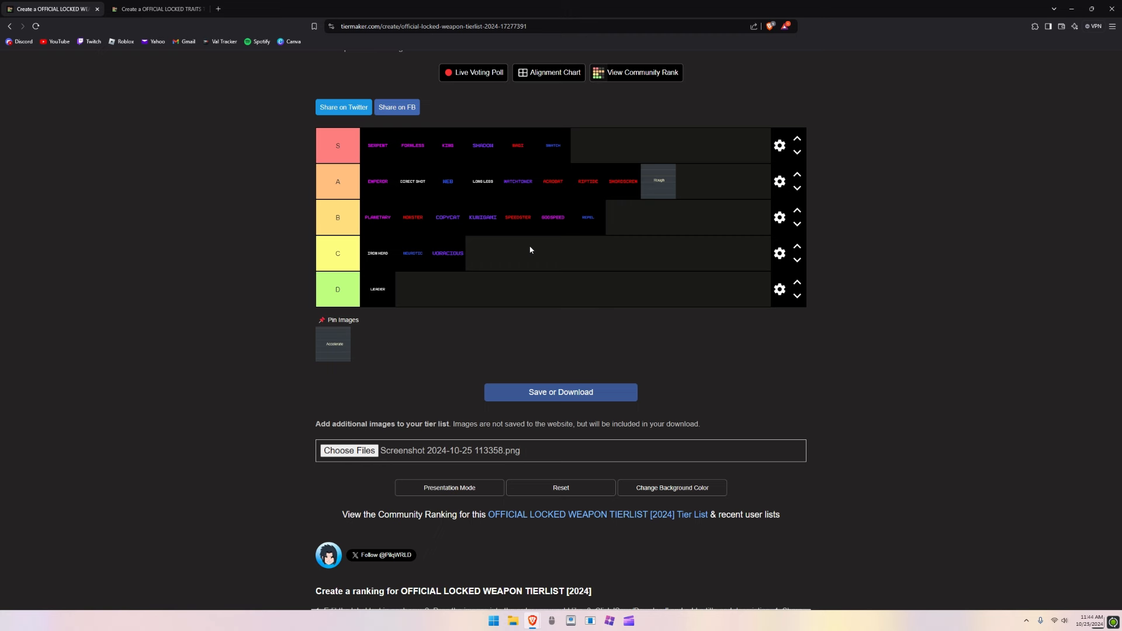
{"action": "mouse_move", "coordinate": [498, 229]}
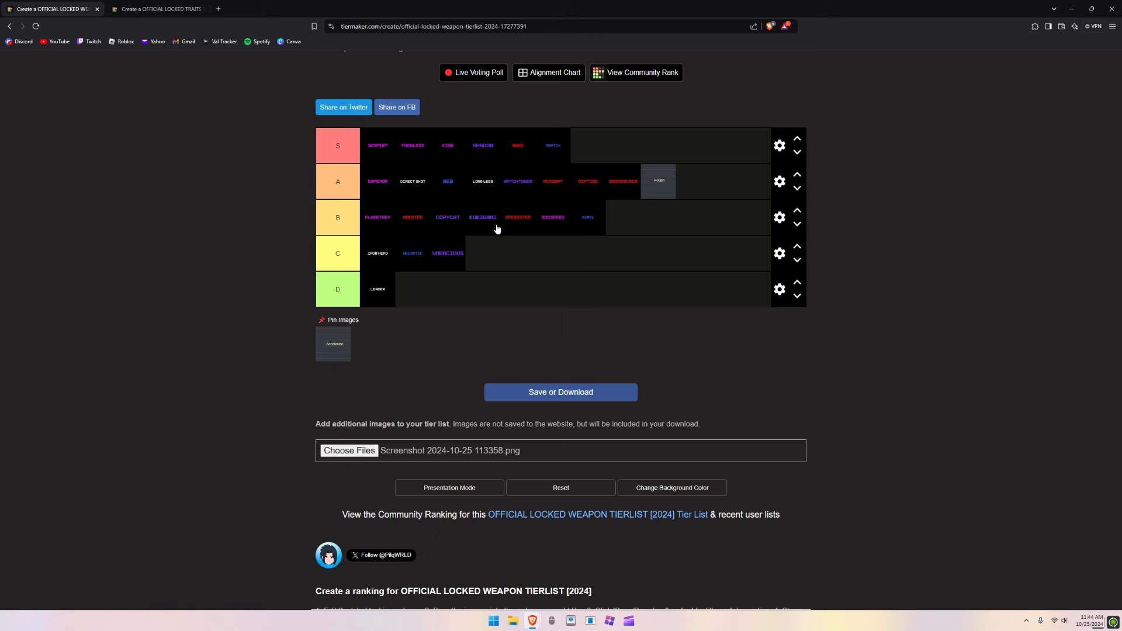
{"action": "mouse_move", "coordinate": [646, 187]}
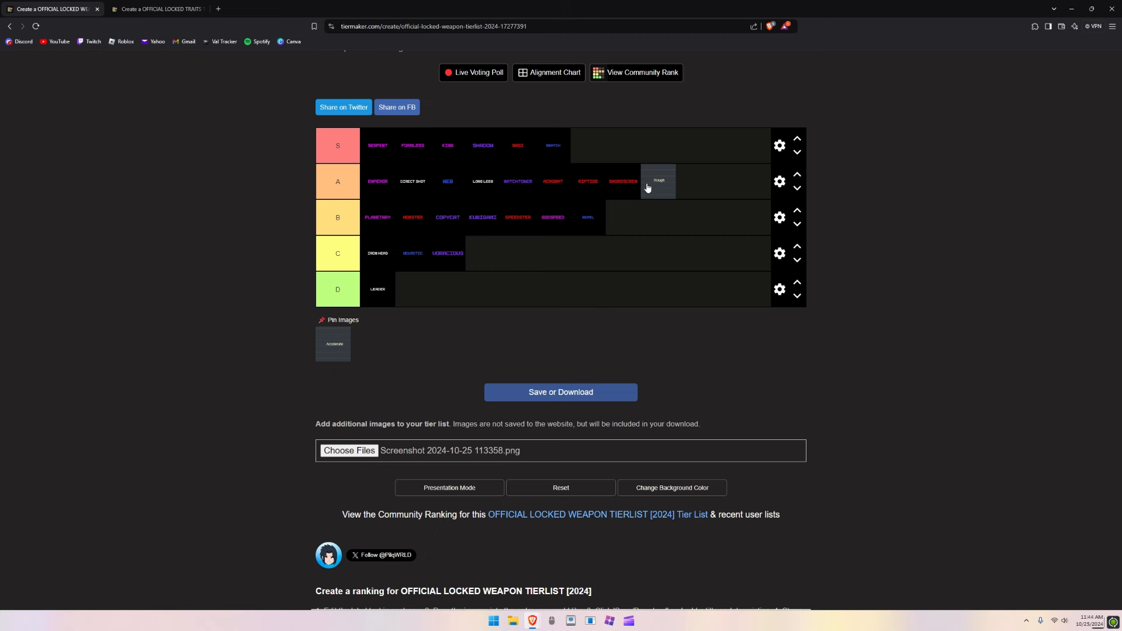
{"action": "mouse_move", "coordinate": [407, 397]}
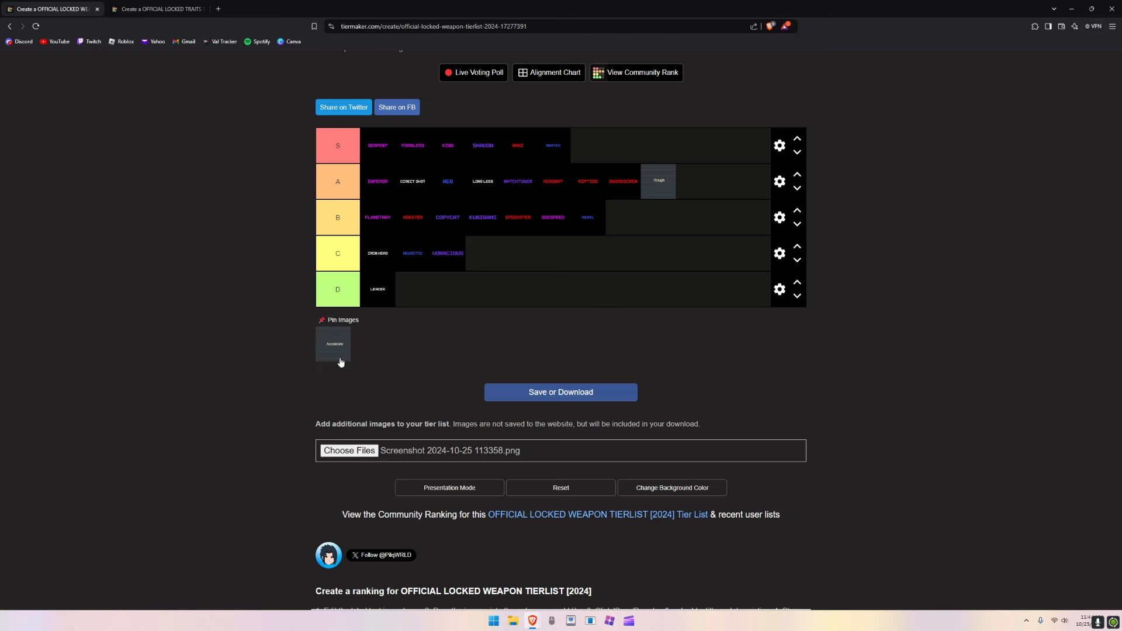
{"action": "mouse_move", "coordinate": [339, 358]}
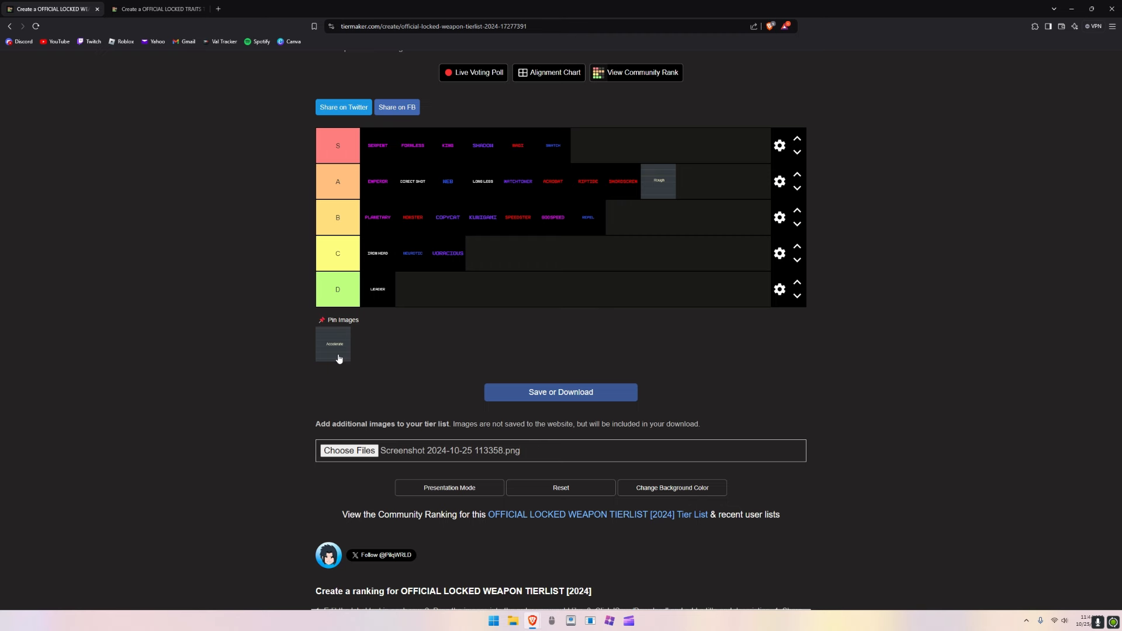
{"action": "mouse_move", "coordinate": [340, 368]}
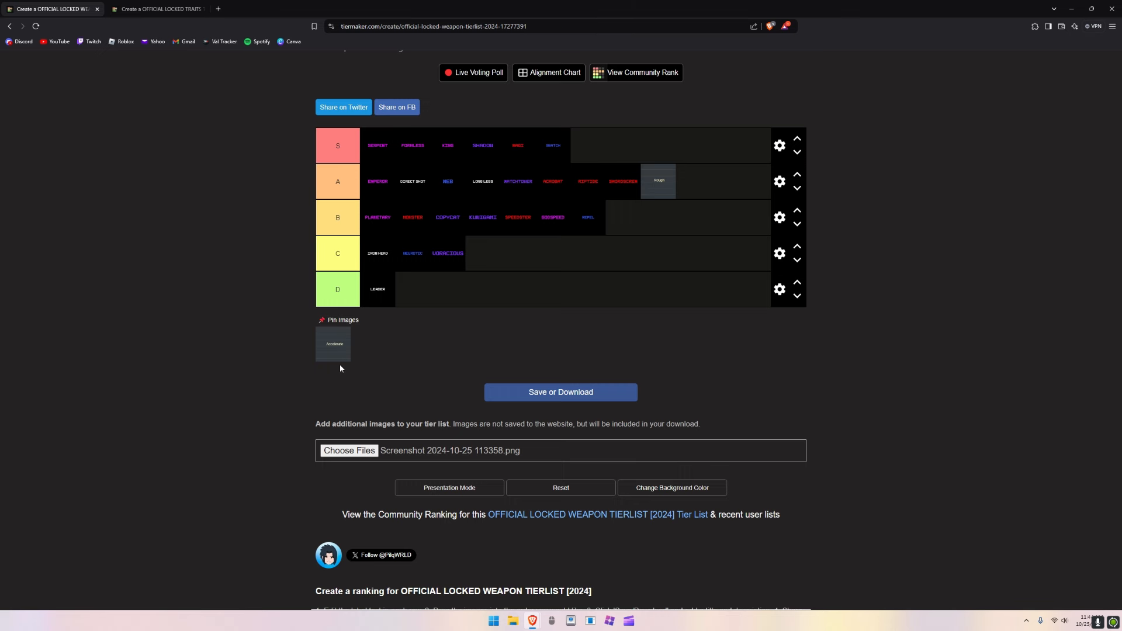
{"action": "mouse_move", "coordinate": [335, 360]}
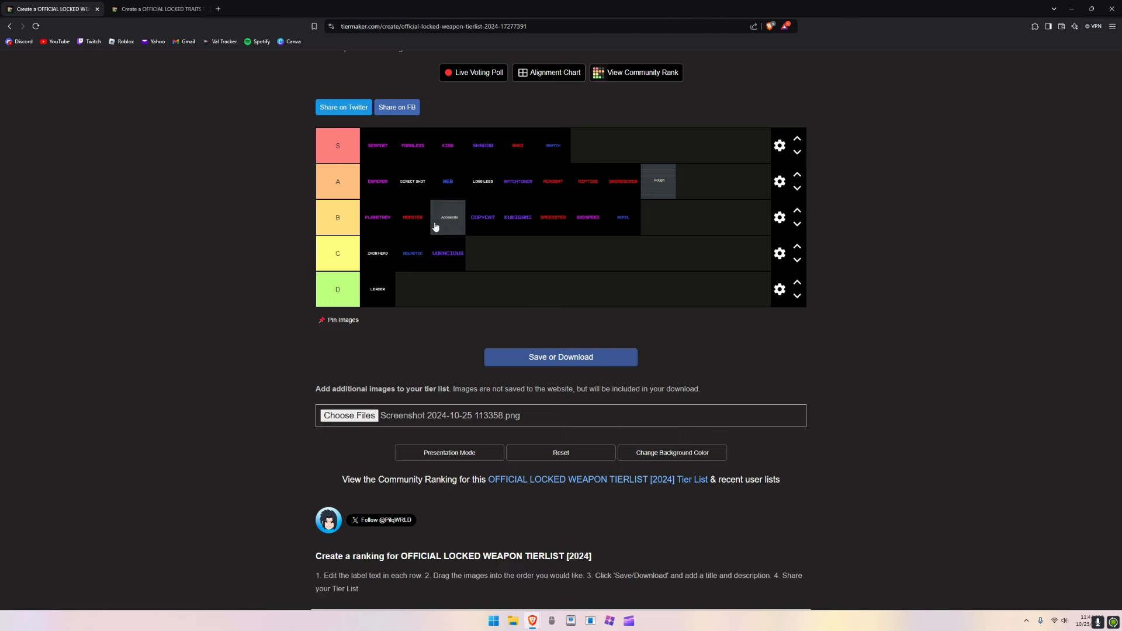
{"action": "mouse_move", "coordinate": [426, 363]}
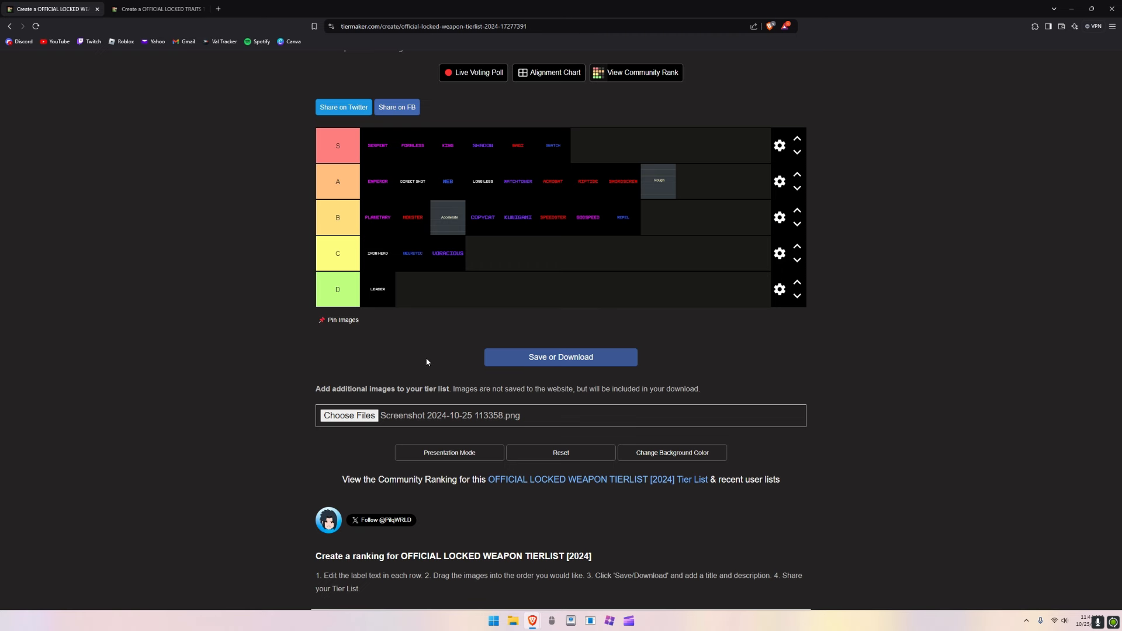
{"action": "mouse_move", "coordinate": [423, 166]}
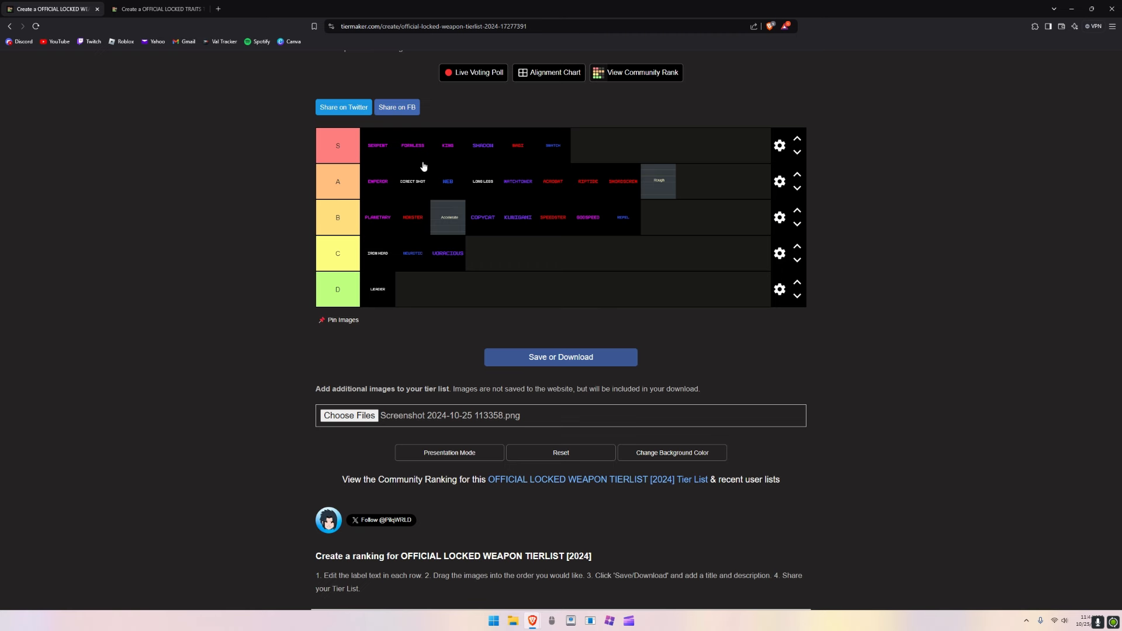
{"action": "mouse_move", "coordinate": [370, 343]}
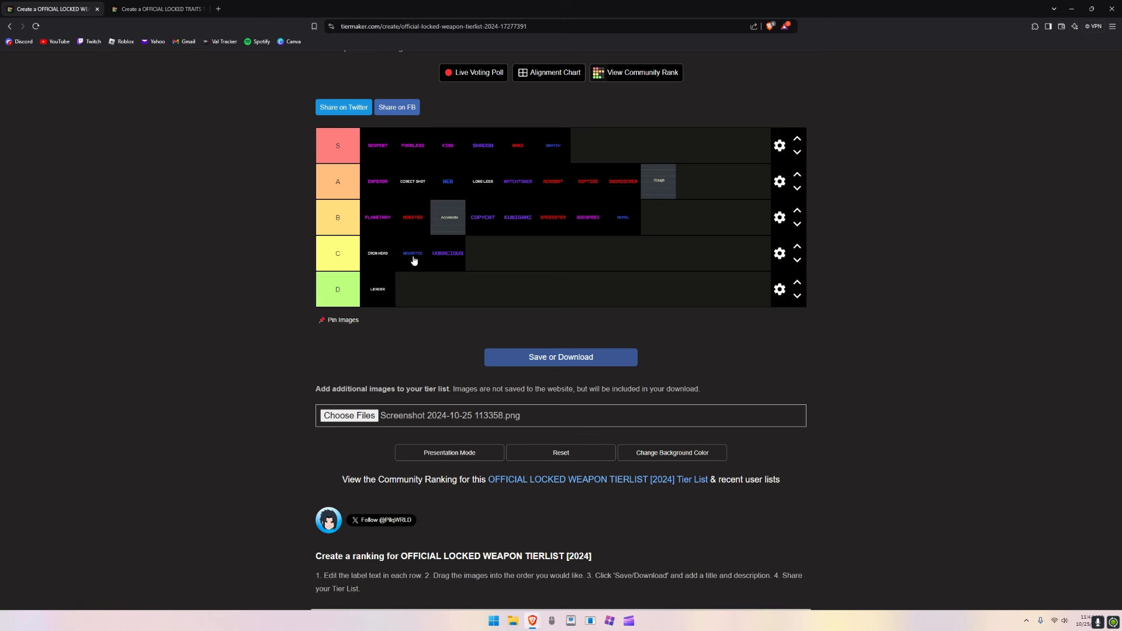
{"action": "mouse_move", "coordinate": [413, 300]}
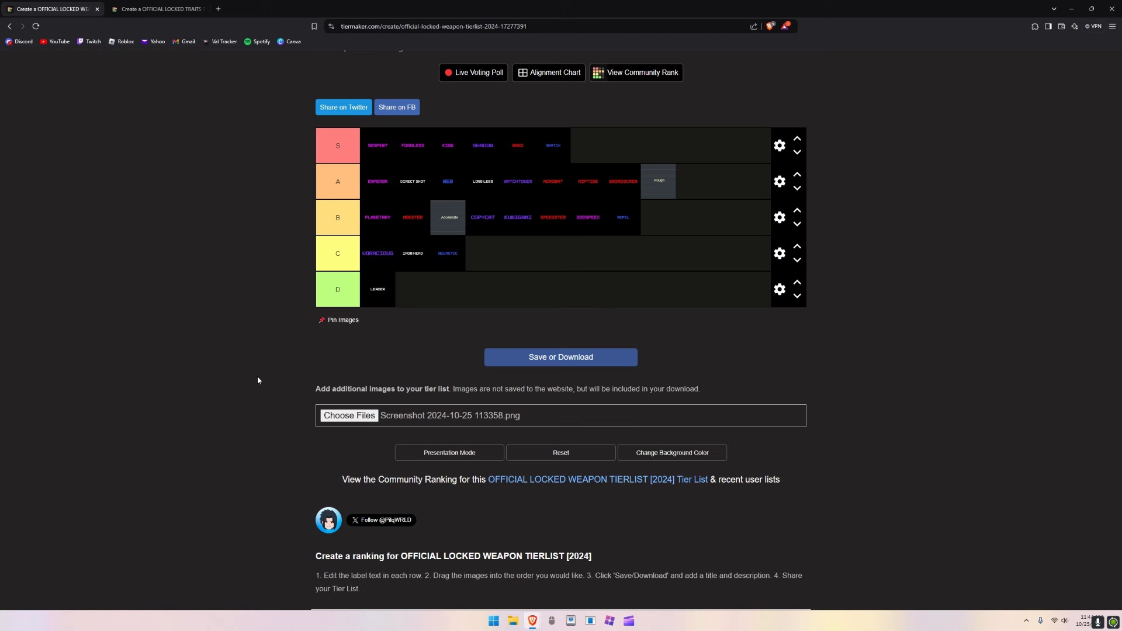
{"action": "mouse_move", "coordinate": [484, 279]}
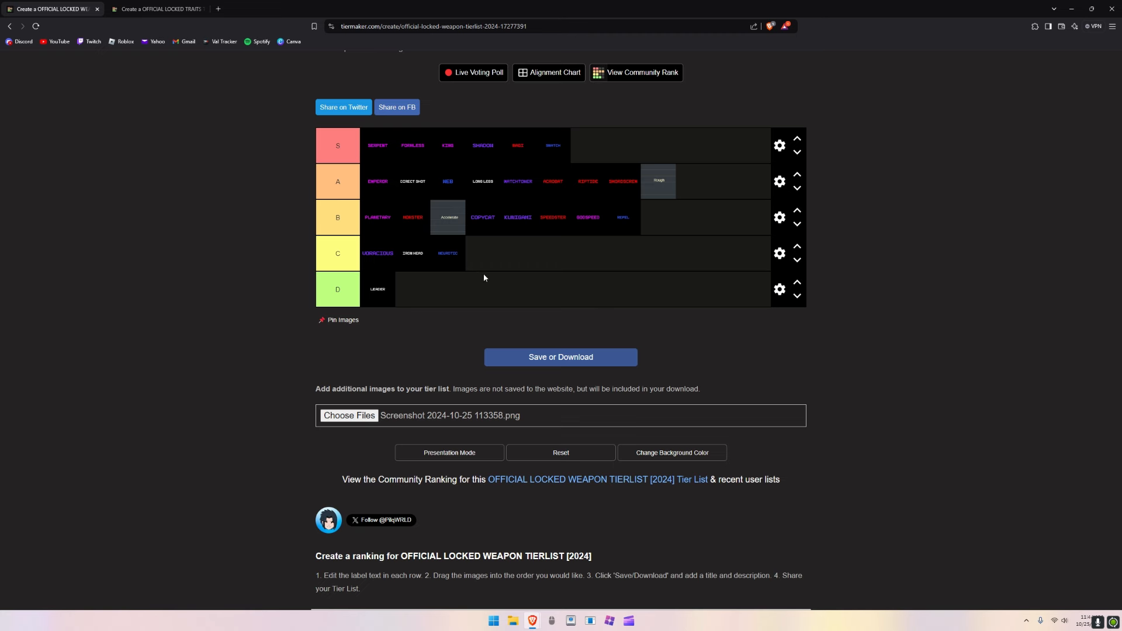
{"action": "mouse_move", "coordinate": [252, 44]}
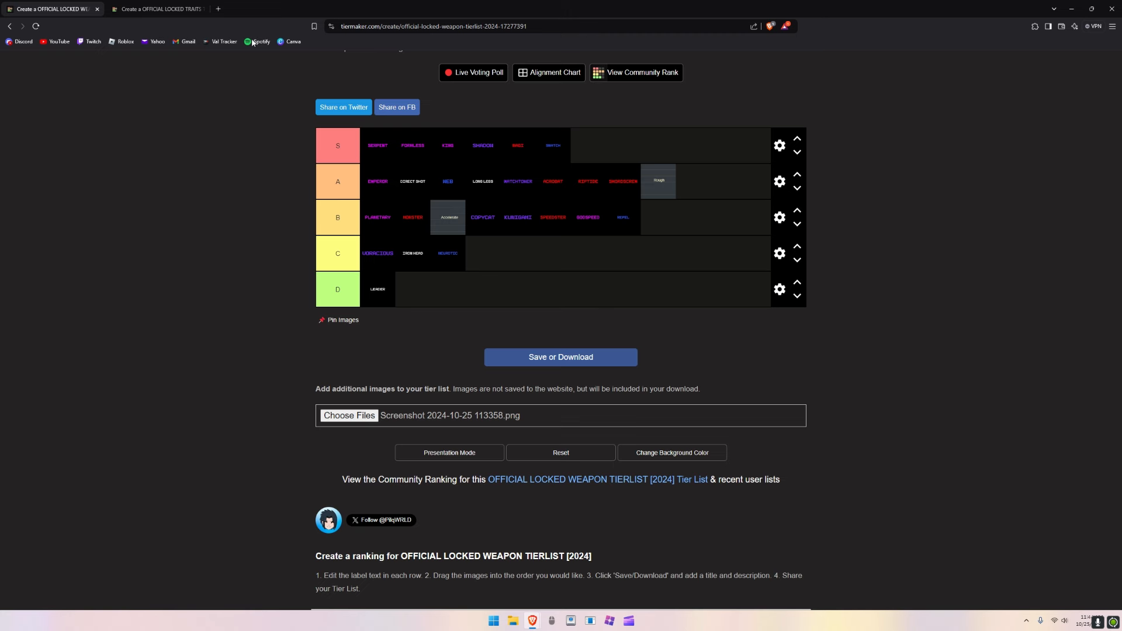
{"action": "mouse_move", "coordinate": [270, 94]}
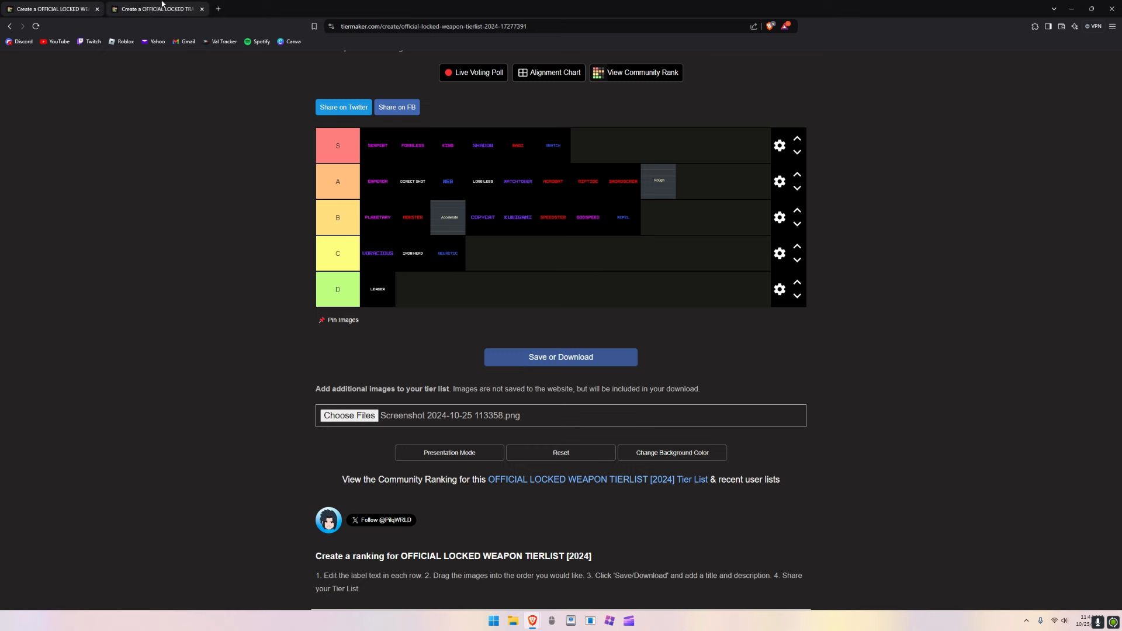
Step: Switch to the locked traits tier list and rank the SURF trait tile
{"action": "left_click", "coordinate": [156, 8]}
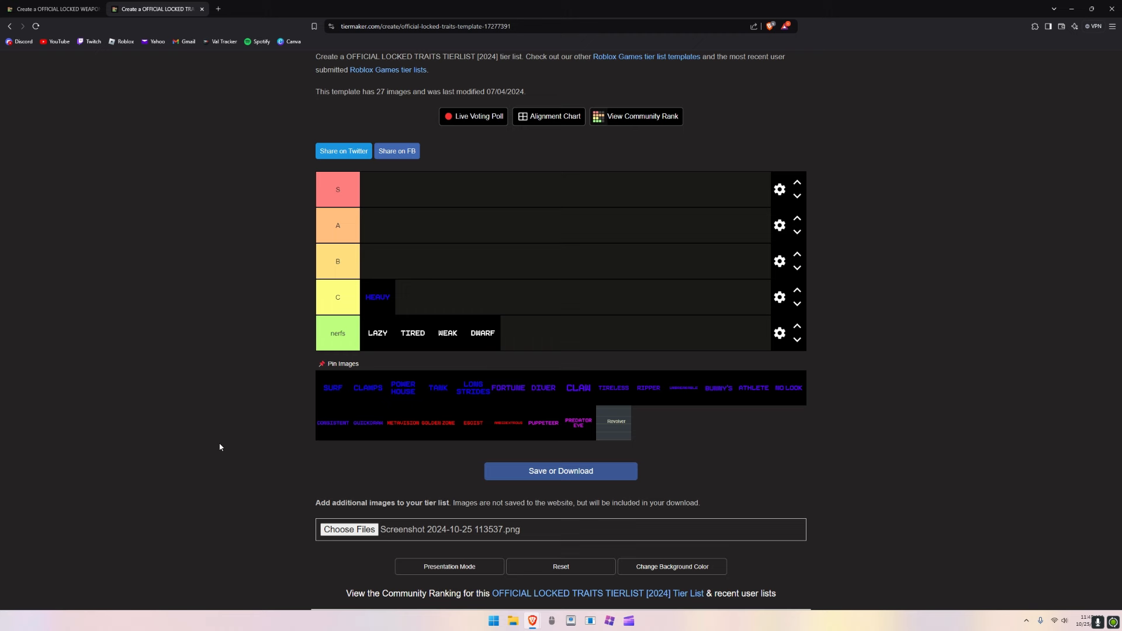
{"action": "mouse_move", "coordinate": [340, 401]}
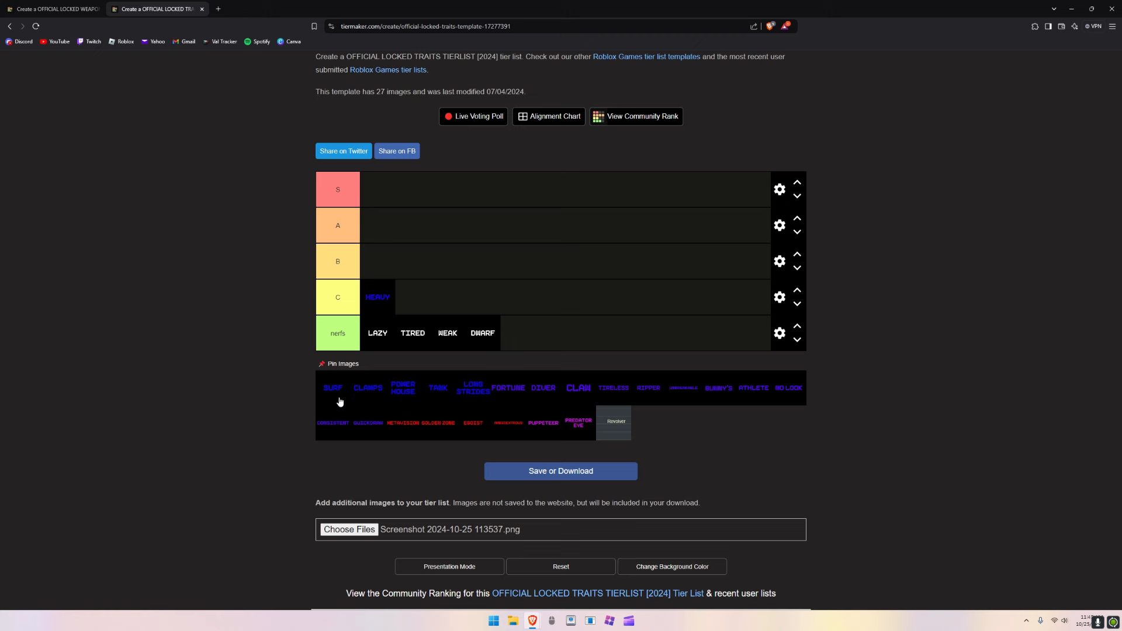
{"action": "mouse_move", "coordinate": [337, 393]}
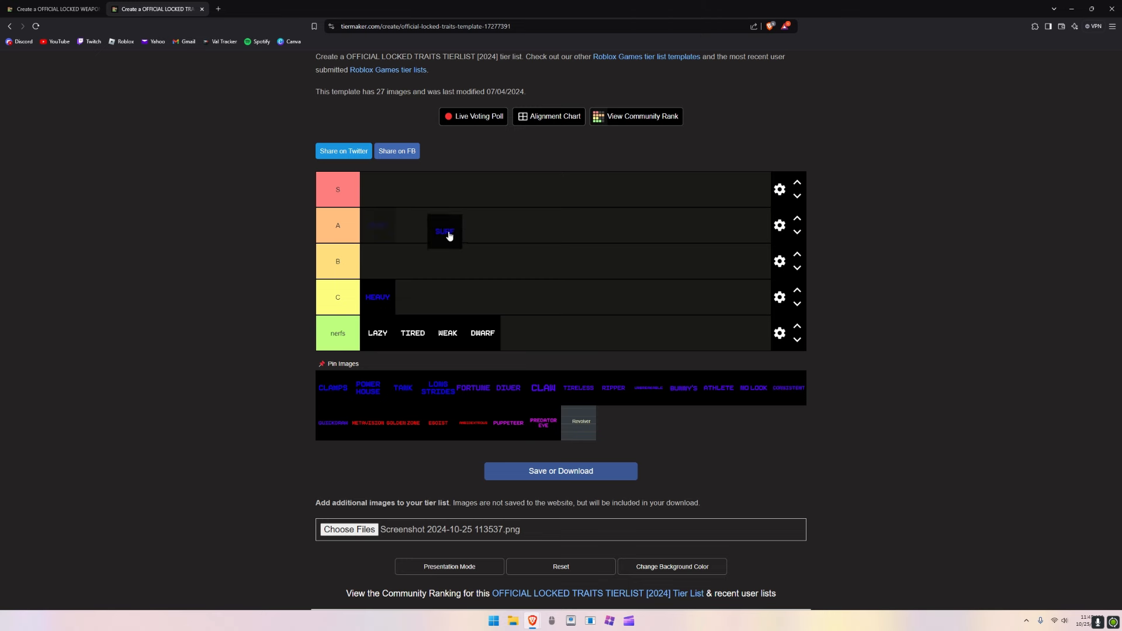
{"action": "left_click_drag", "start_coordinate": [445, 230], "coordinate": [377, 260]}
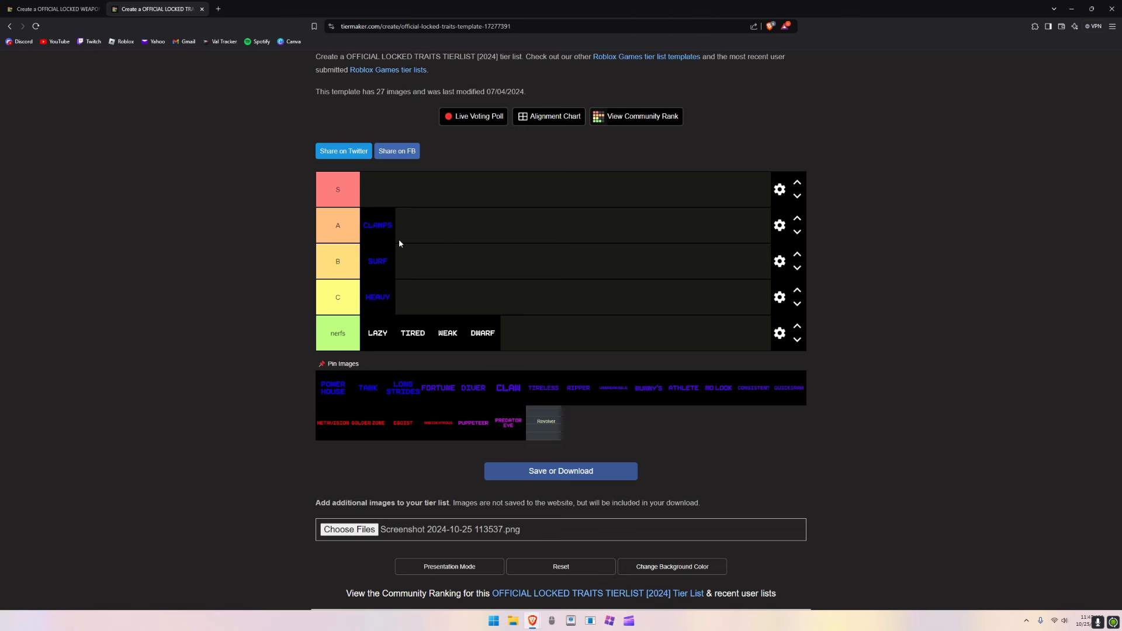
{"action": "mouse_move", "coordinate": [336, 395]}
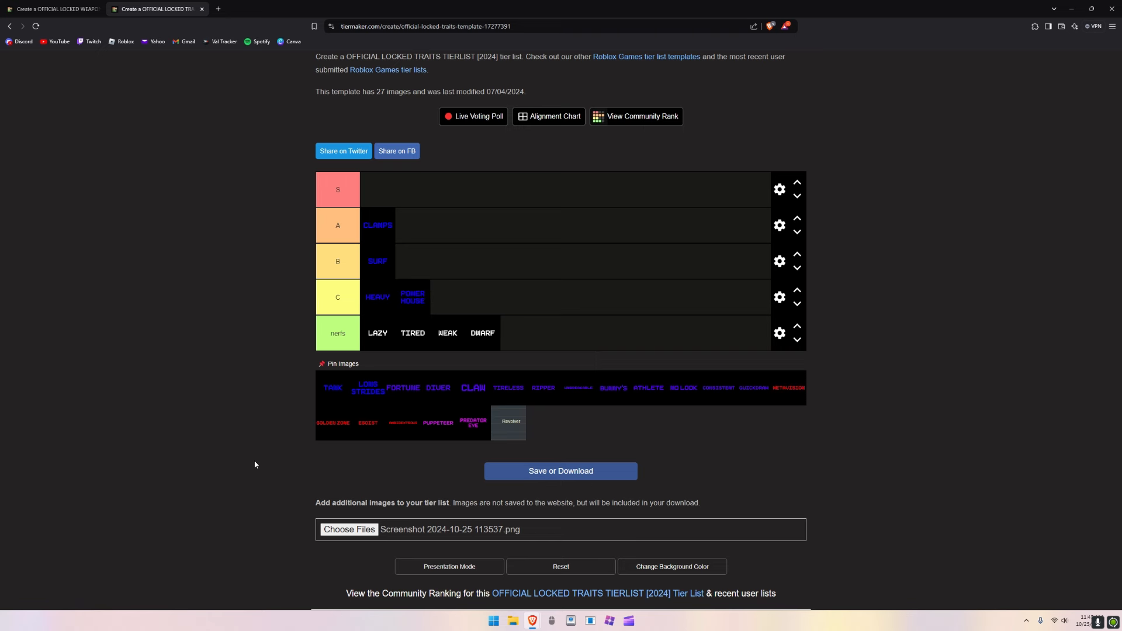
{"action": "mouse_move", "coordinate": [220, 477]}
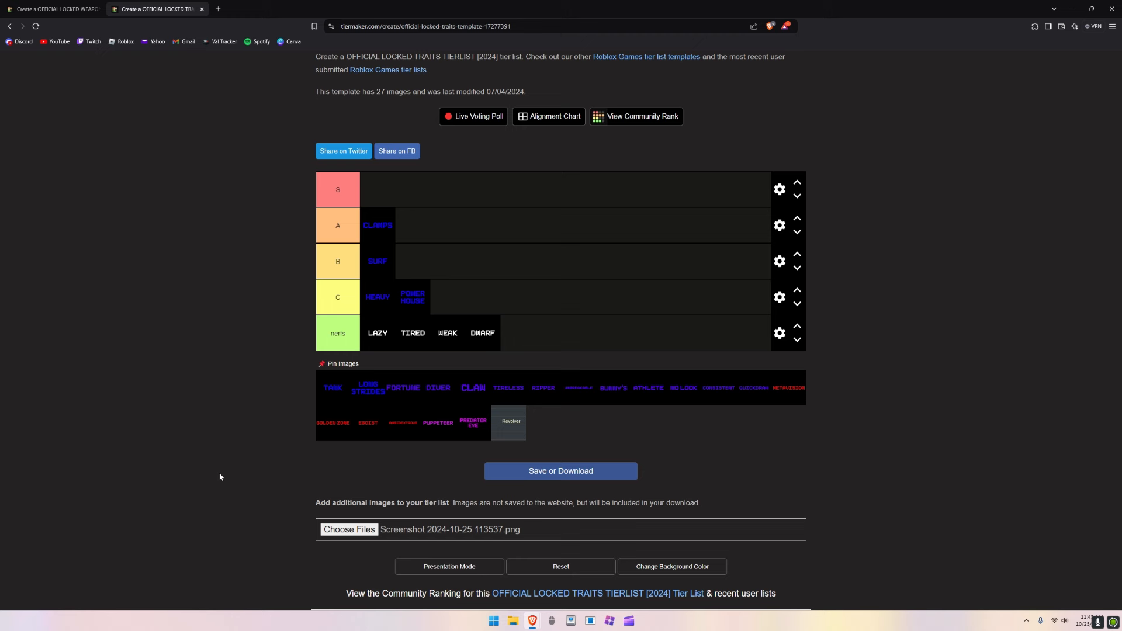
{"action": "mouse_move", "coordinate": [330, 393]}
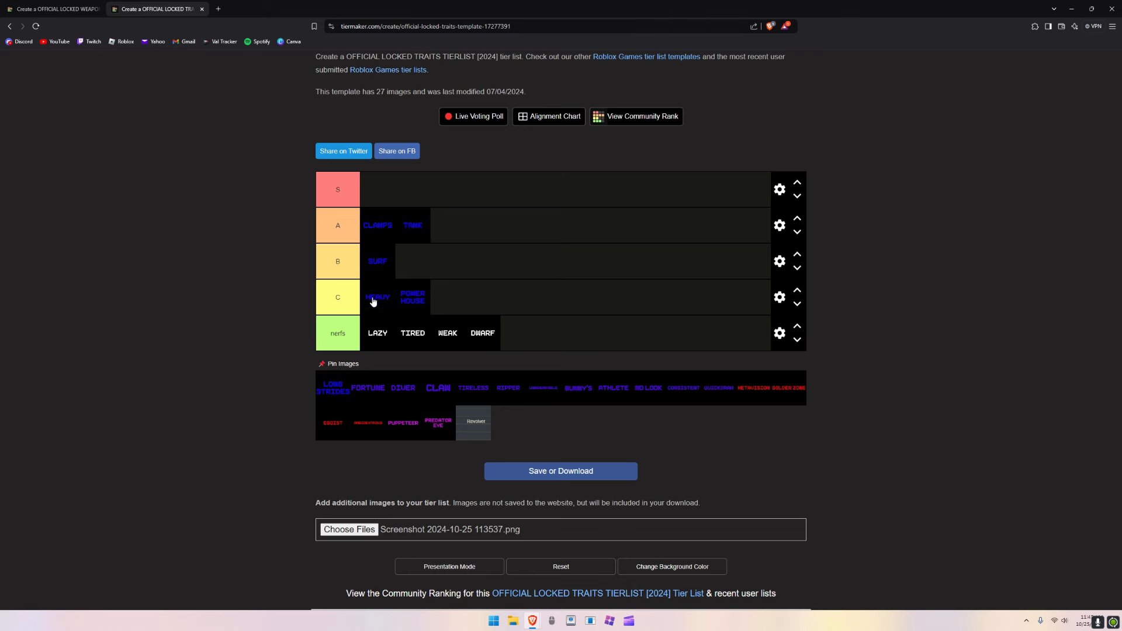
{"action": "left_click_drag", "start_coordinate": [413, 226], "coordinate": [371, 189]}
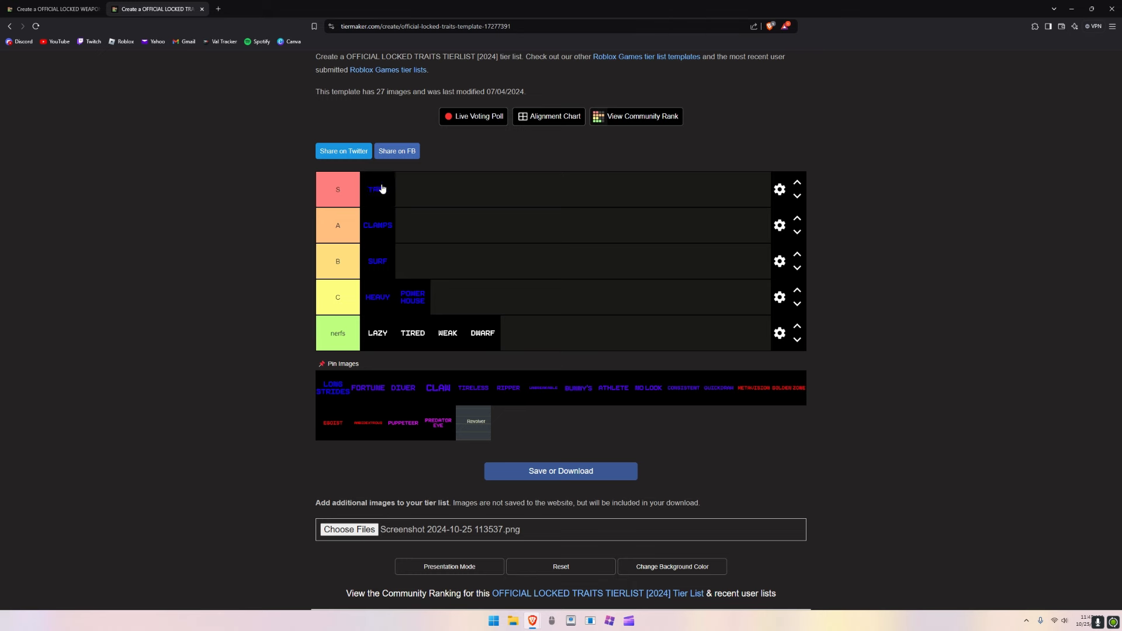
{"action": "mouse_move", "coordinate": [262, 398]}
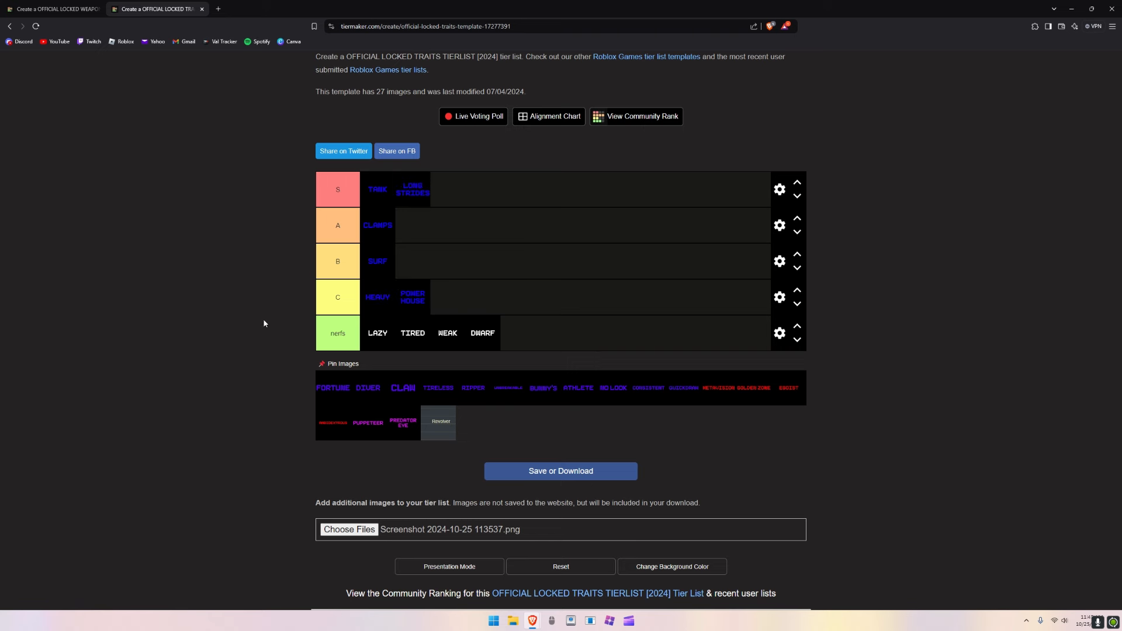
{"action": "mouse_move", "coordinate": [54, 461]}
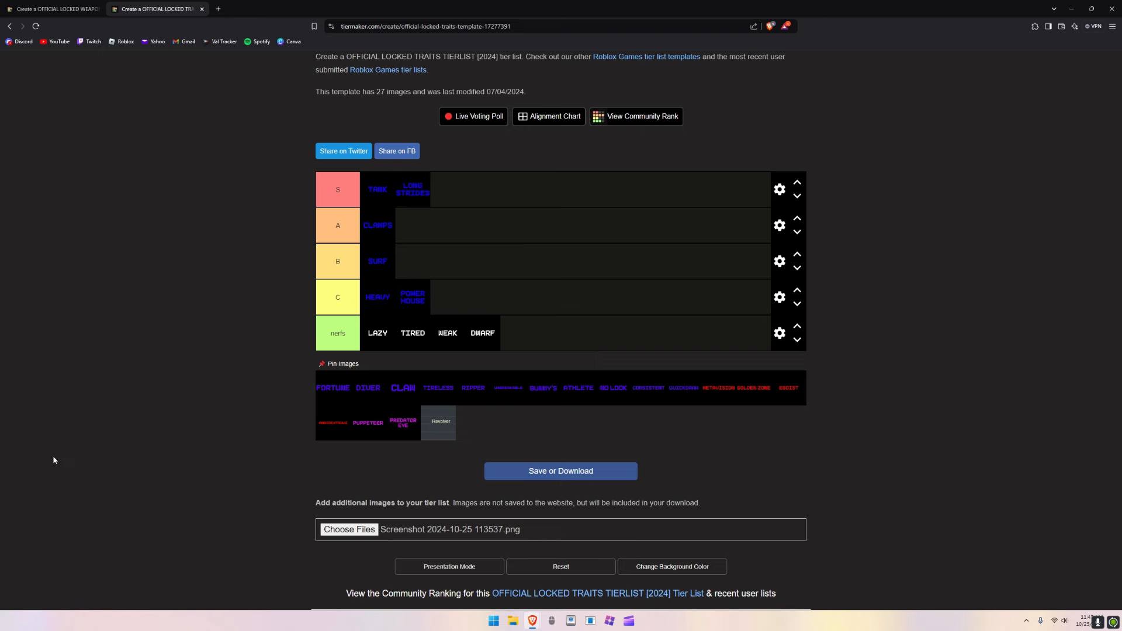
{"action": "mouse_move", "coordinate": [366, 422]}
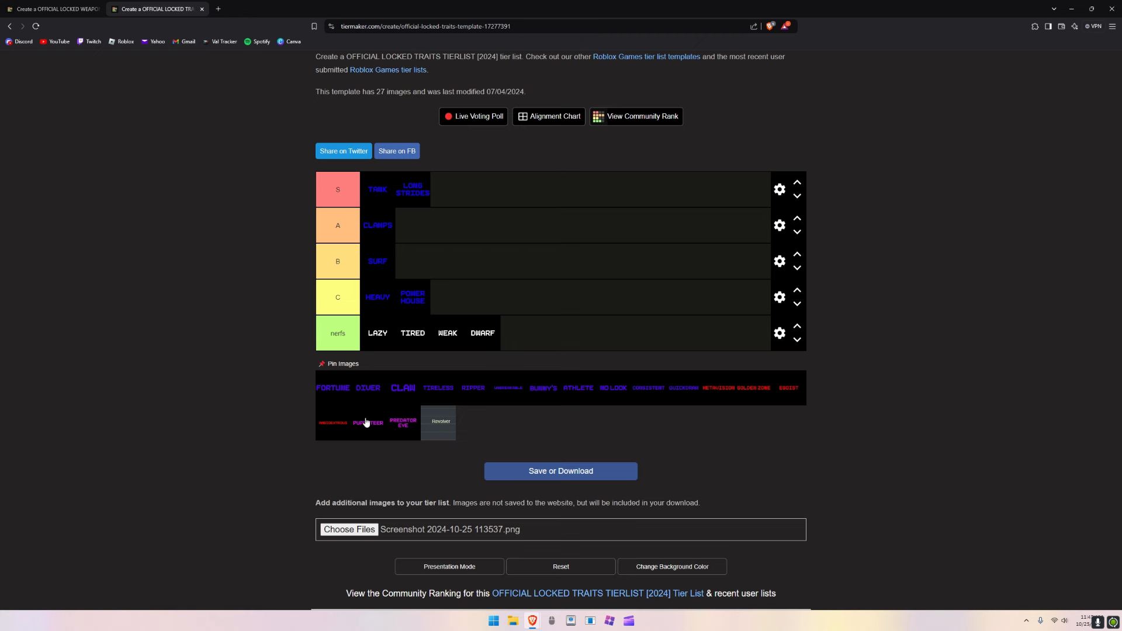
{"action": "mouse_move", "coordinate": [339, 401]}
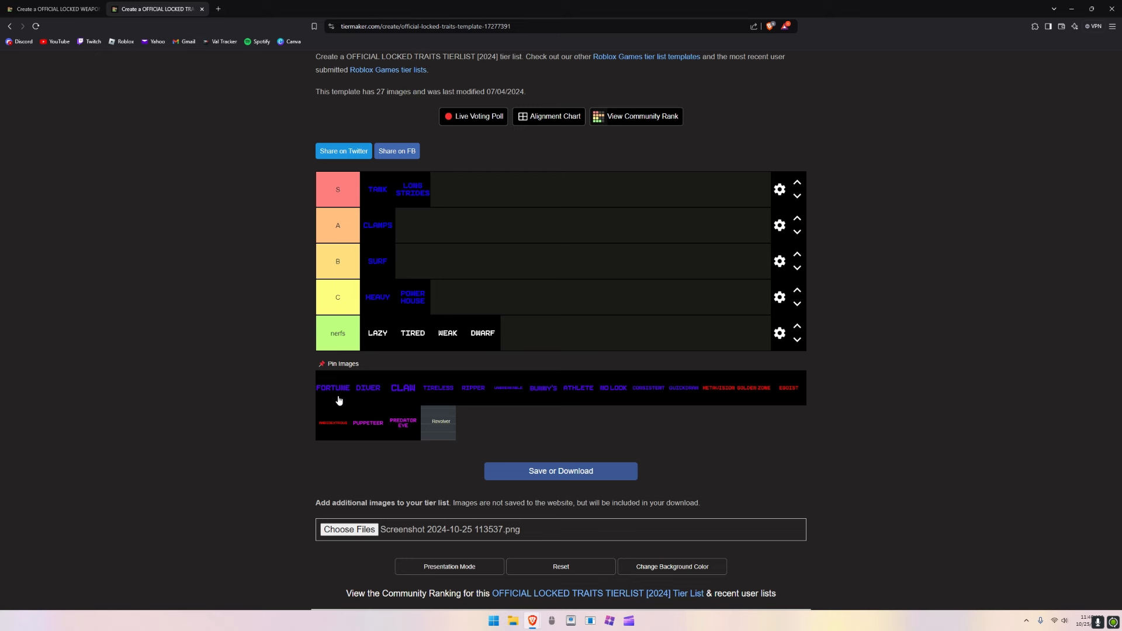
{"action": "mouse_move", "coordinate": [339, 362]}
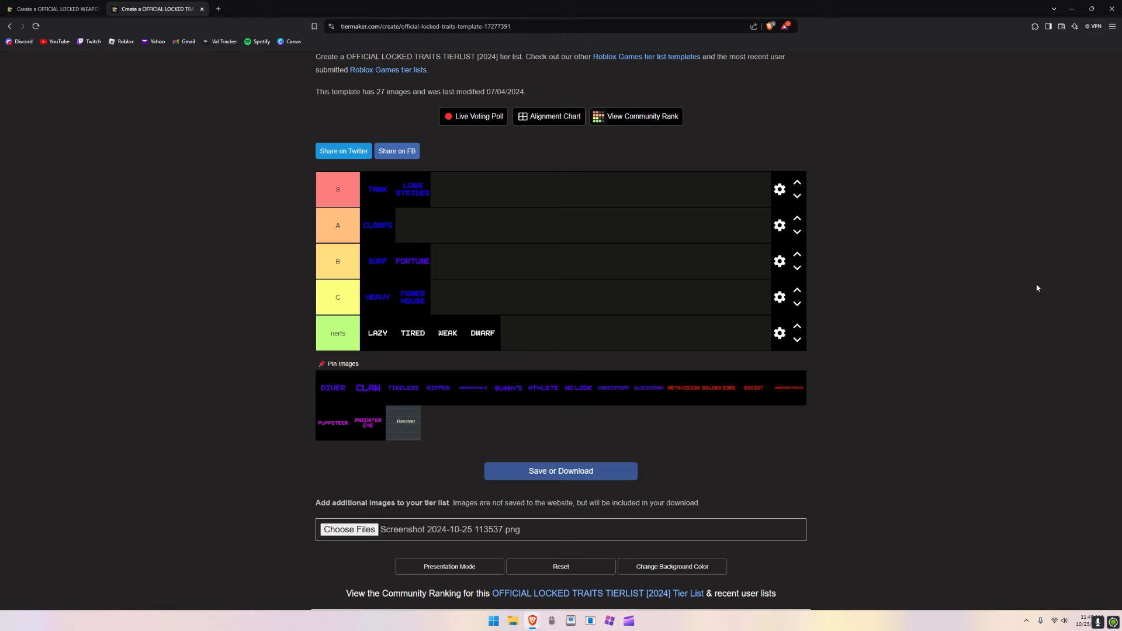
{"action": "mouse_move", "coordinate": [1033, 284]}
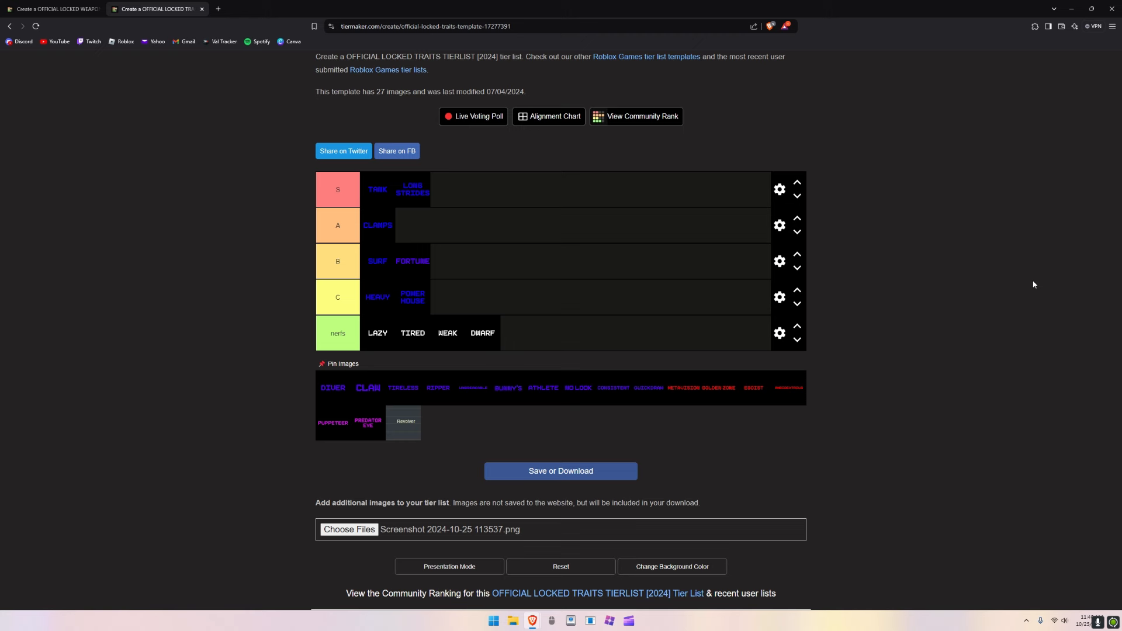
{"action": "mouse_move", "coordinate": [1049, 279]}
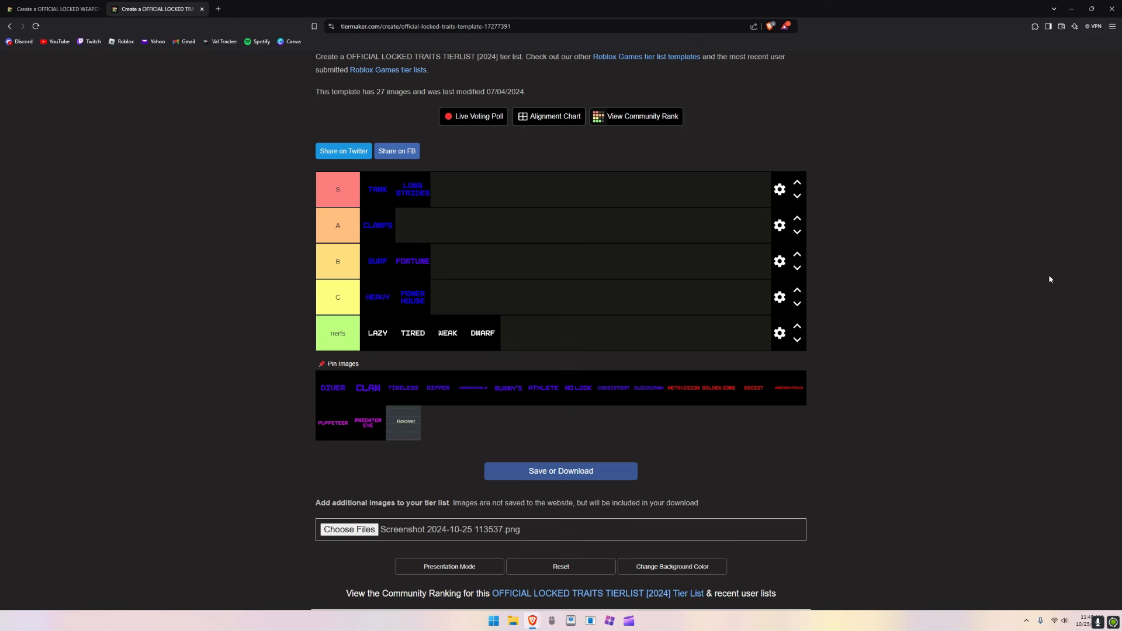
{"action": "mouse_move", "coordinate": [960, 167]}
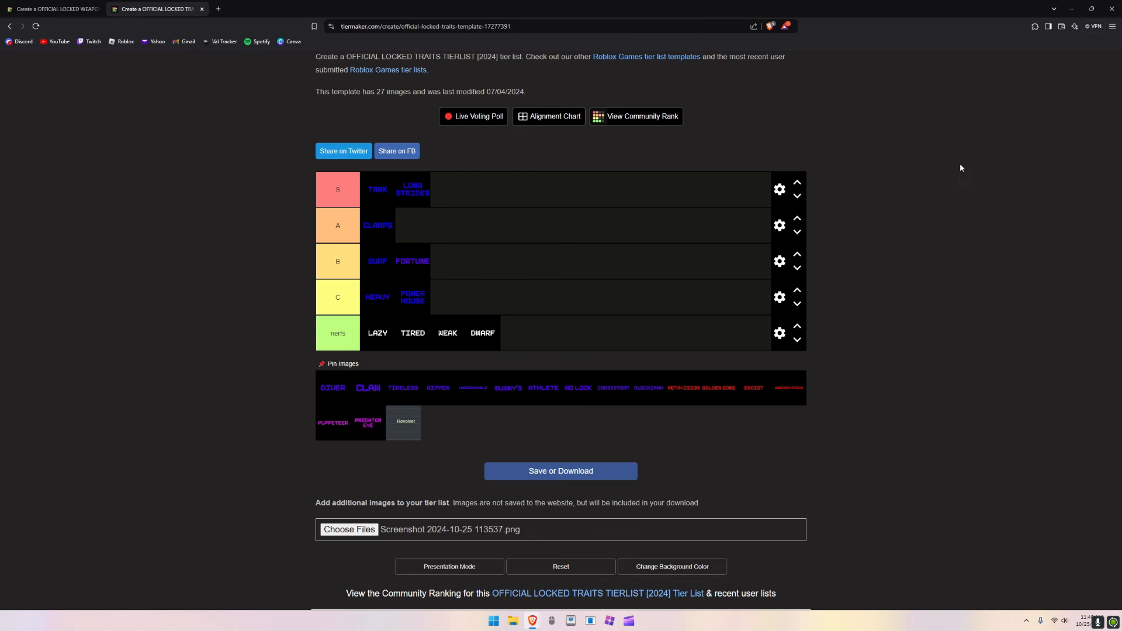
{"action": "mouse_move", "coordinate": [971, 200]}
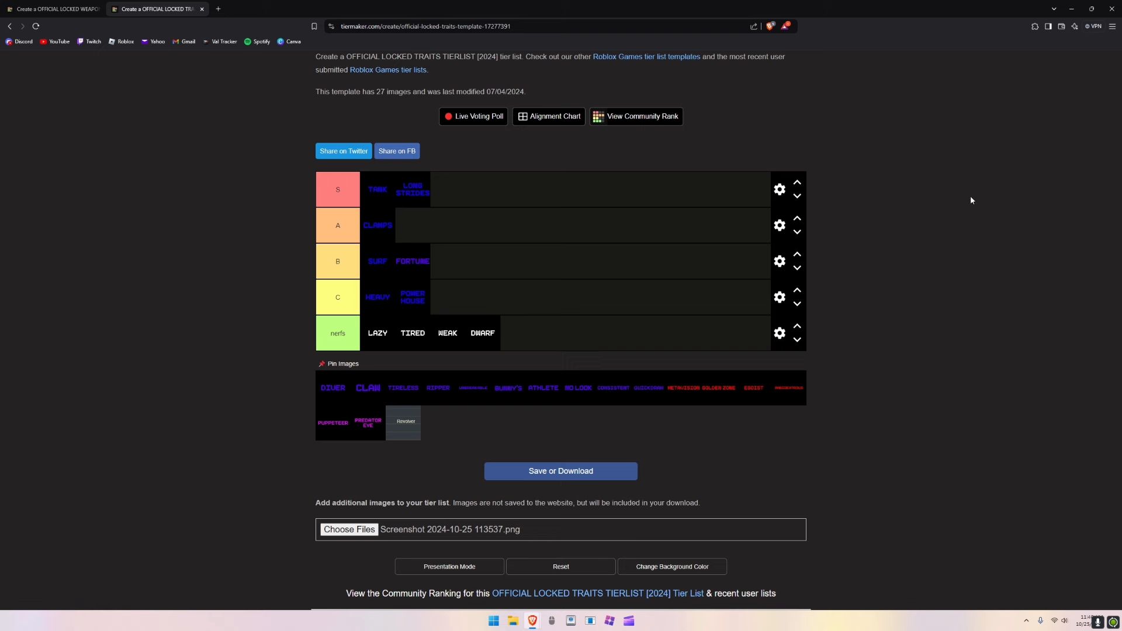
{"action": "mouse_move", "coordinate": [371, 353]}
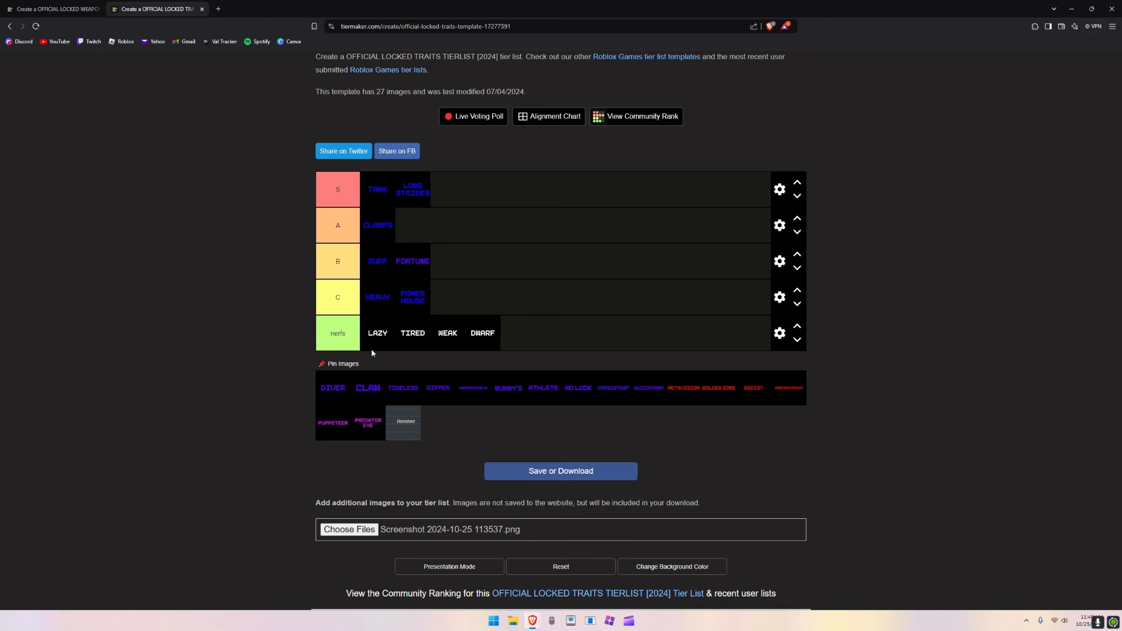
{"action": "mouse_move", "coordinate": [367, 351]}
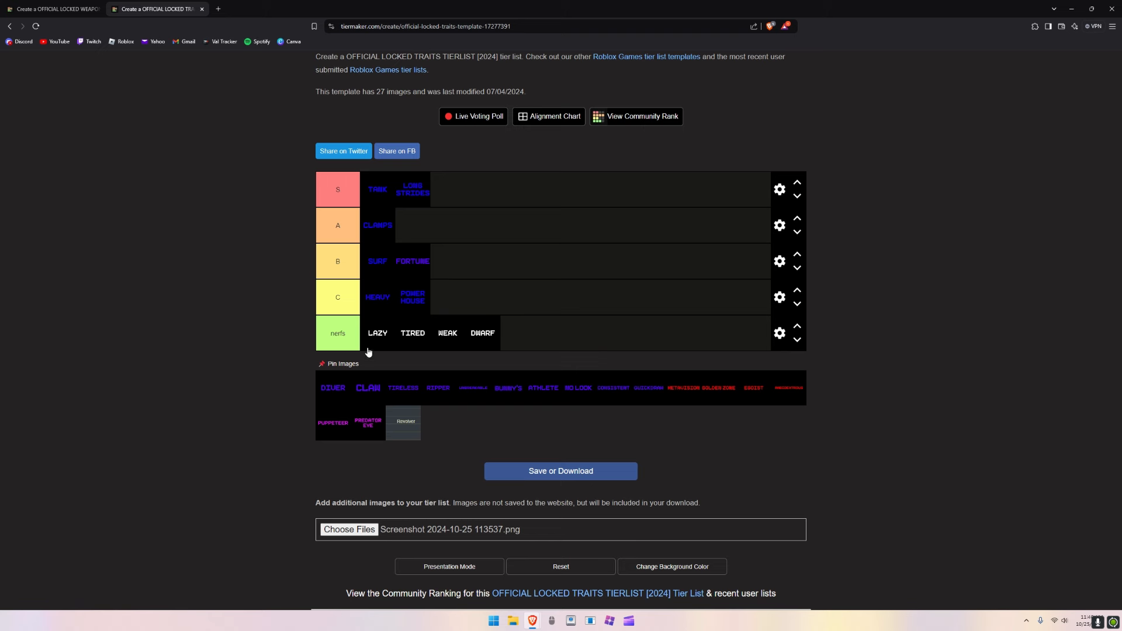
{"action": "mouse_move", "coordinate": [330, 396]}
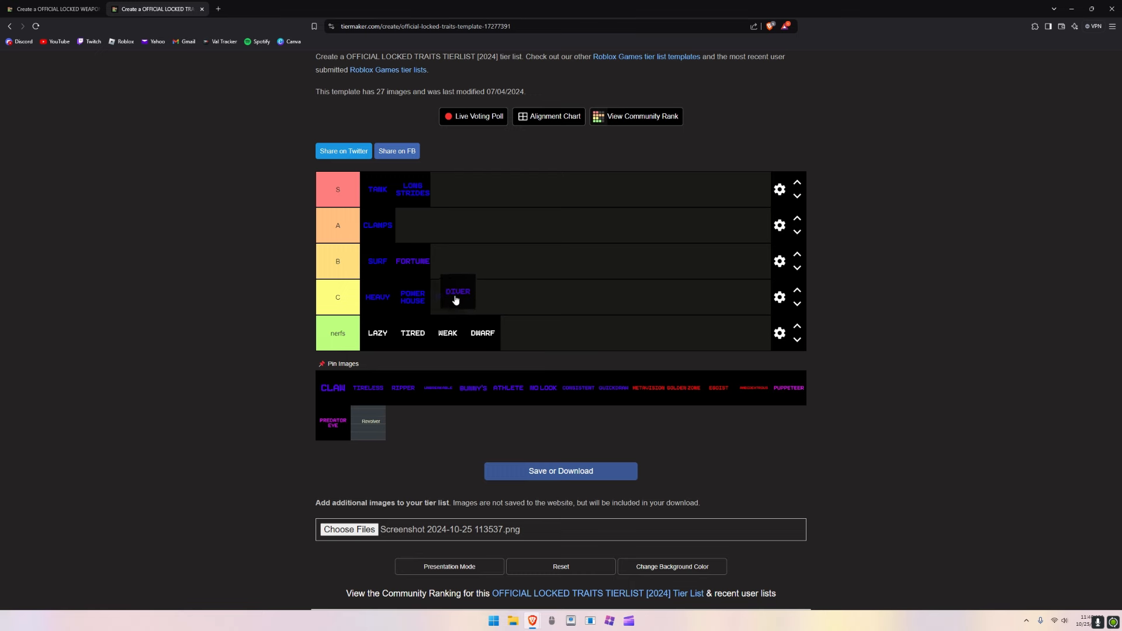
Step: Rank the DIVER trait at the end of tier B after FORTUNE
{"action": "left_click_drag", "start_coordinate": [457, 291], "coordinate": [451, 260]}
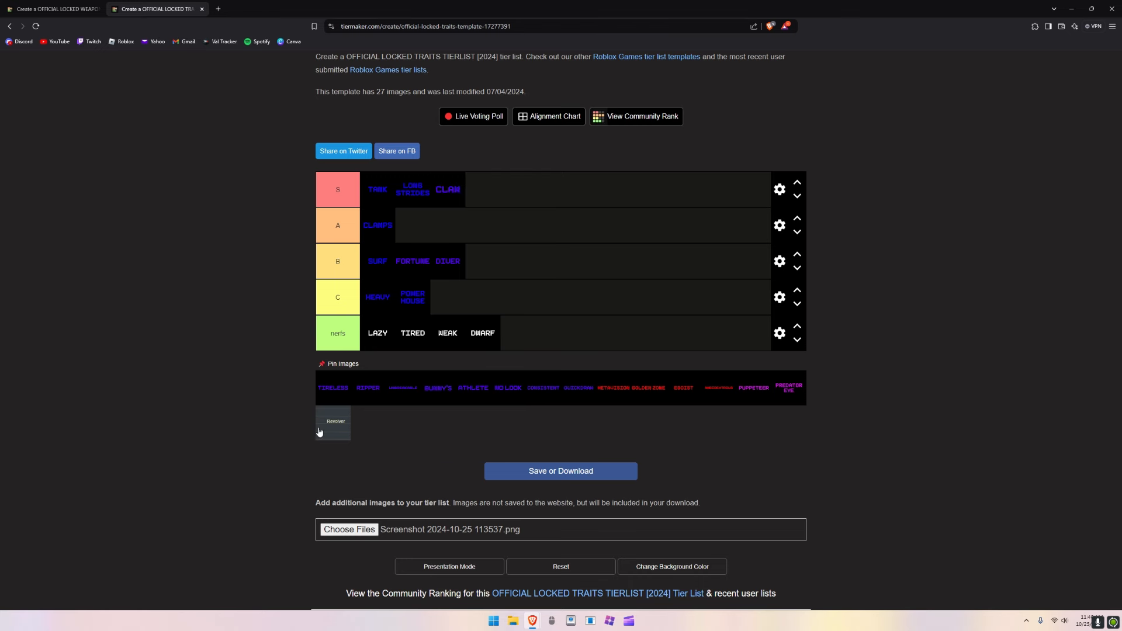
{"action": "mouse_move", "coordinate": [200, 378]}
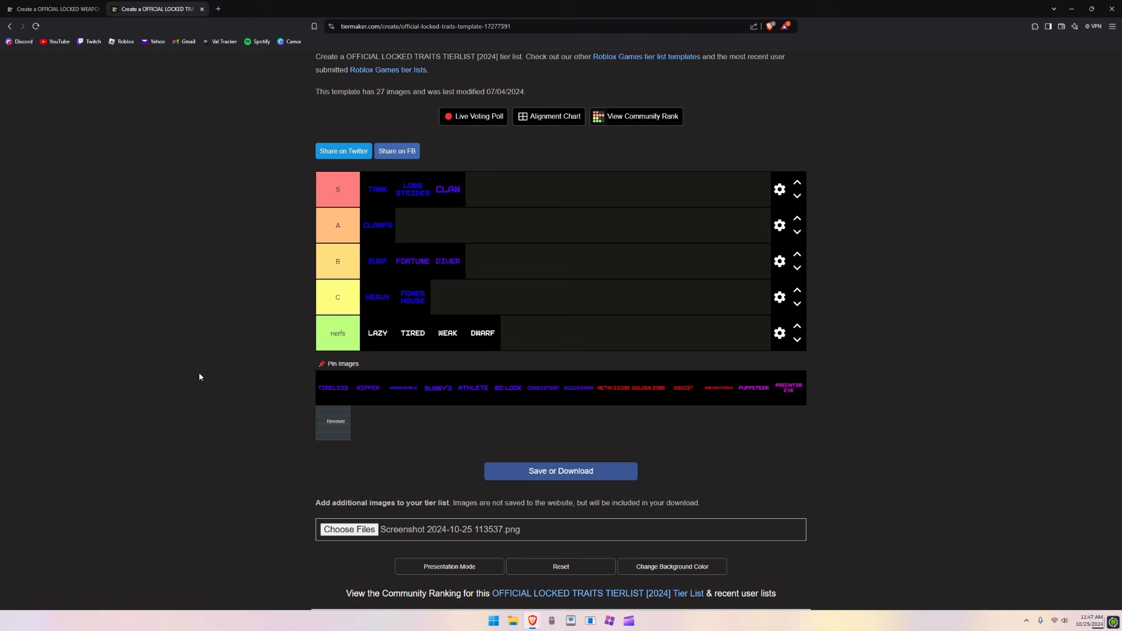
{"action": "mouse_move", "coordinate": [363, 375]}
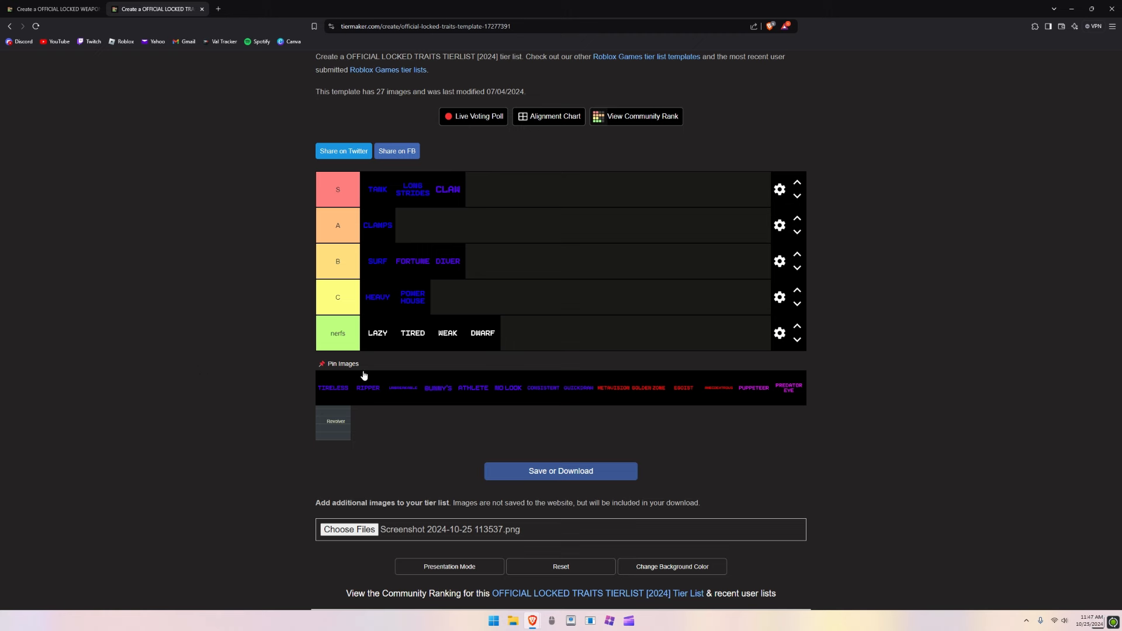
{"action": "mouse_move", "coordinate": [270, 322]}
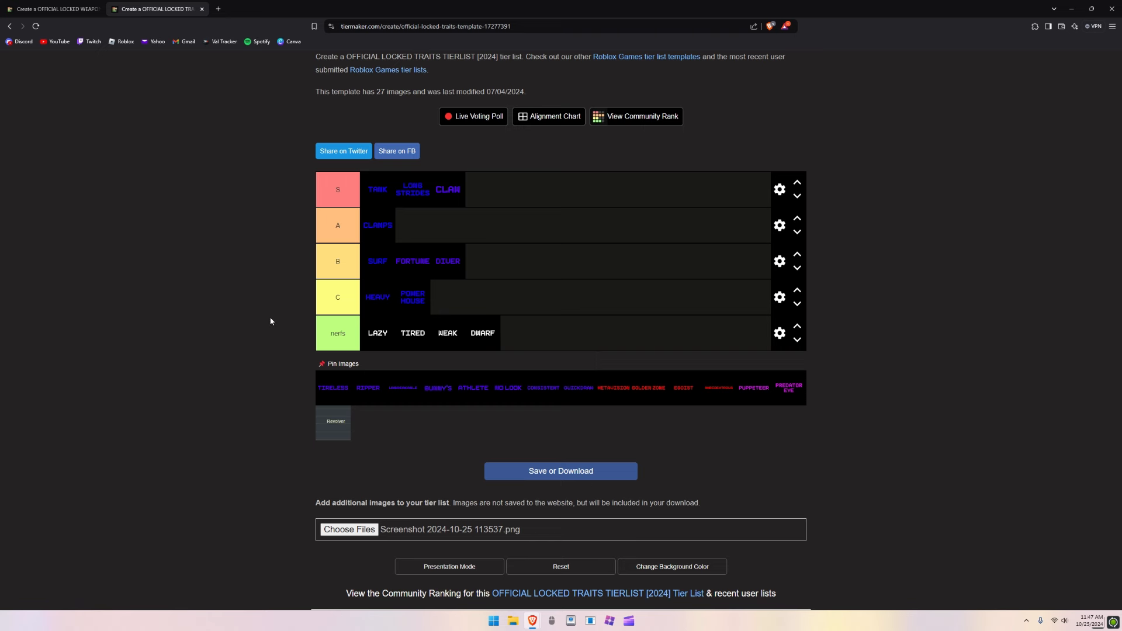
{"action": "mouse_move", "coordinate": [298, 321]}
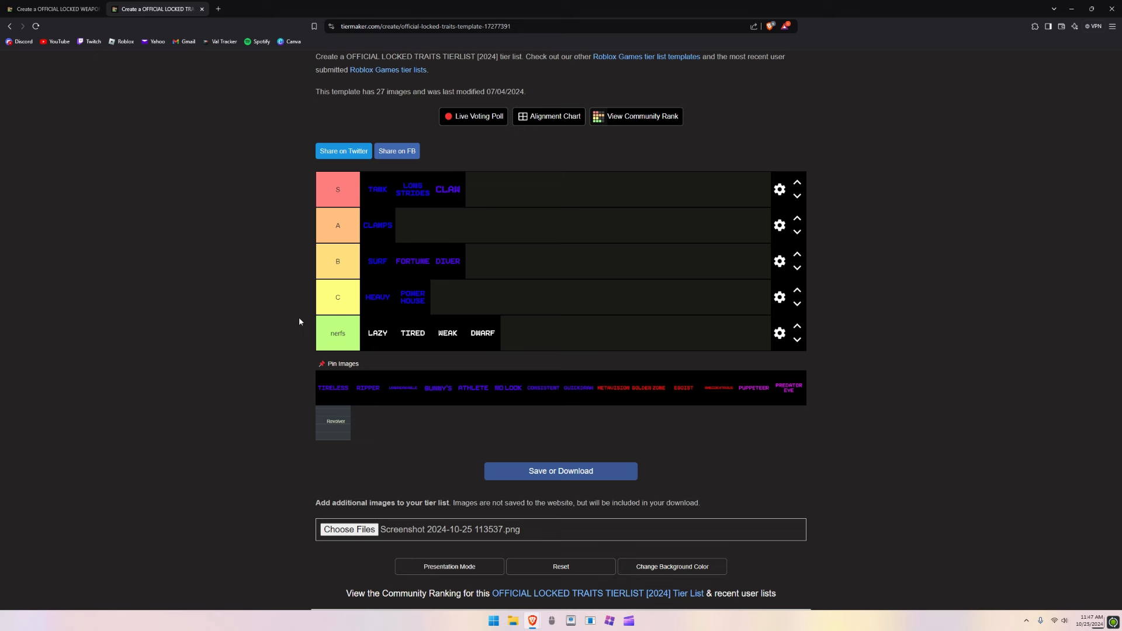
{"action": "mouse_move", "coordinate": [321, 397]}
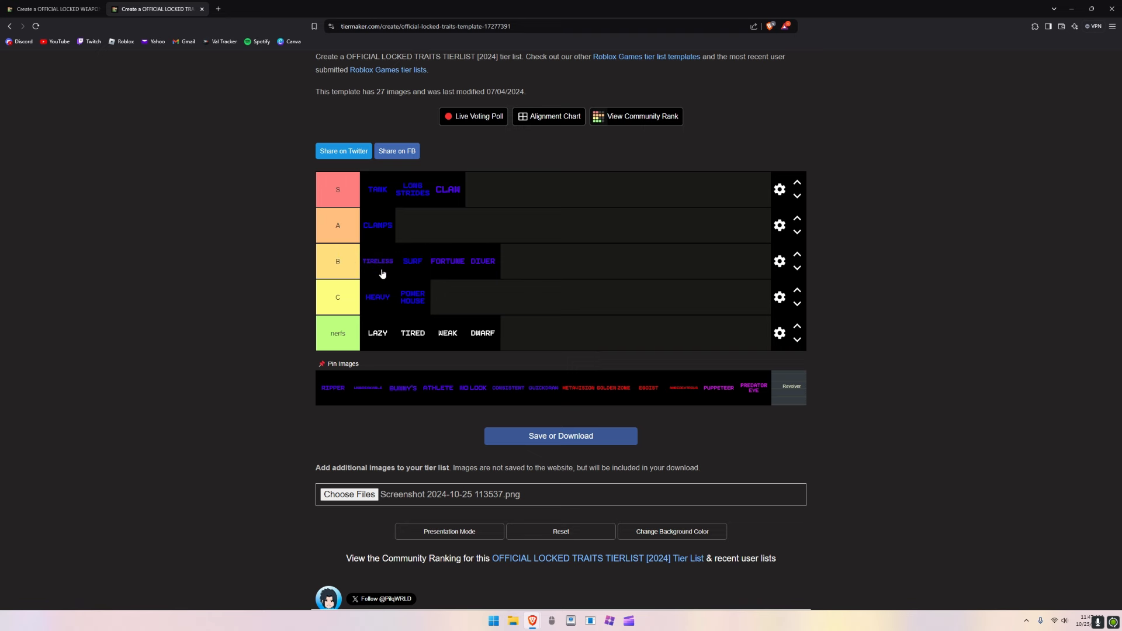
{"action": "mouse_move", "coordinate": [378, 276]}
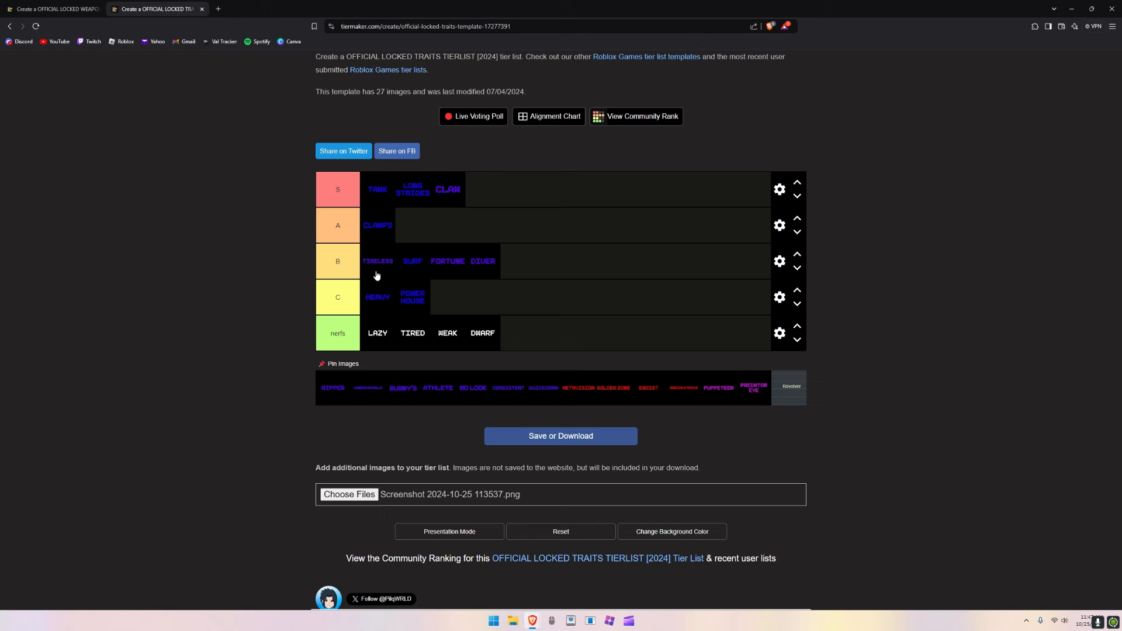
{"action": "mouse_move", "coordinate": [406, 411]}
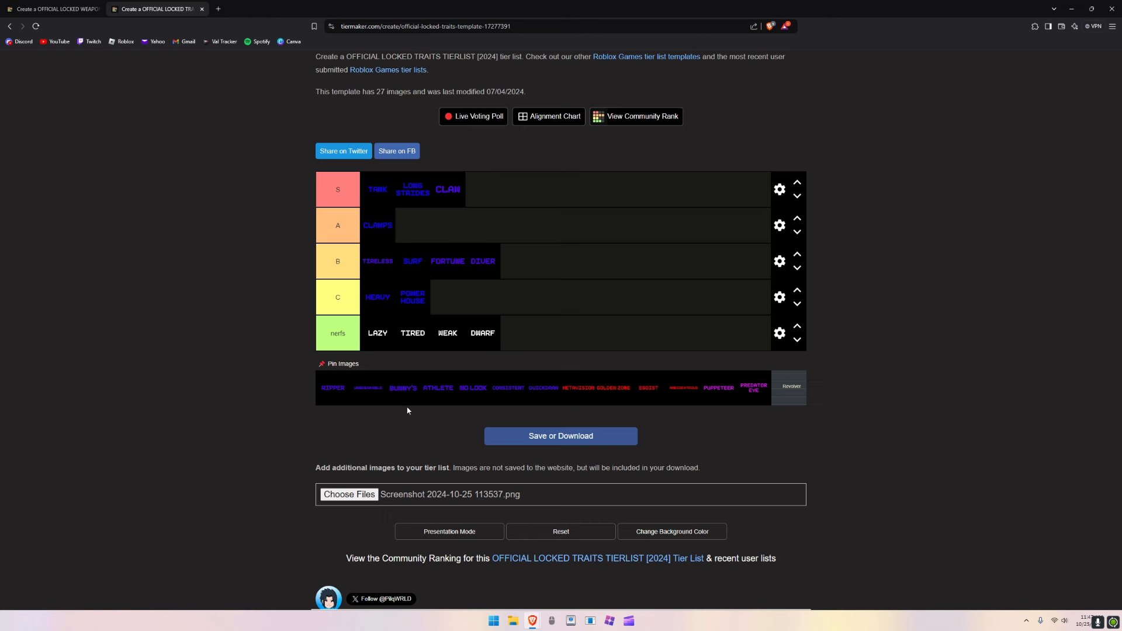
{"action": "mouse_move", "coordinate": [540, 520]}
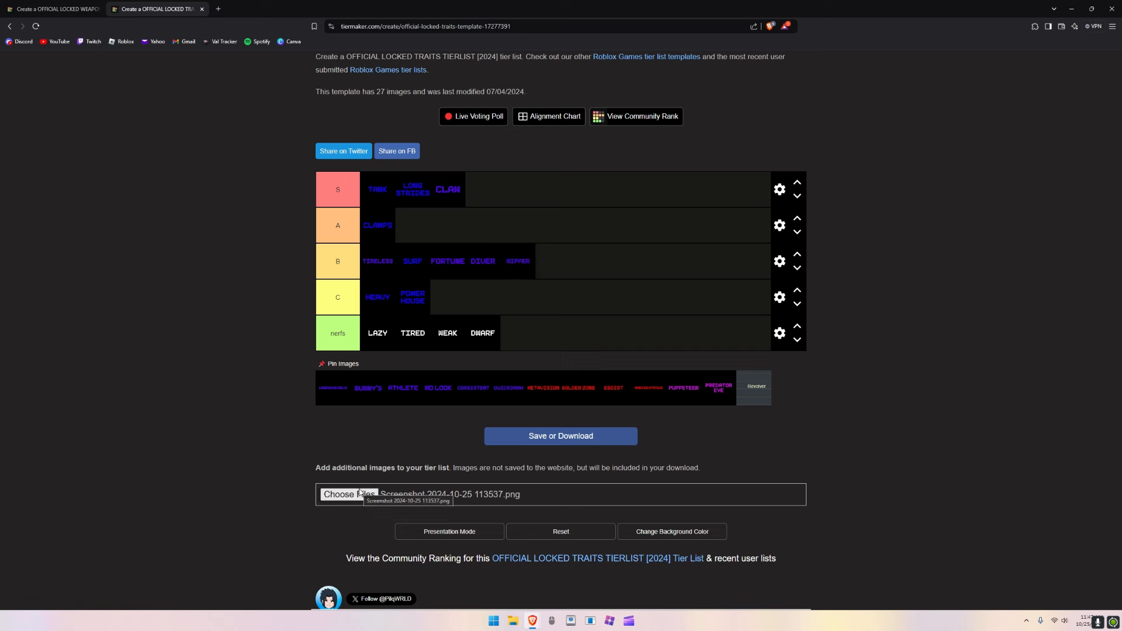
{"action": "mouse_move", "coordinate": [367, 407]}
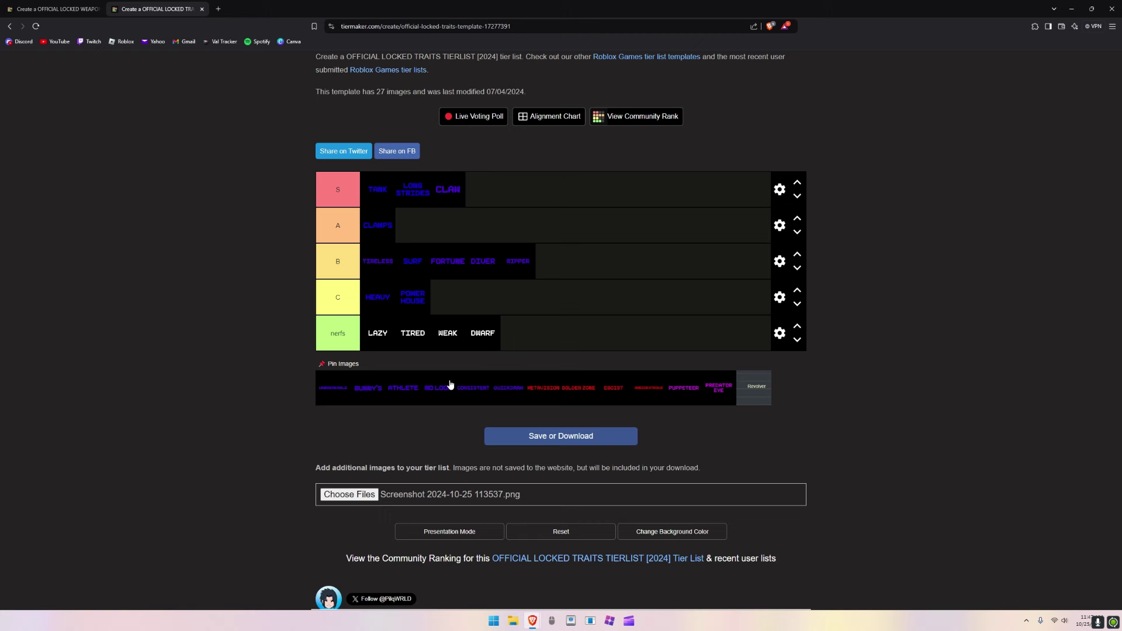
{"action": "mouse_move", "coordinate": [434, 368]}
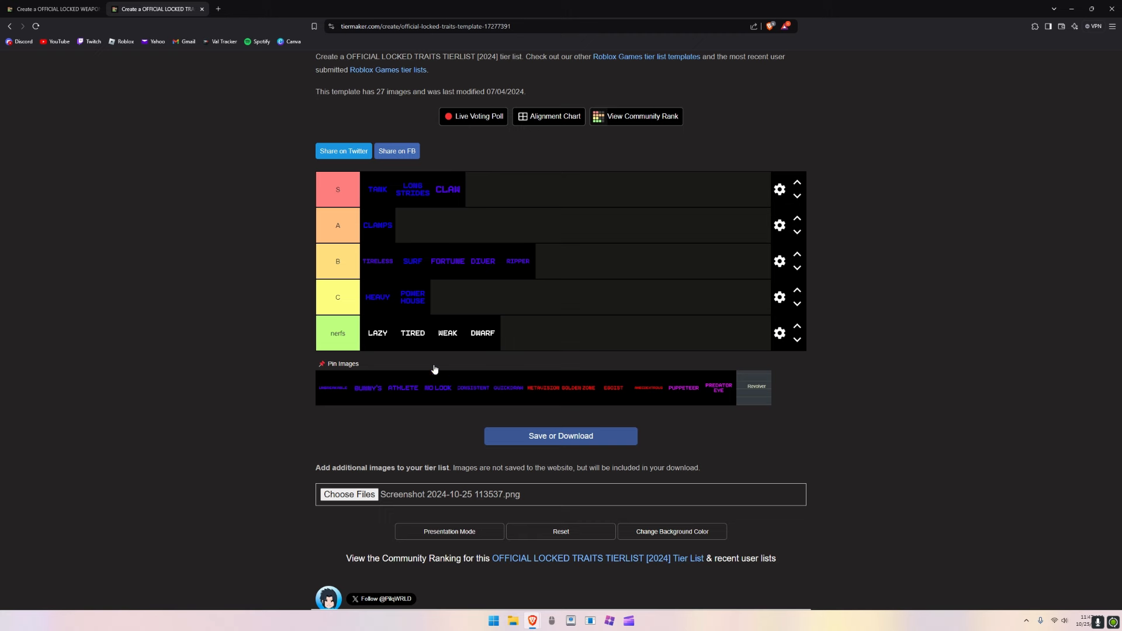
{"action": "mouse_move", "coordinate": [396, 363]}
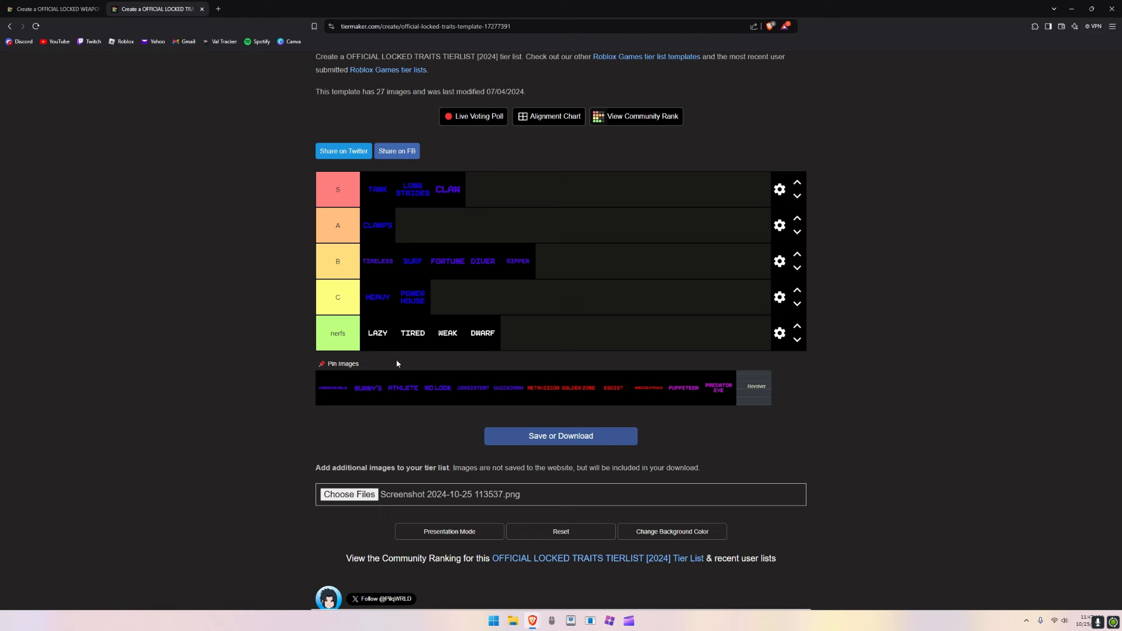
{"action": "mouse_move", "coordinate": [212, 137]}
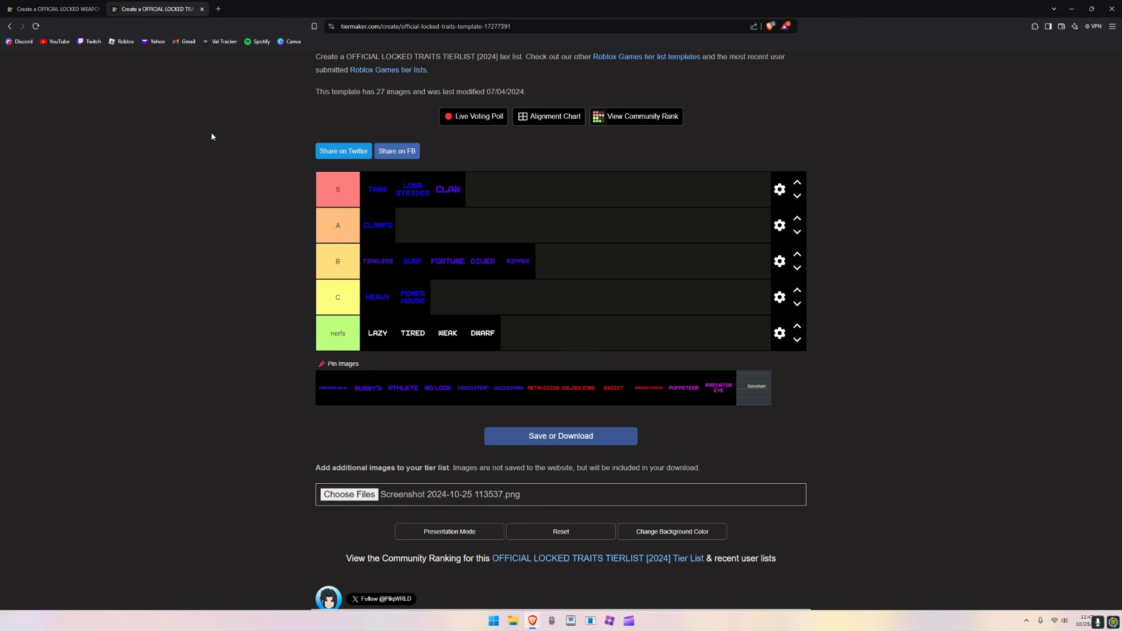
{"action": "mouse_move", "coordinate": [299, 268]}
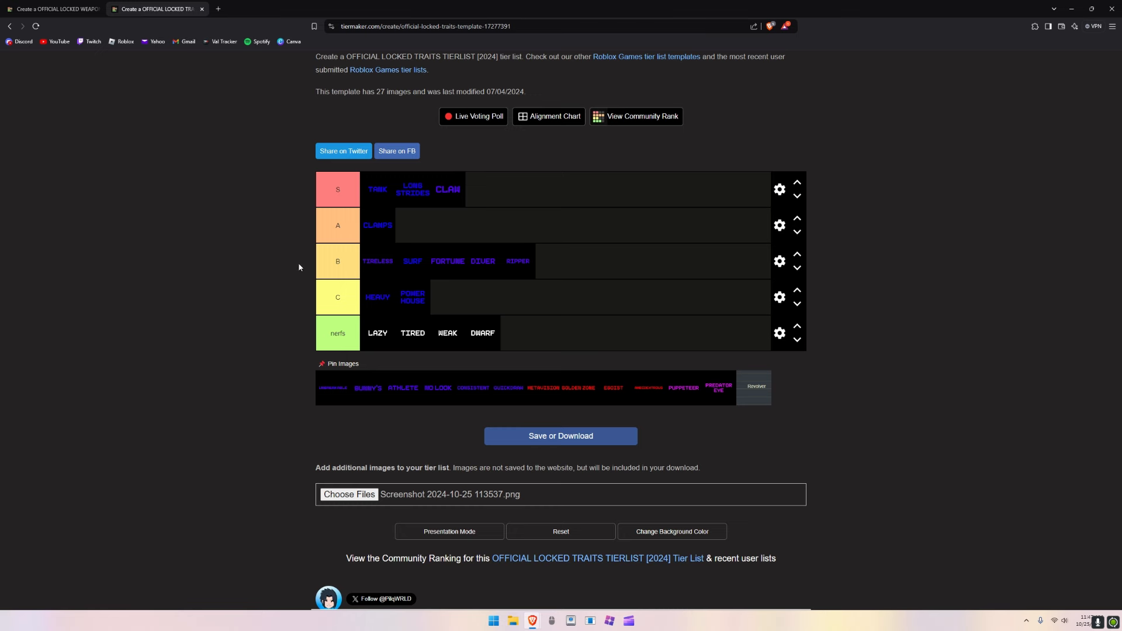
{"action": "mouse_move", "coordinate": [327, 398]}
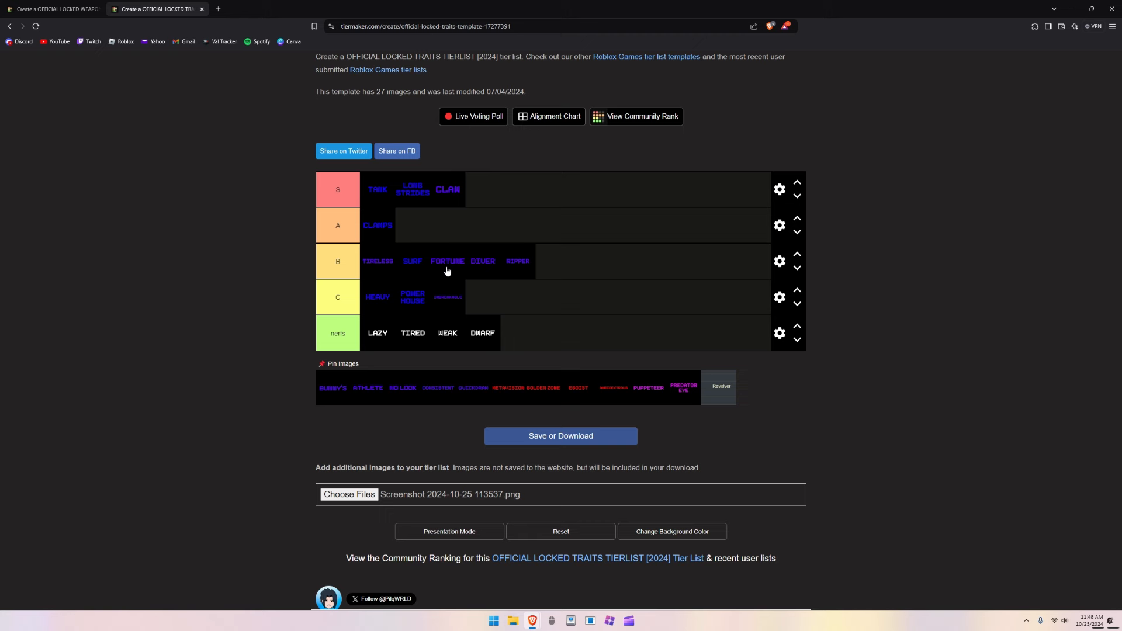
{"action": "mouse_move", "coordinate": [447, 291]}
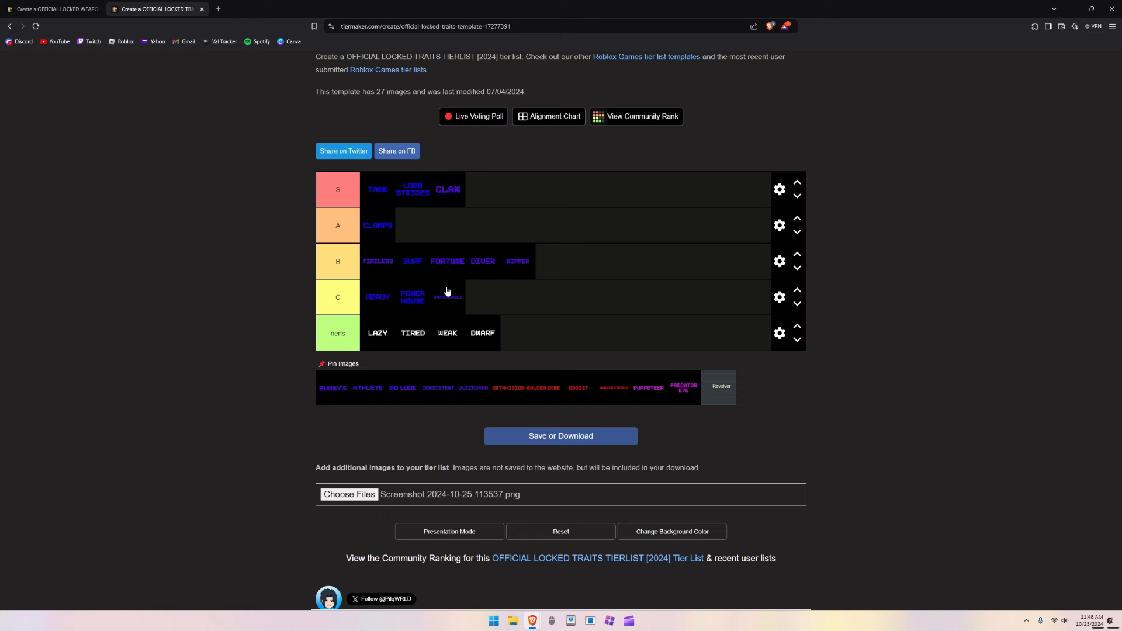
{"action": "mouse_move", "coordinate": [450, 297]}
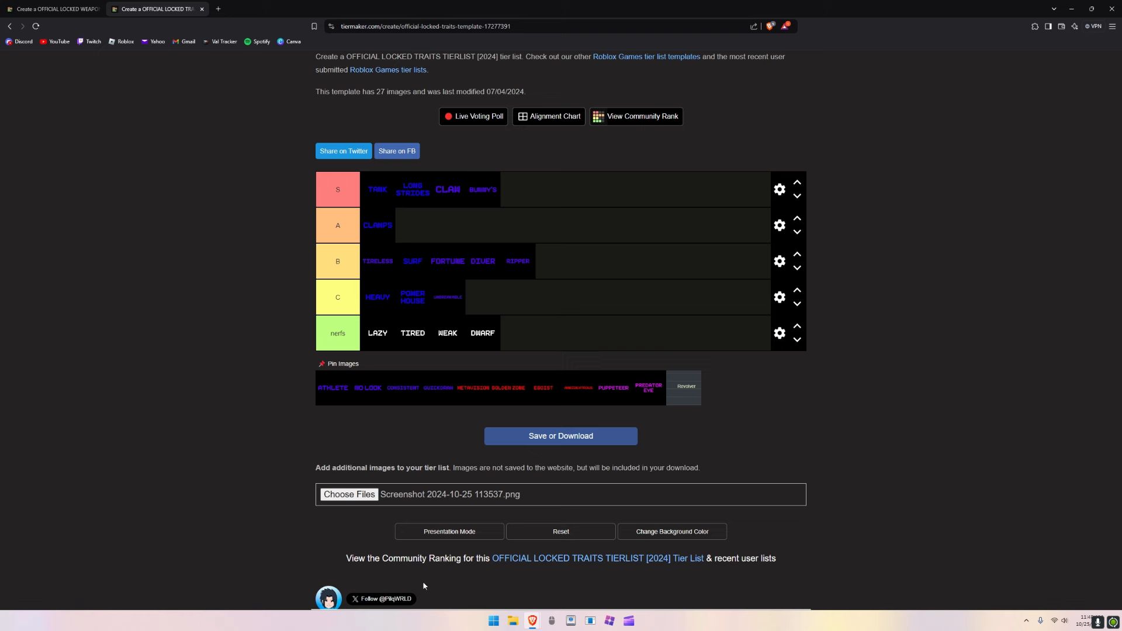
{"action": "mouse_move", "coordinate": [413, 224]}
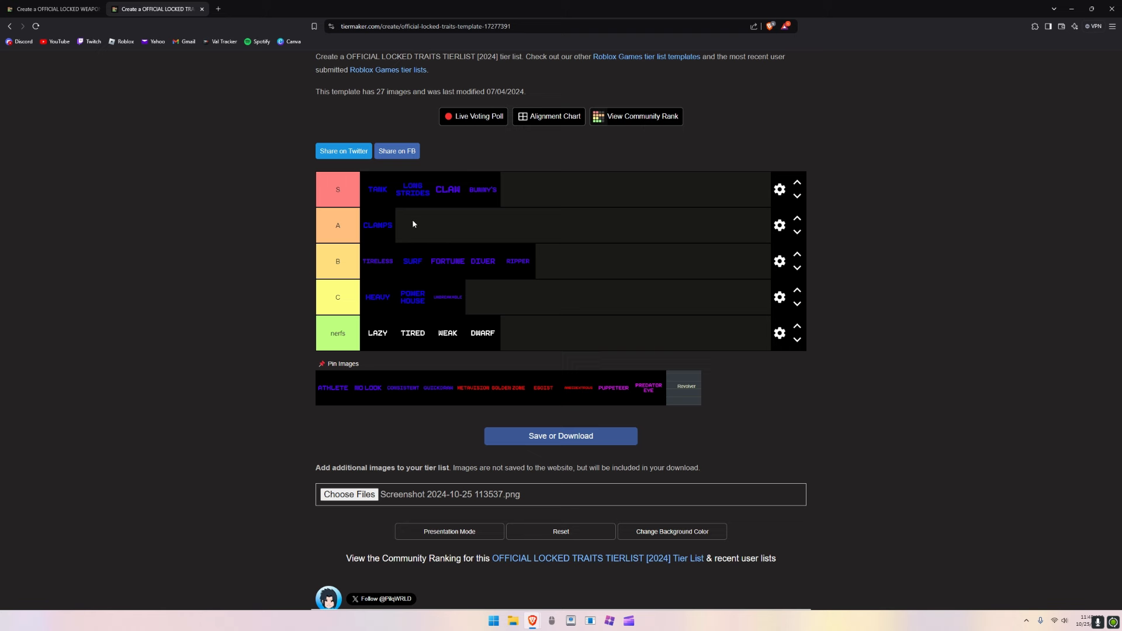
{"action": "mouse_move", "coordinate": [460, 209]}
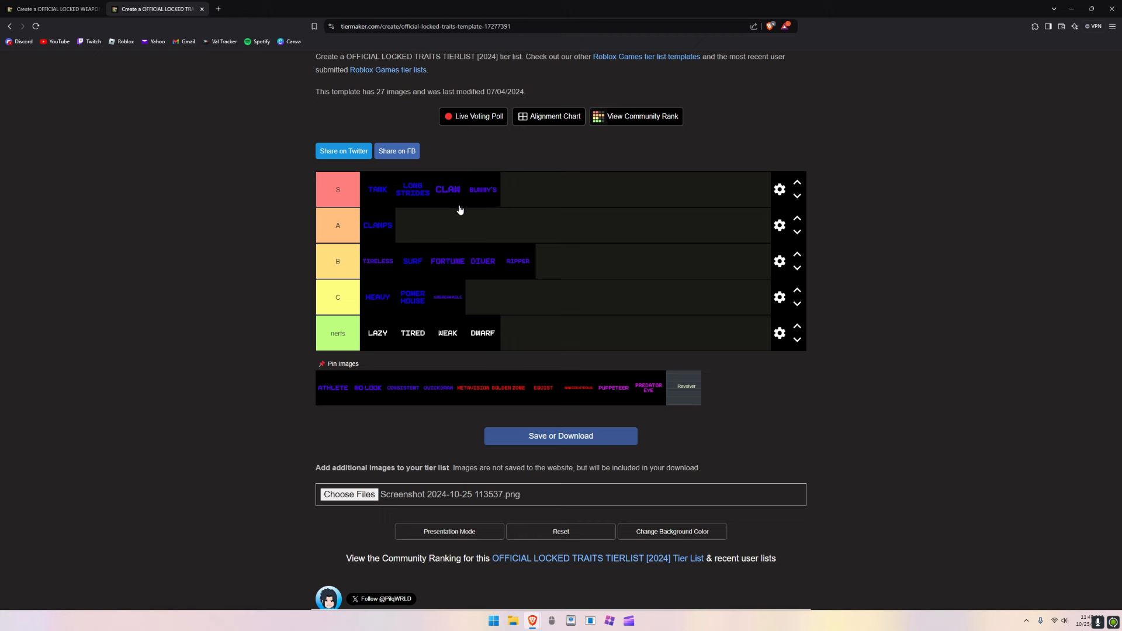
{"action": "mouse_move", "coordinate": [453, 50]}
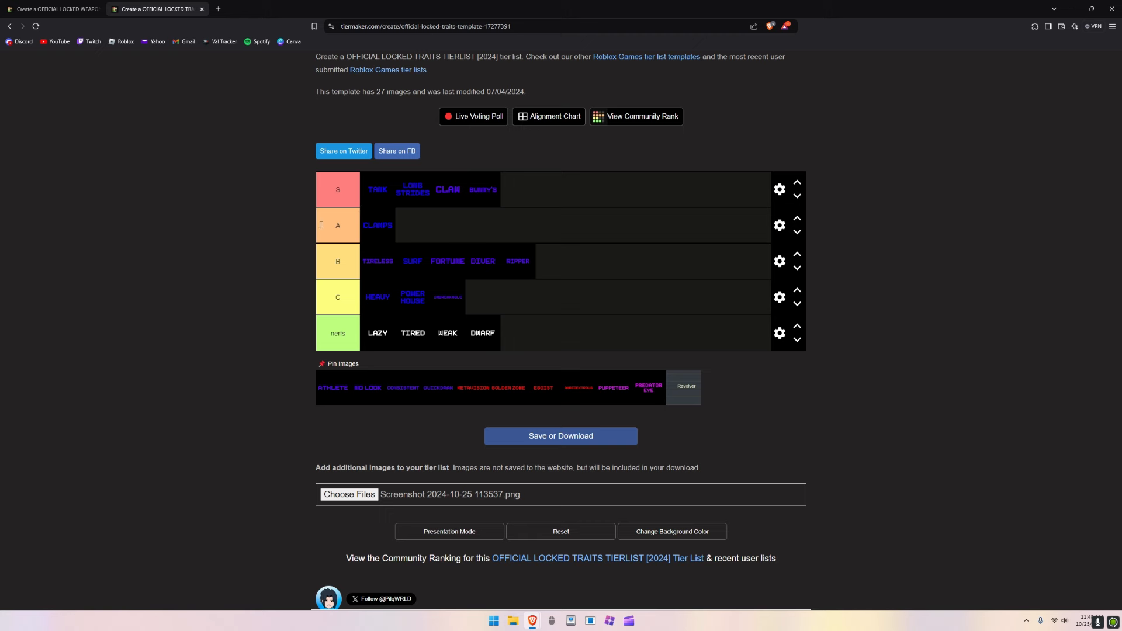
{"action": "mouse_move", "coordinate": [302, 265]}
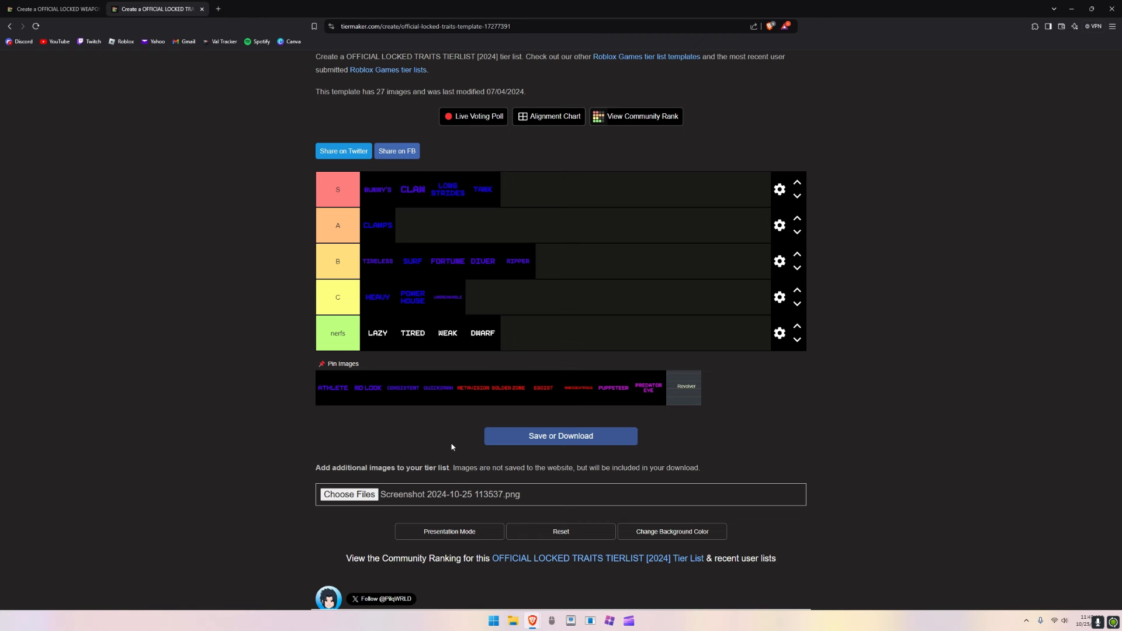
{"action": "mouse_move", "coordinate": [481, 298]}
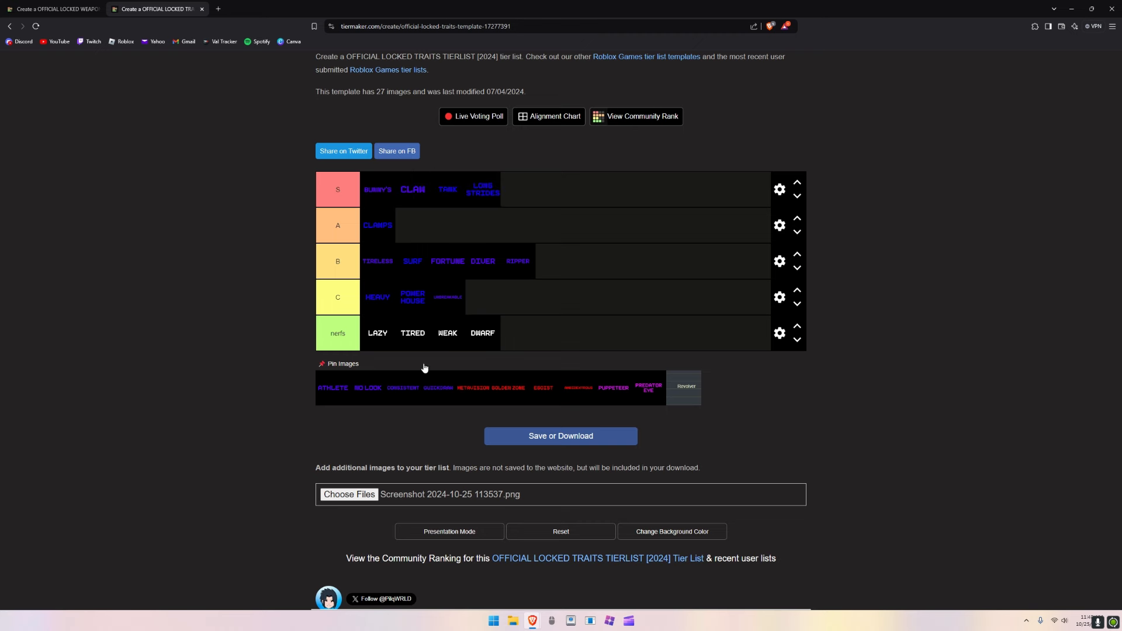
{"action": "mouse_move", "coordinate": [465, 325]}
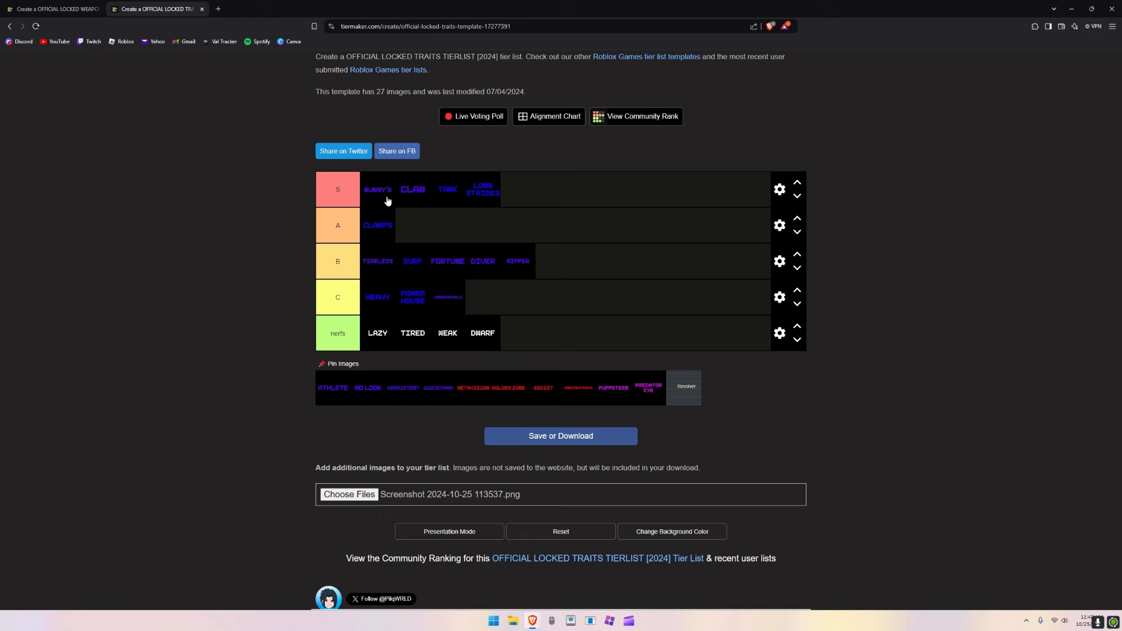
{"action": "mouse_move", "coordinate": [383, 203]}
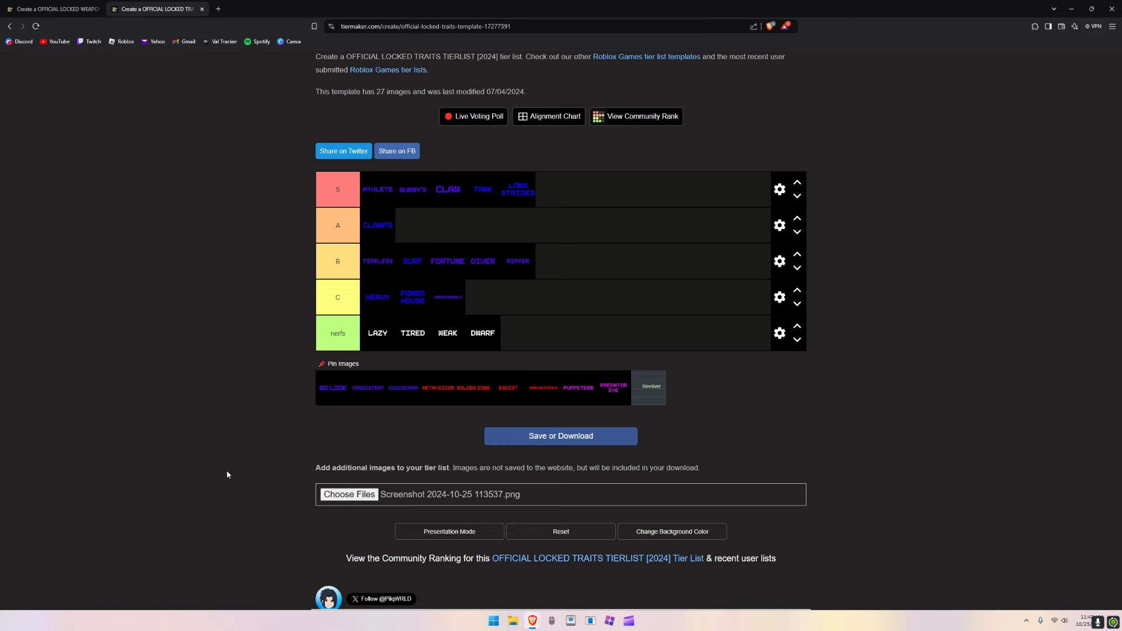
{"action": "mouse_move", "coordinate": [282, 498]}
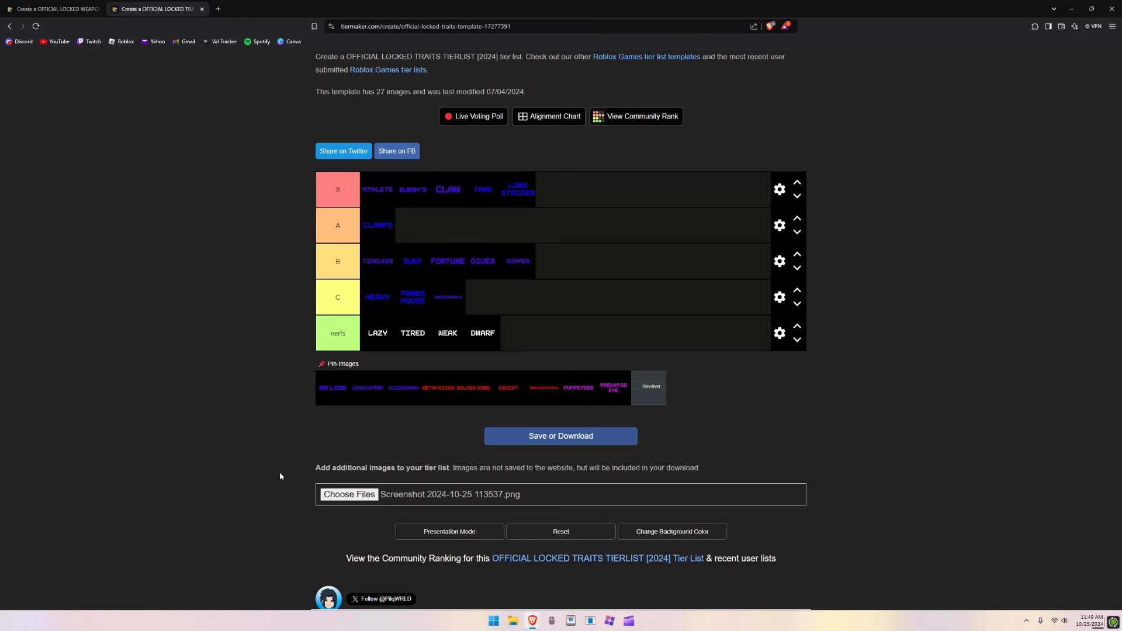
{"action": "mouse_move", "coordinate": [388, 211]}
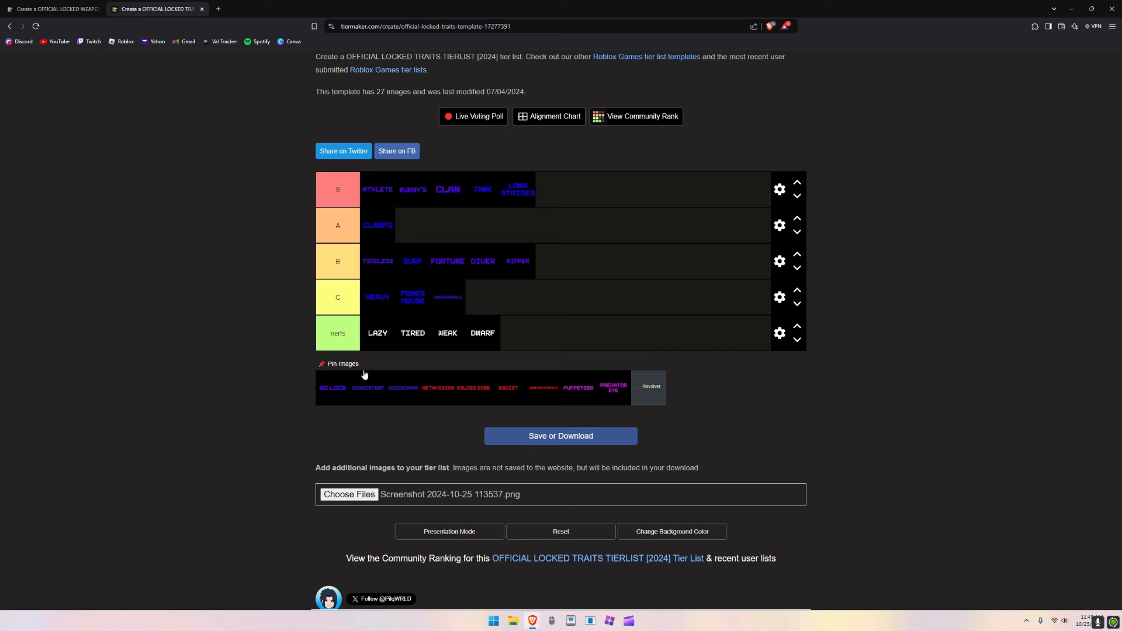
{"action": "mouse_move", "coordinate": [391, 215]}
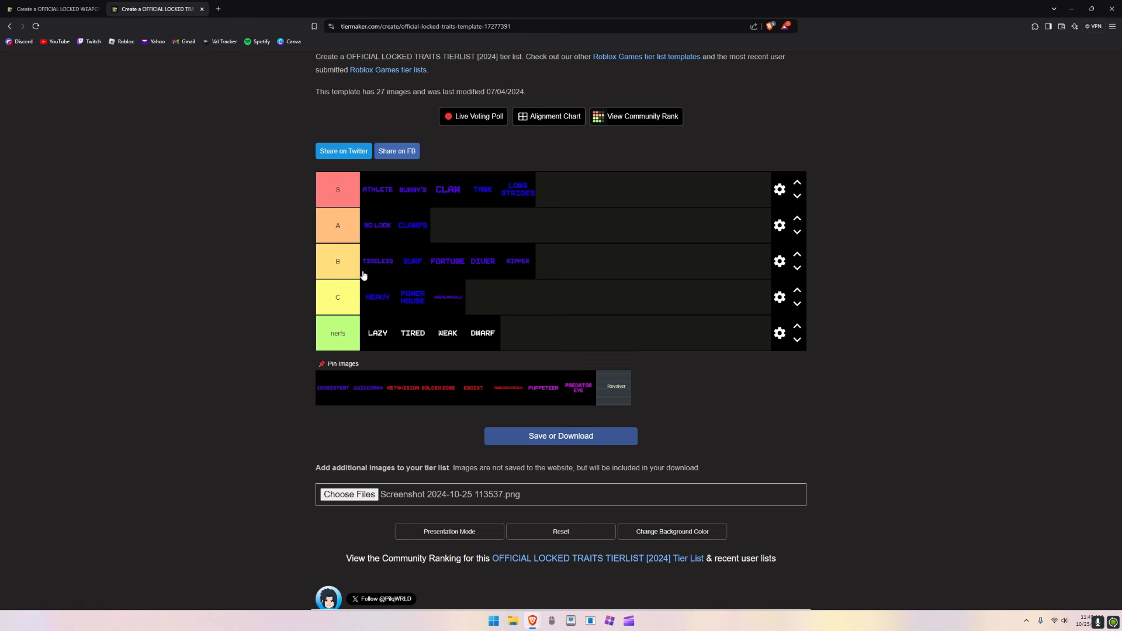
{"action": "mouse_move", "coordinate": [336, 252]}
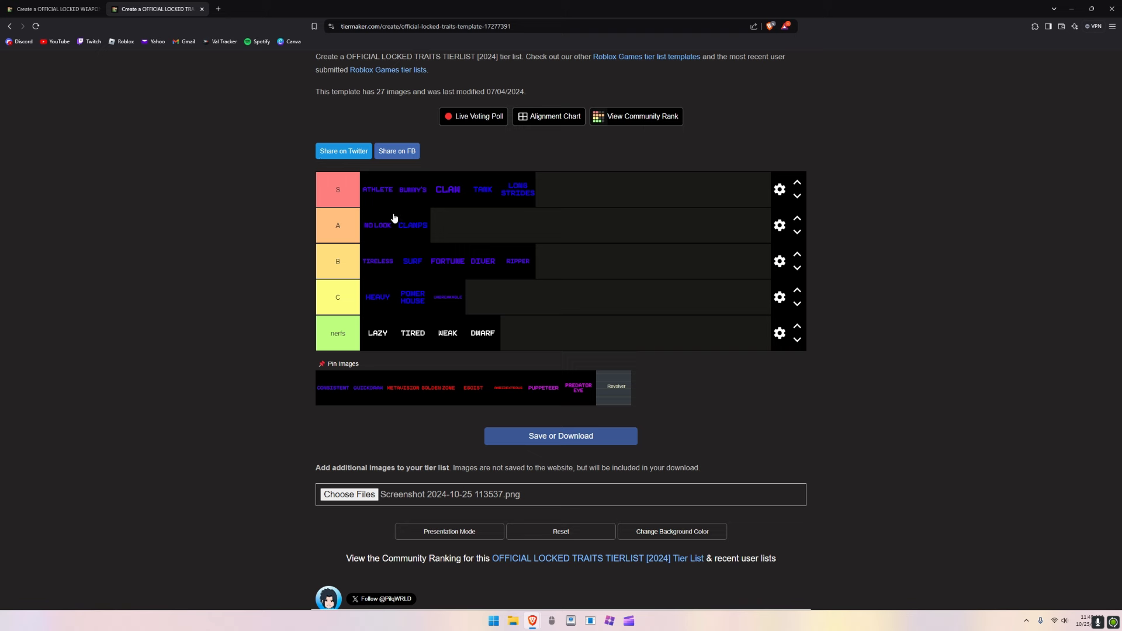
{"action": "mouse_move", "coordinate": [339, 322]}
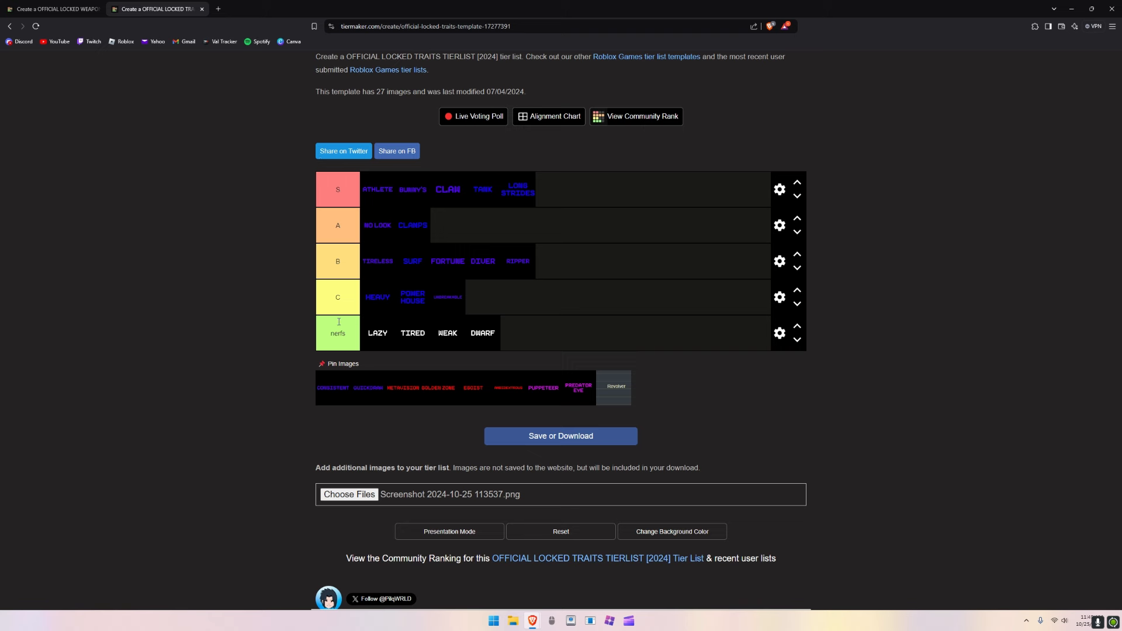
{"action": "mouse_move", "coordinate": [128, 28]}
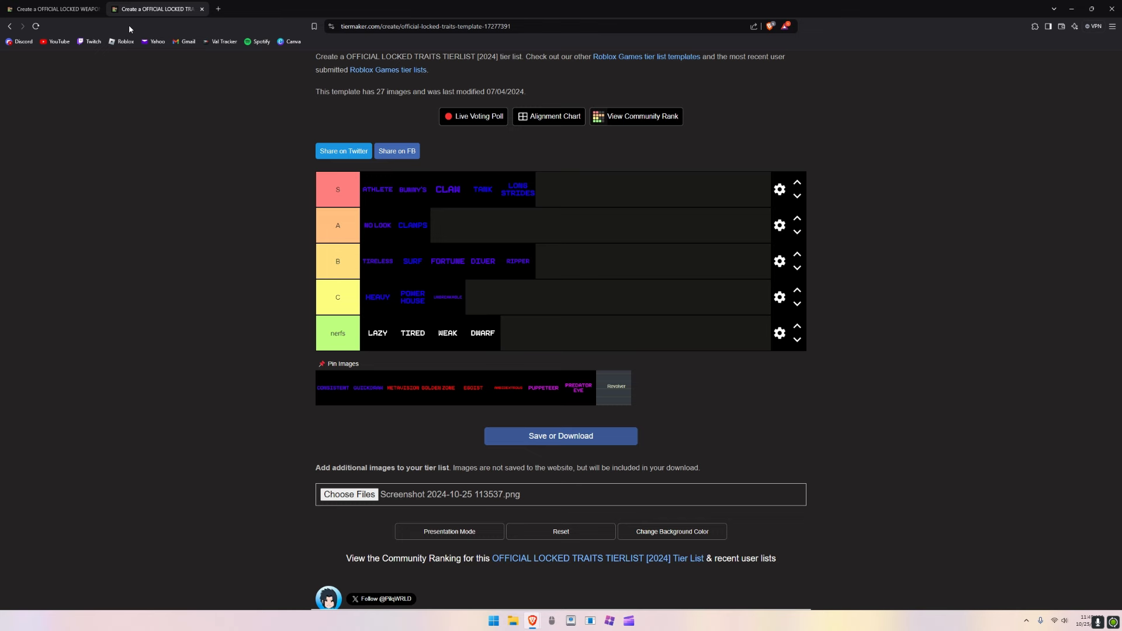
Step: Switch to the OFFICIAL LOCKED WEAPON tier list
{"action": "left_click", "coordinate": [50, 8]}
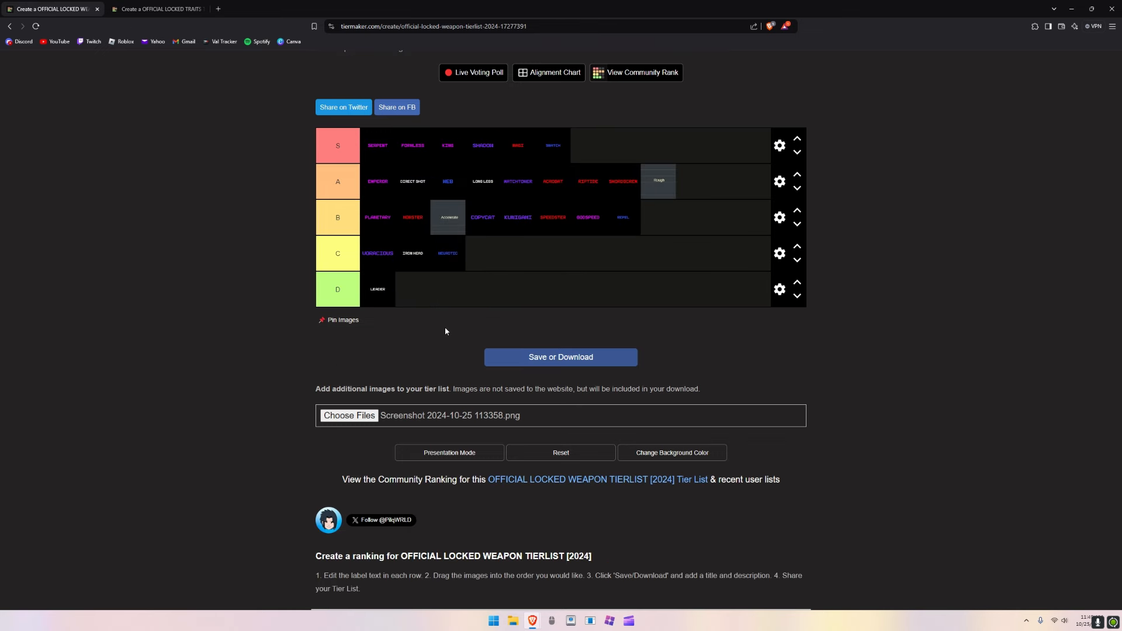
{"action": "mouse_move", "coordinate": [372, 200]}
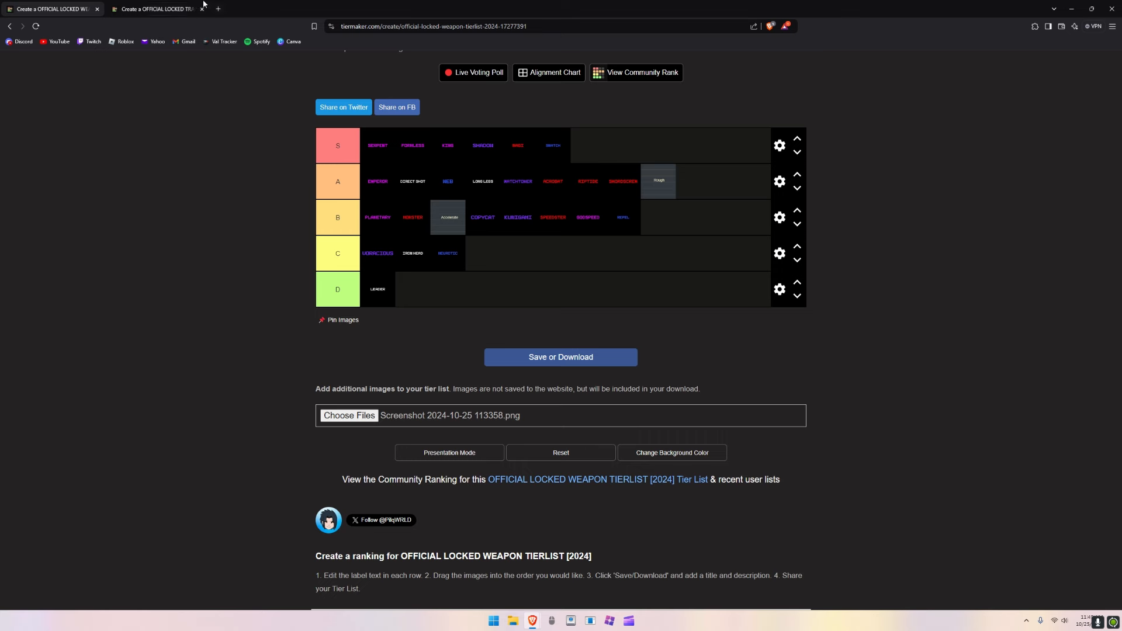
{"action": "mouse_move", "coordinate": [151, 8]}
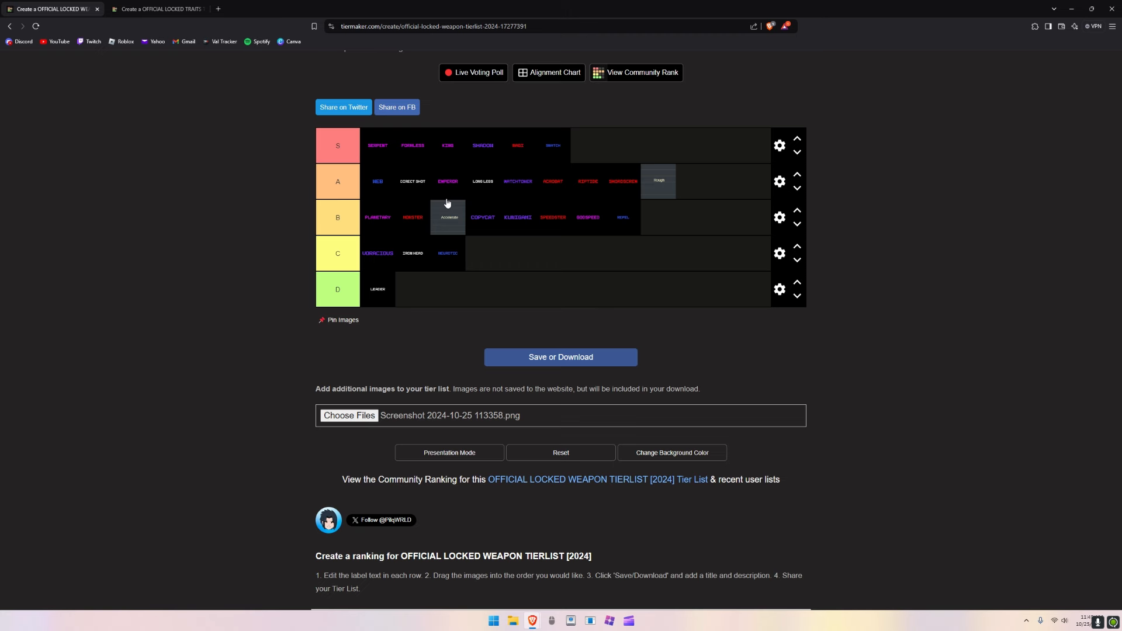
{"action": "mouse_move", "coordinate": [460, 190]}
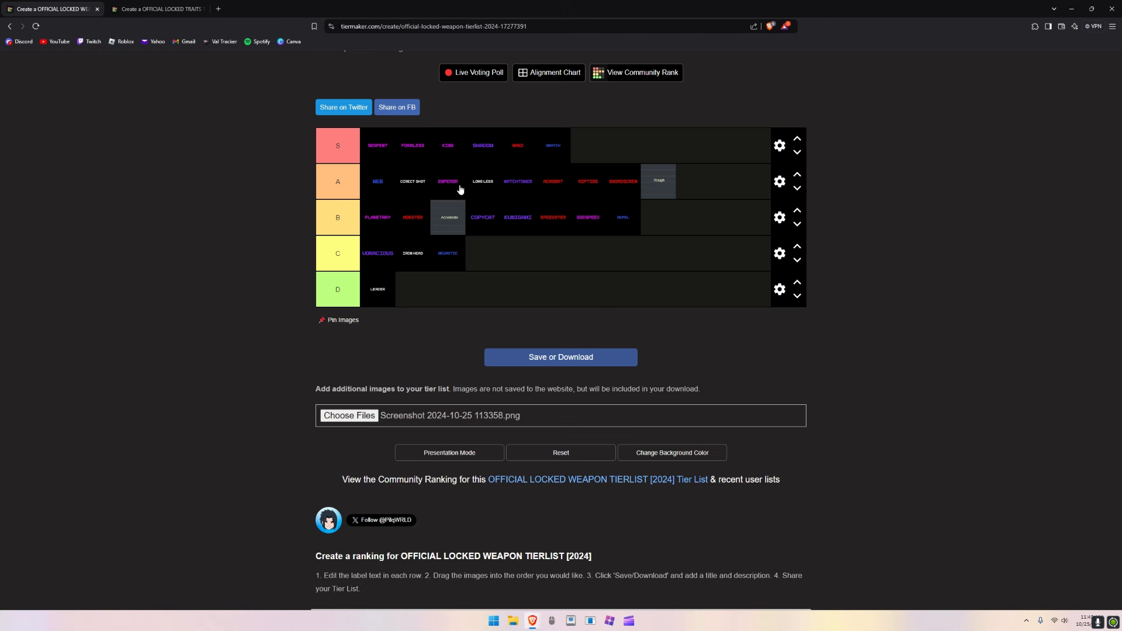
{"action": "mouse_move", "coordinate": [155, 8]}
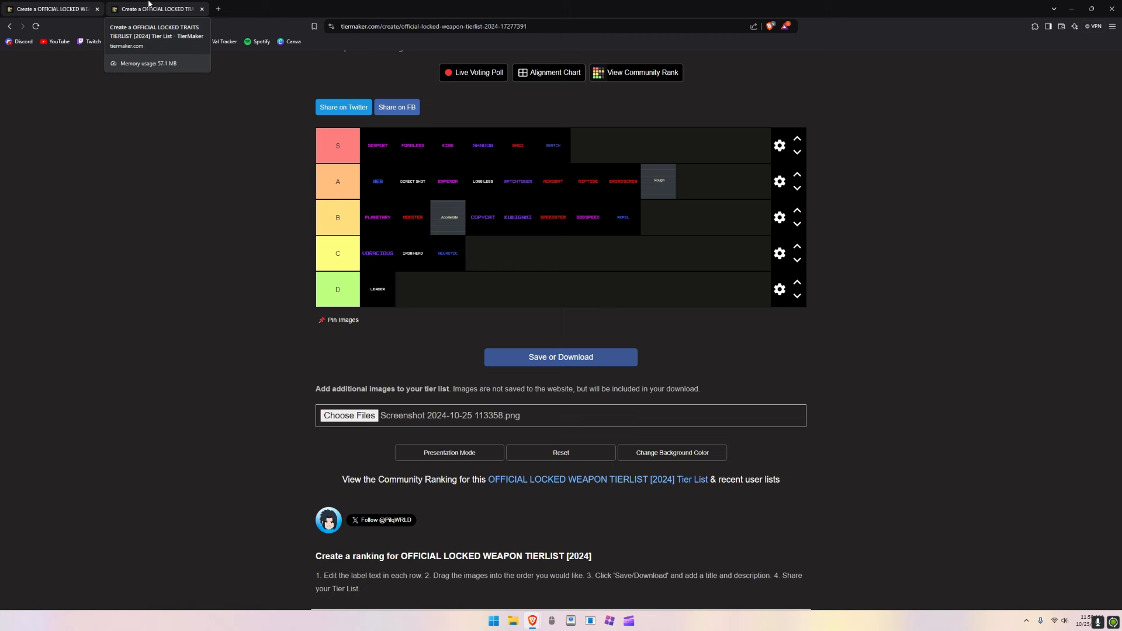
Step: Return to the OFFICIAL LOCKED TRAITS tier list
{"action": "left_click", "coordinate": [155, 8]}
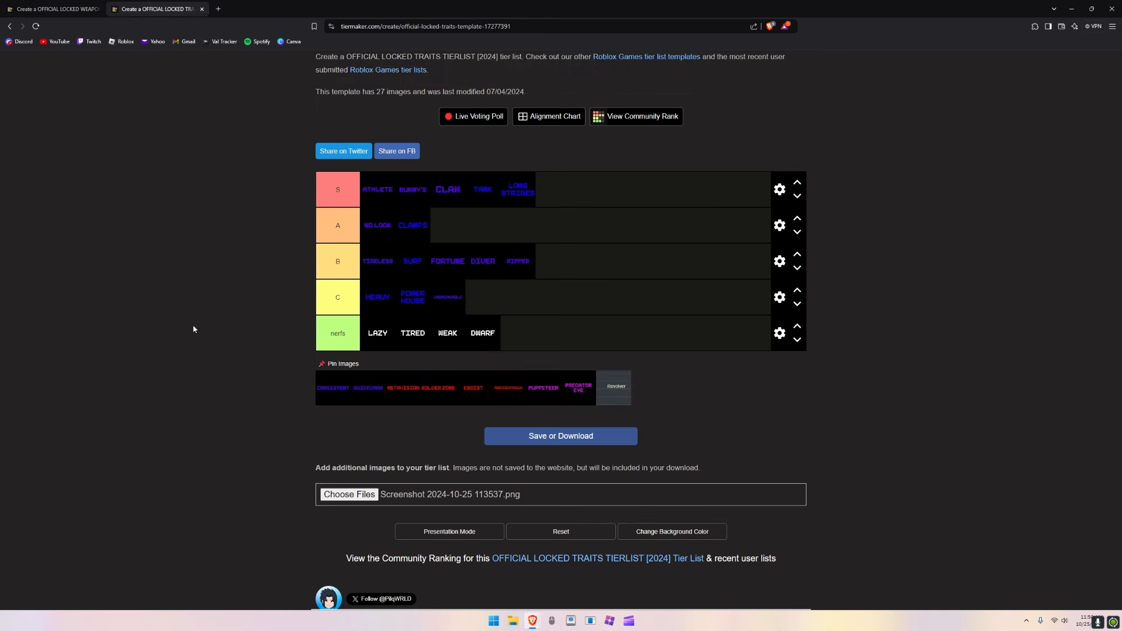
{"action": "mouse_move", "coordinate": [395, 364]}
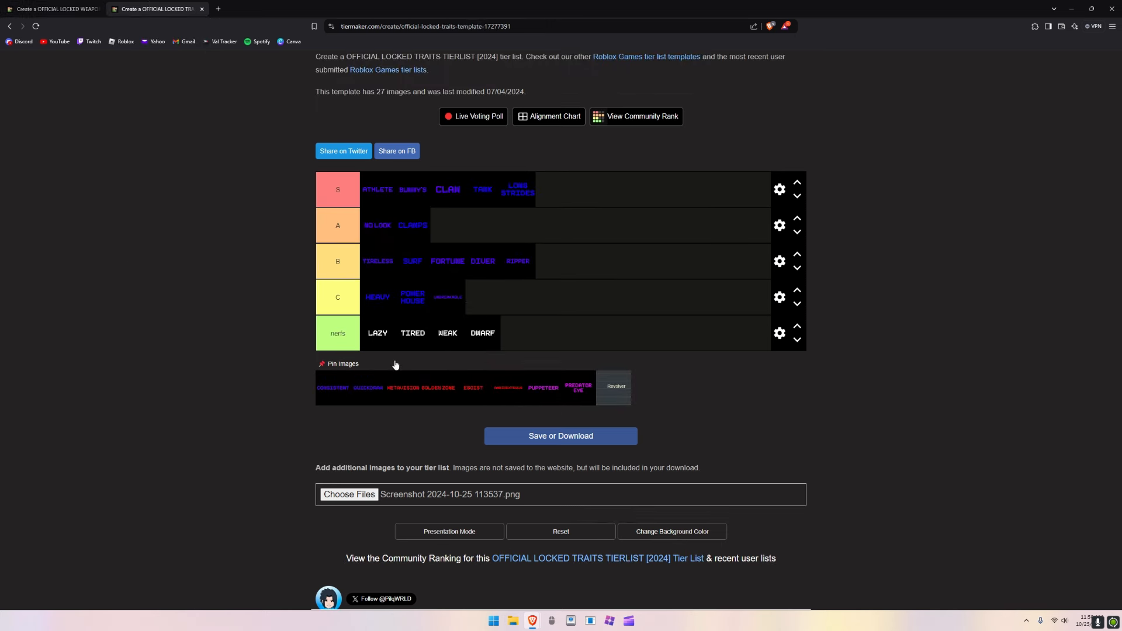
{"action": "mouse_move", "coordinate": [360, 388]}
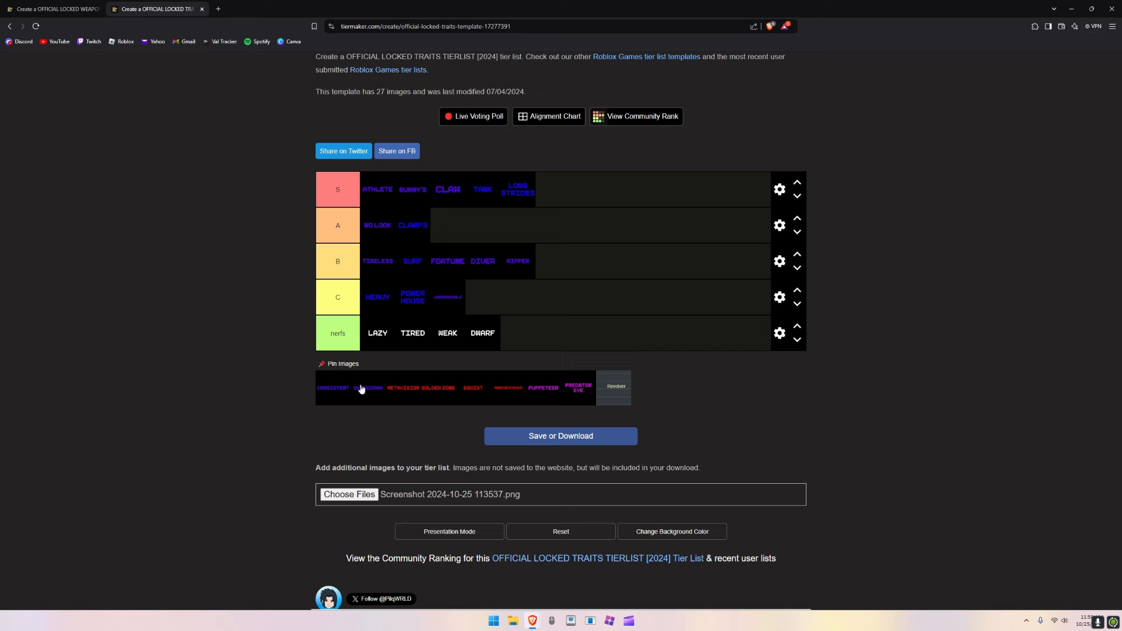
{"action": "mouse_move", "coordinate": [327, 397]}
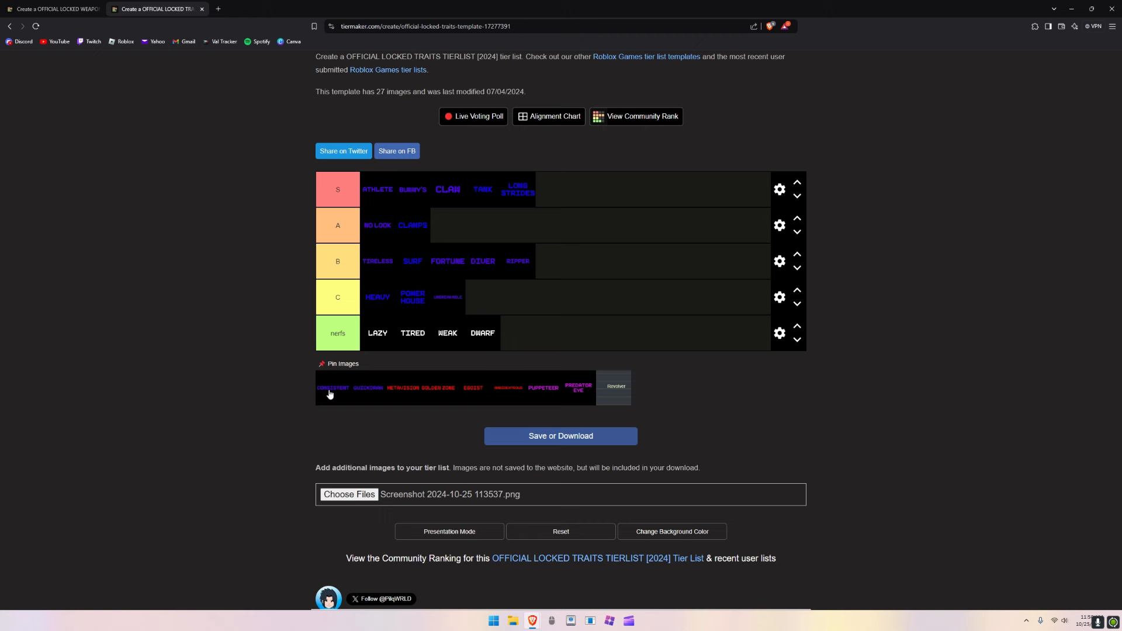
{"action": "mouse_move", "coordinate": [322, 384]}
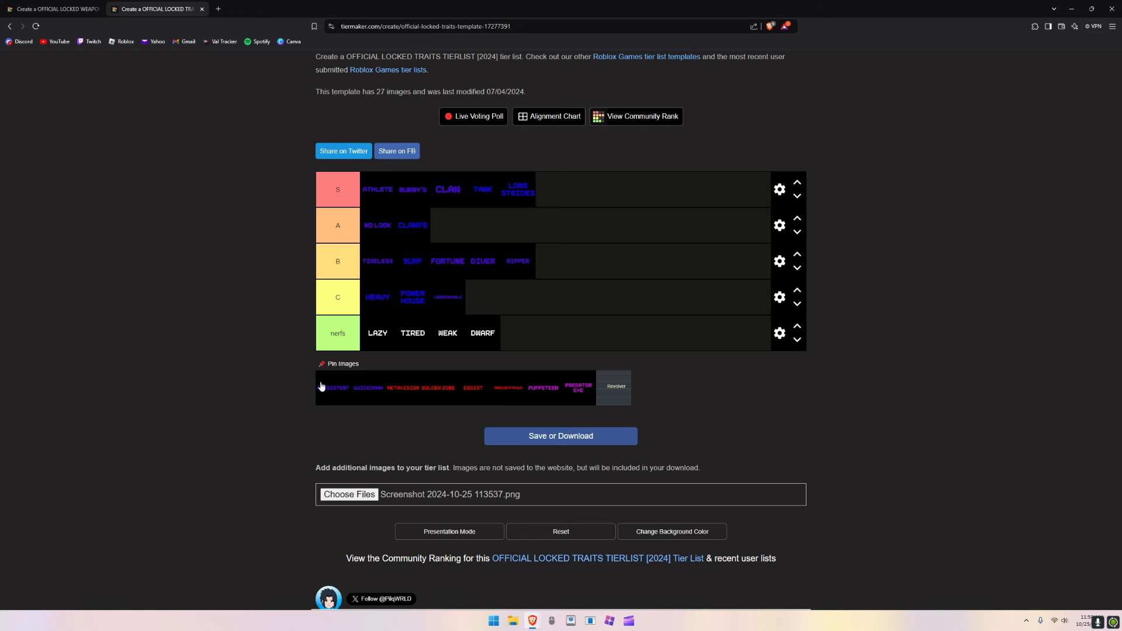
{"action": "mouse_move", "coordinate": [311, 389]}
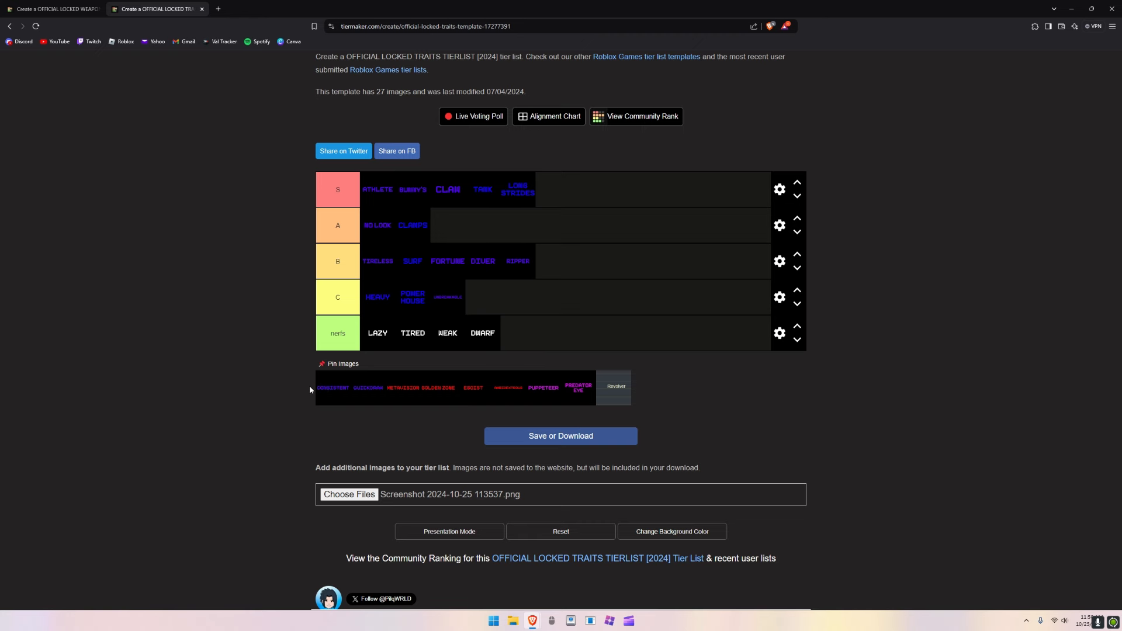
{"action": "mouse_move", "coordinate": [316, 398]}
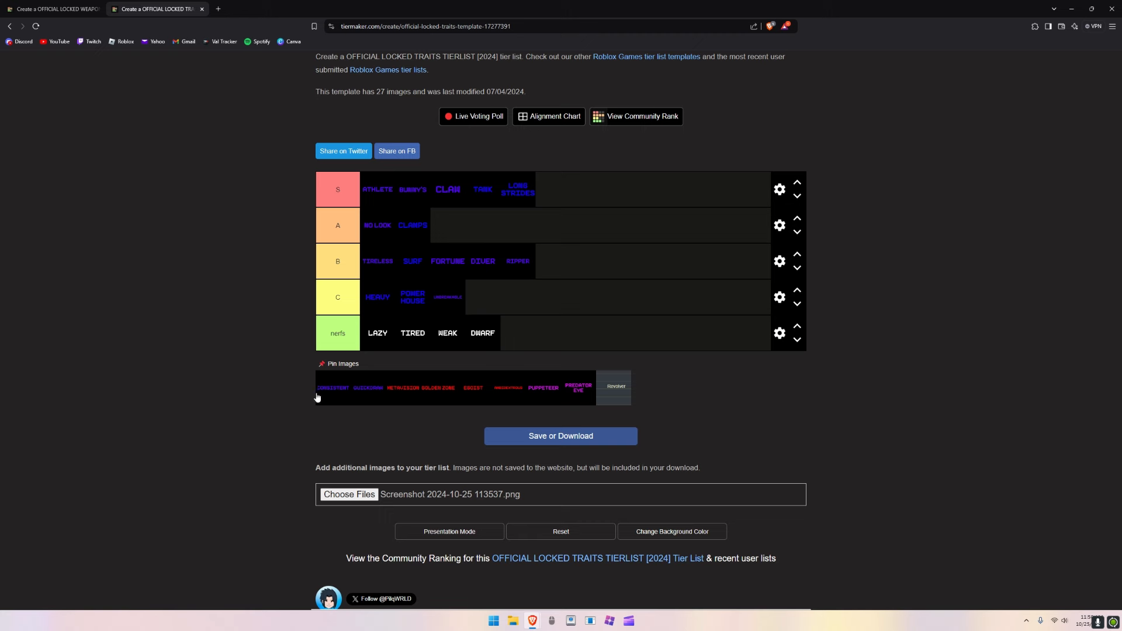
{"action": "mouse_move", "coordinate": [379, 360]}
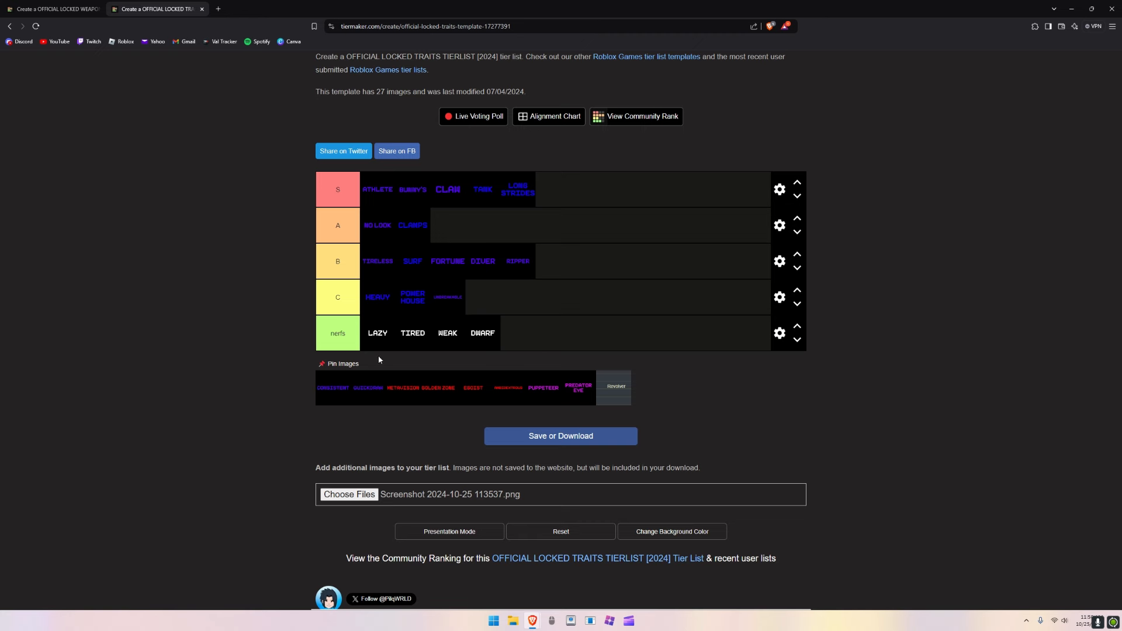
{"action": "mouse_move", "coordinate": [342, 385]}
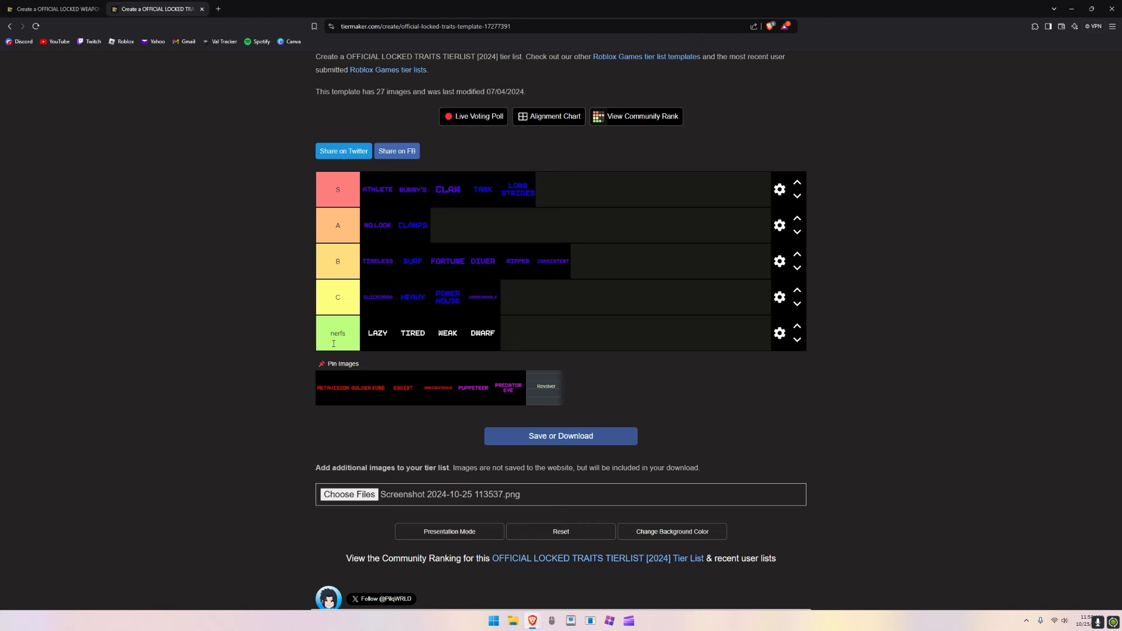
{"action": "mouse_move", "coordinate": [430, 449]}
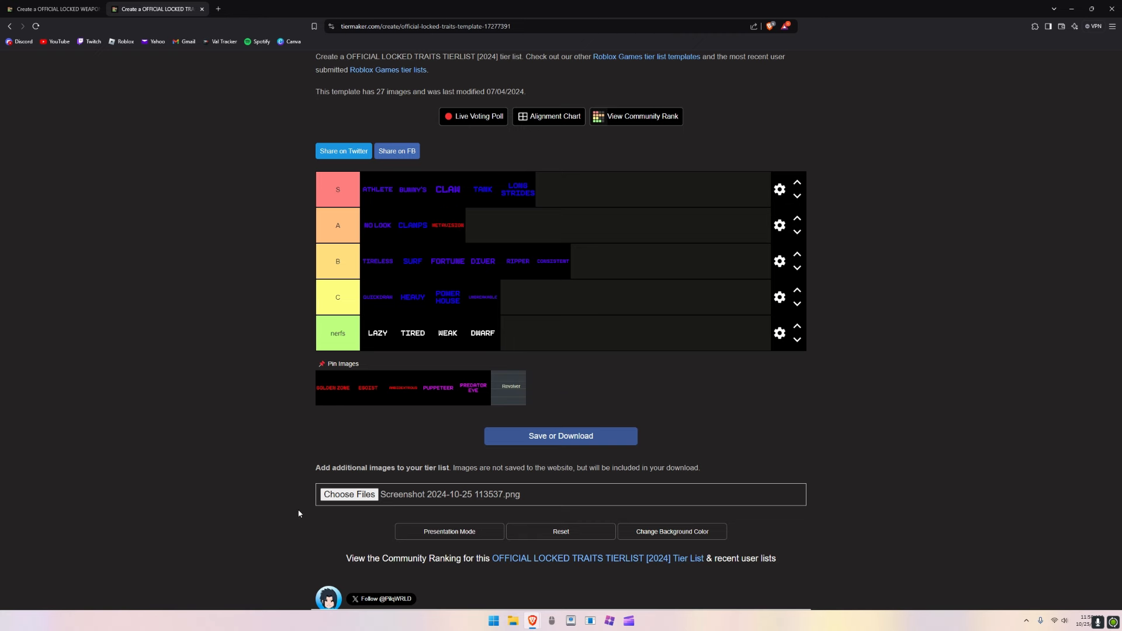
{"action": "mouse_move", "coordinate": [311, 496]}
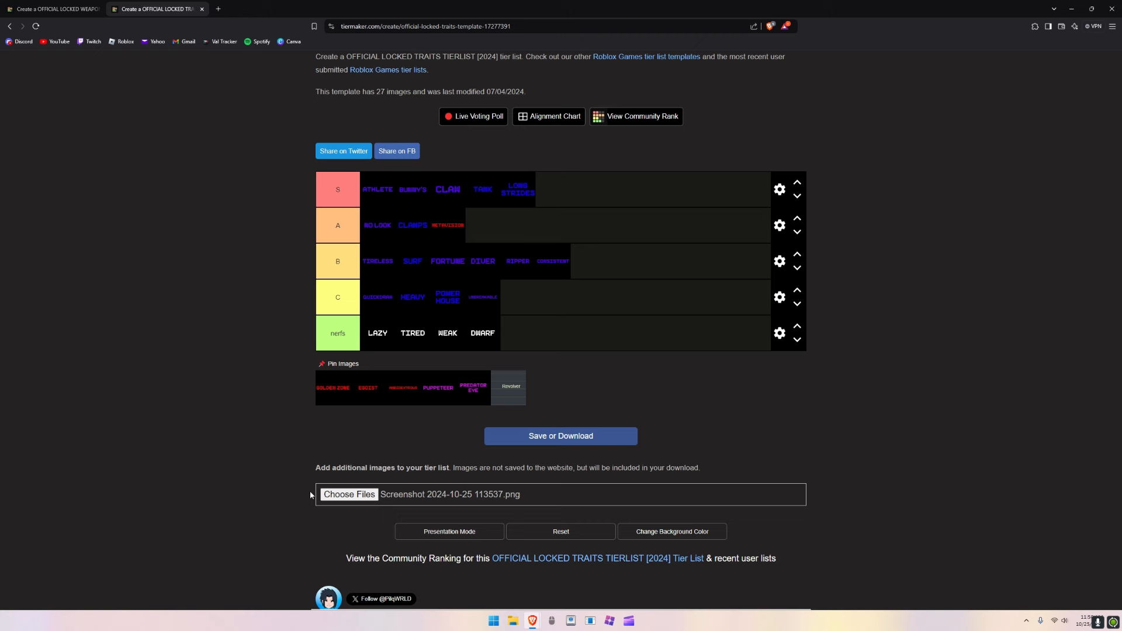
{"action": "mouse_move", "coordinate": [380, 349]}
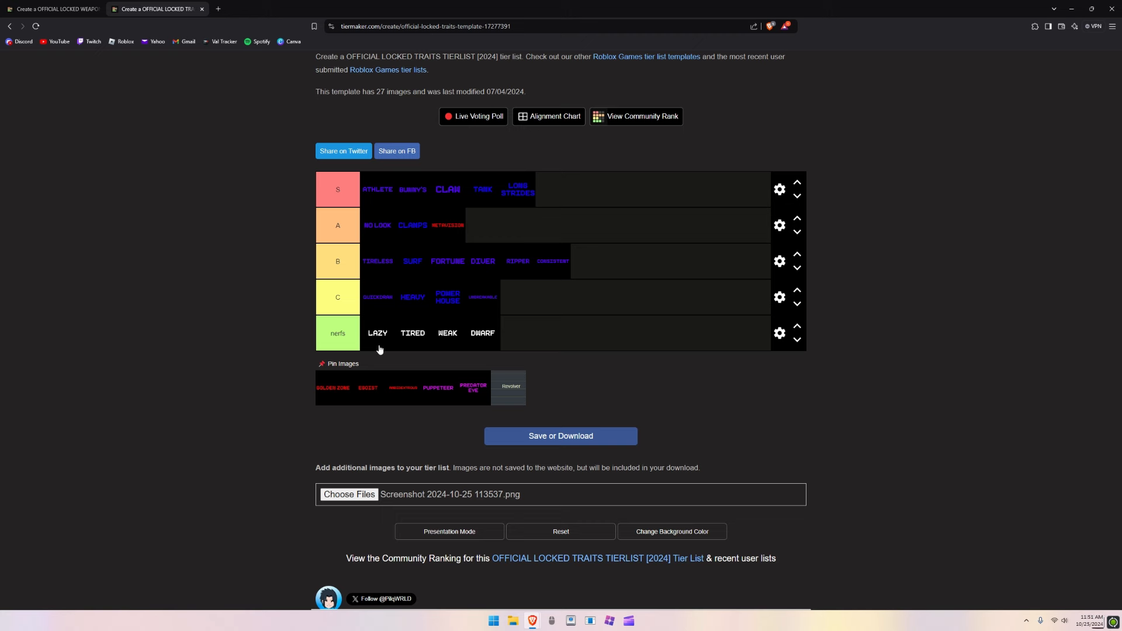
{"action": "mouse_move", "coordinate": [409, 397]}
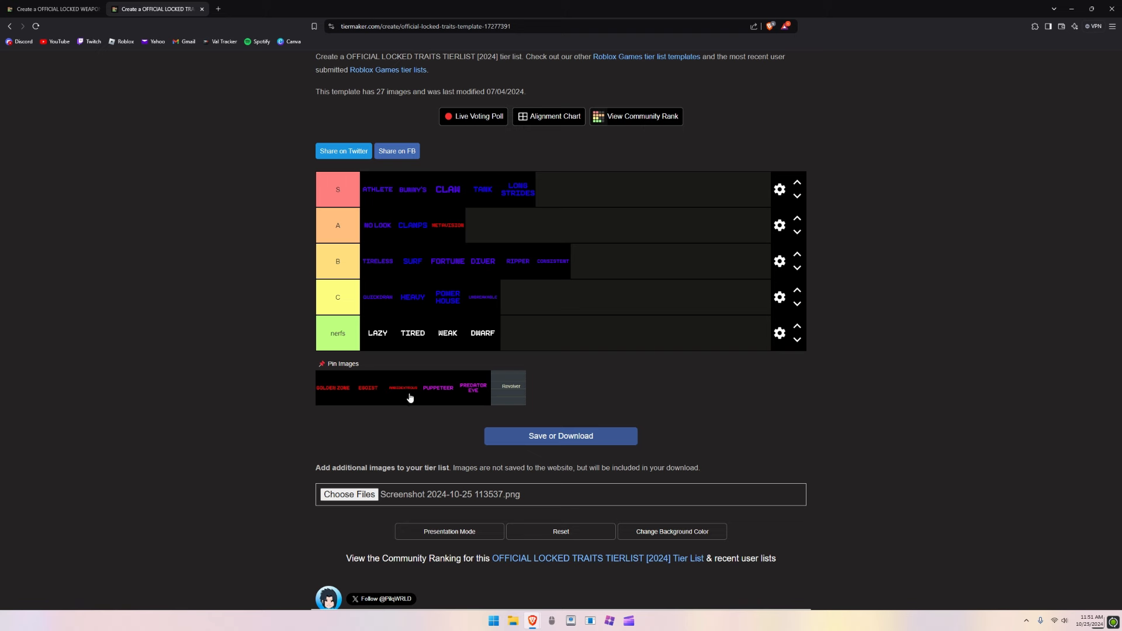
{"action": "mouse_move", "coordinate": [359, 401]}
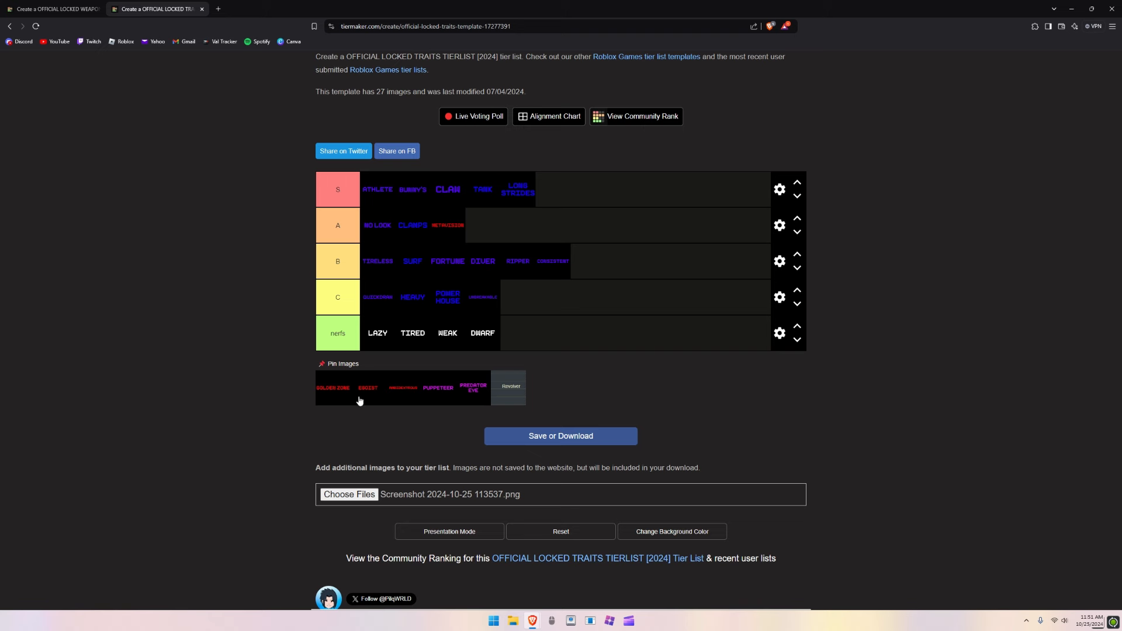
{"action": "mouse_move", "coordinate": [363, 396]}
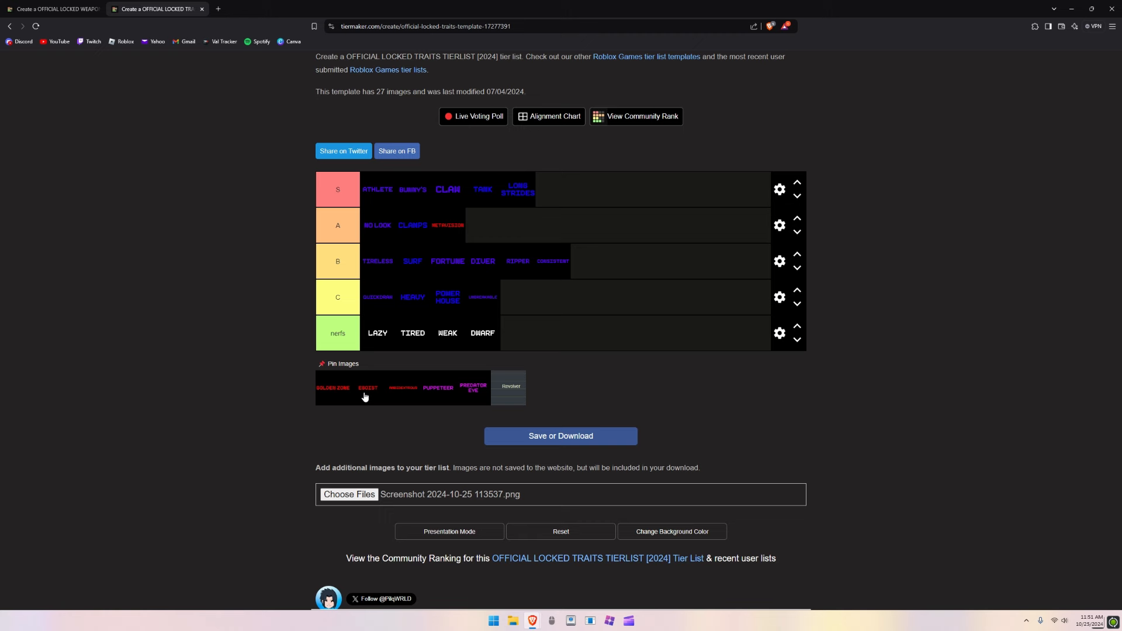
{"action": "mouse_move", "coordinate": [368, 395]}
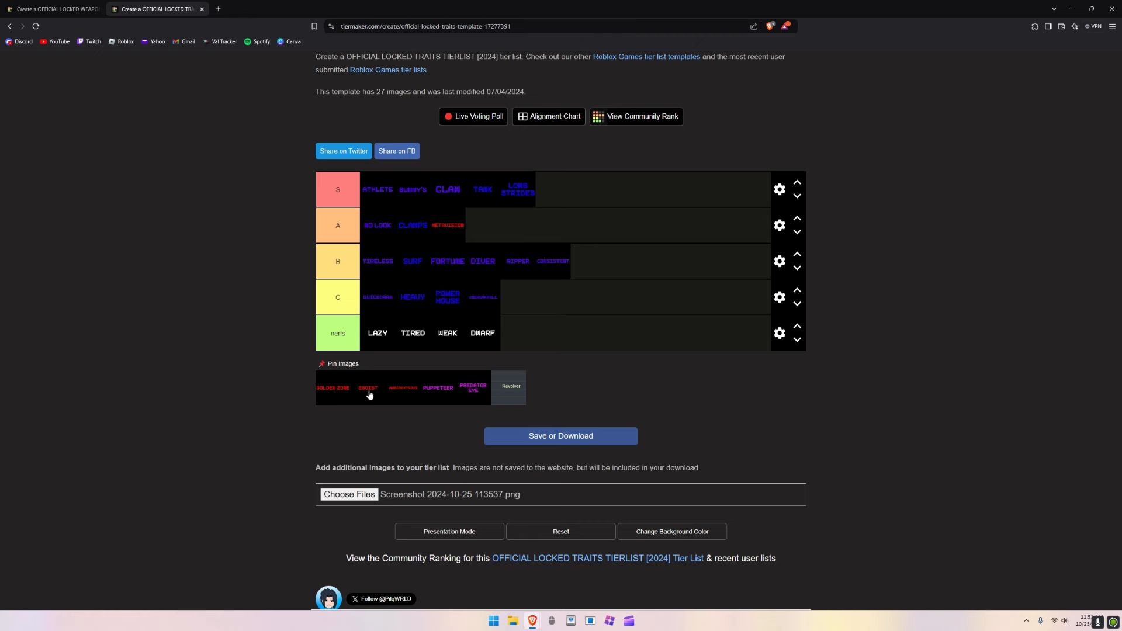
{"action": "mouse_move", "coordinate": [796, 341]}
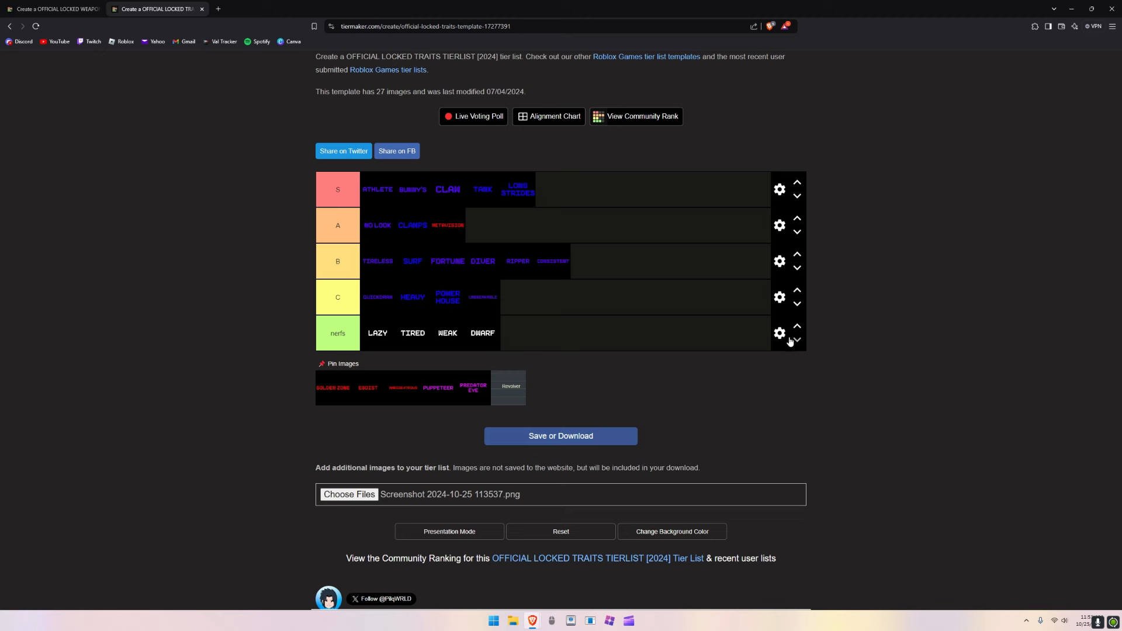
{"action": "left_click", "coordinate": [779, 334]}
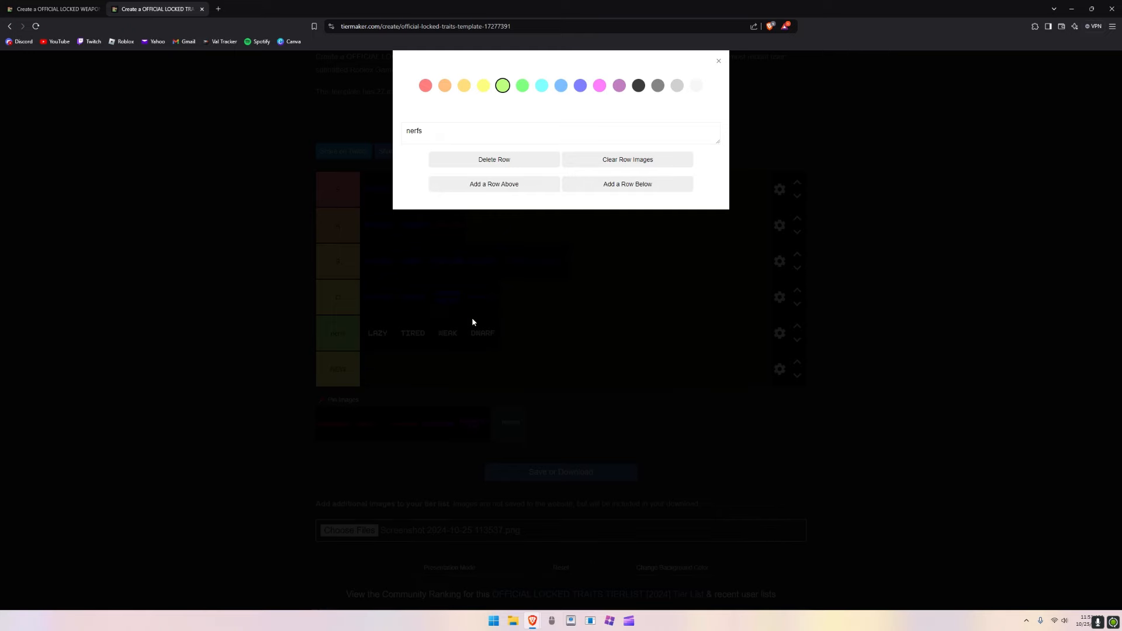
{"action": "mouse_move", "coordinate": [535, 128]}
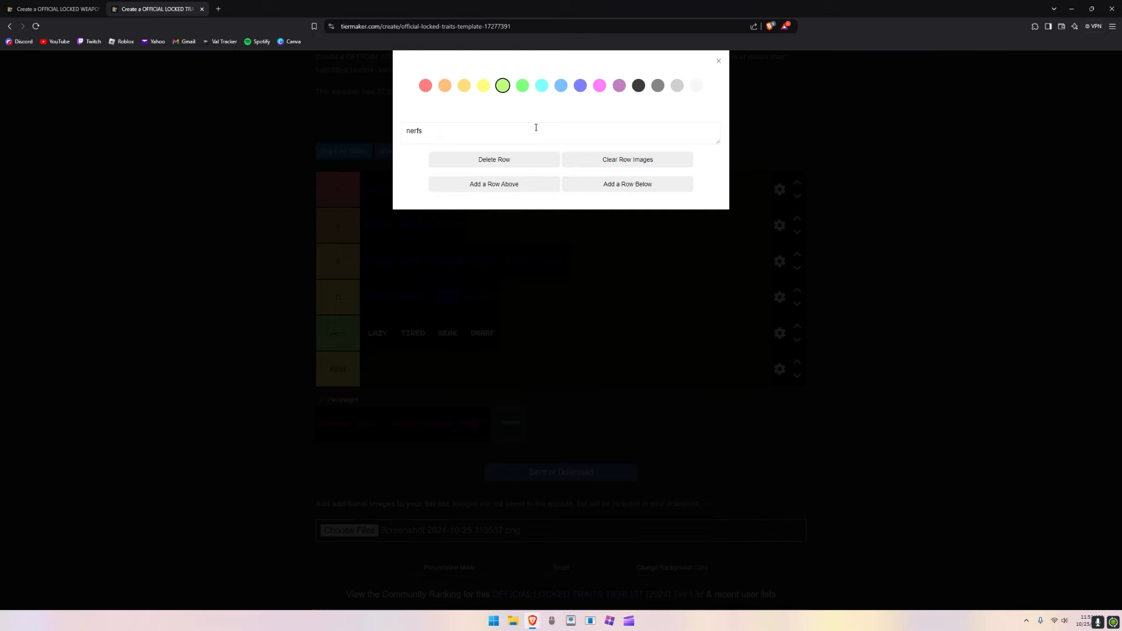
{"action": "left_click", "coordinate": [717, 60]}
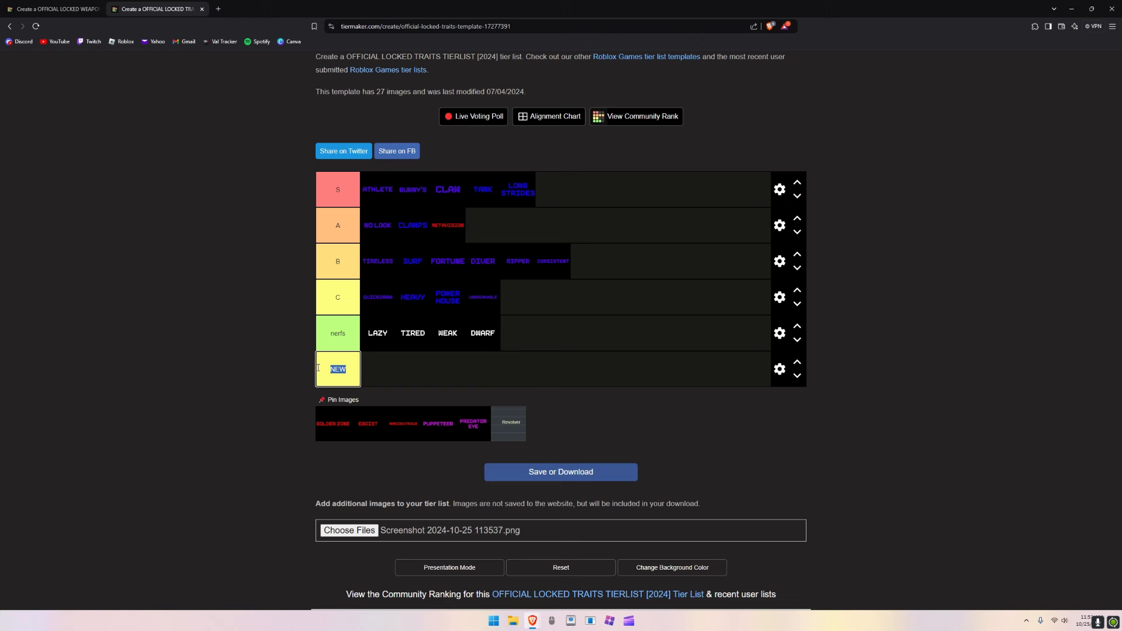
{"action": "type", "text": "egoist"}
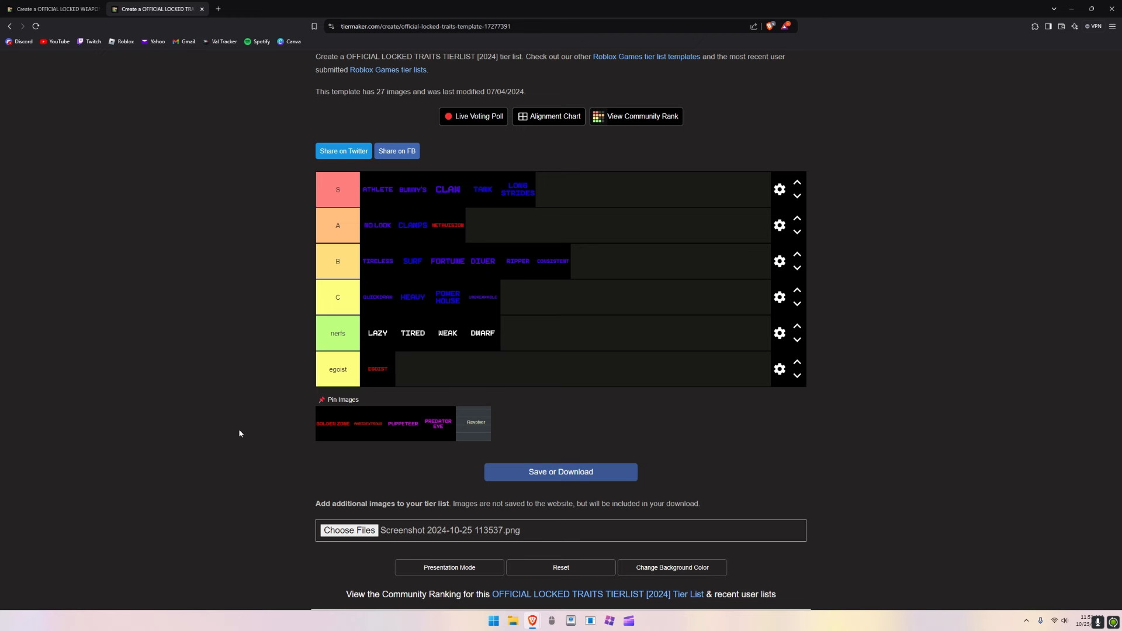
{"action": "mouse_move", "coordinate": [41, 282]}
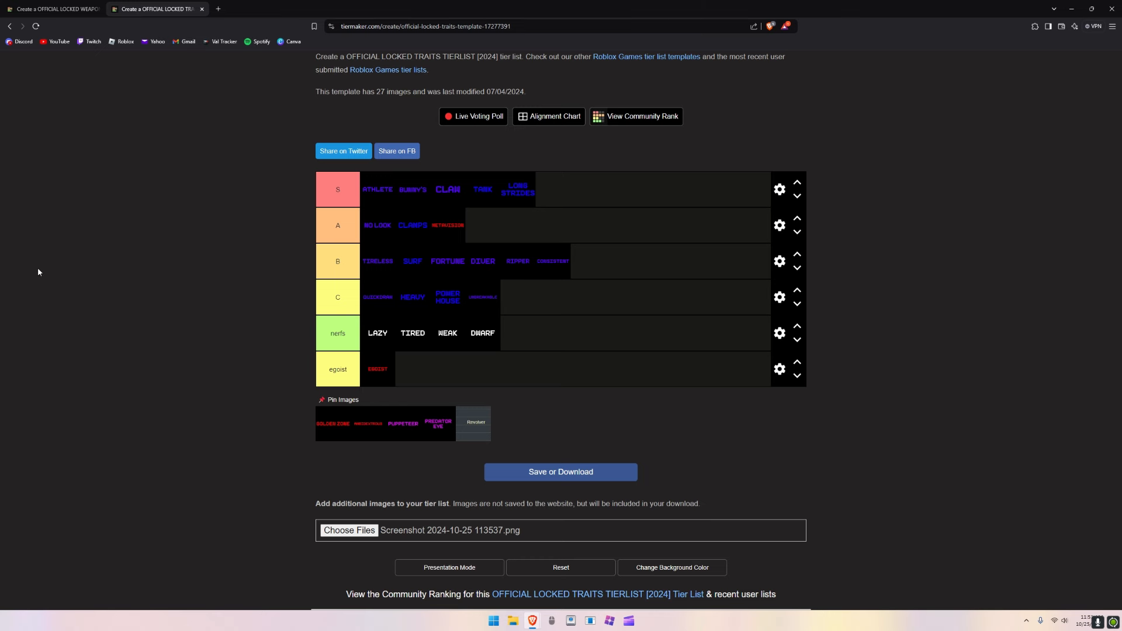
{"action": "mouse_move", "coordinate": [267, 348]}
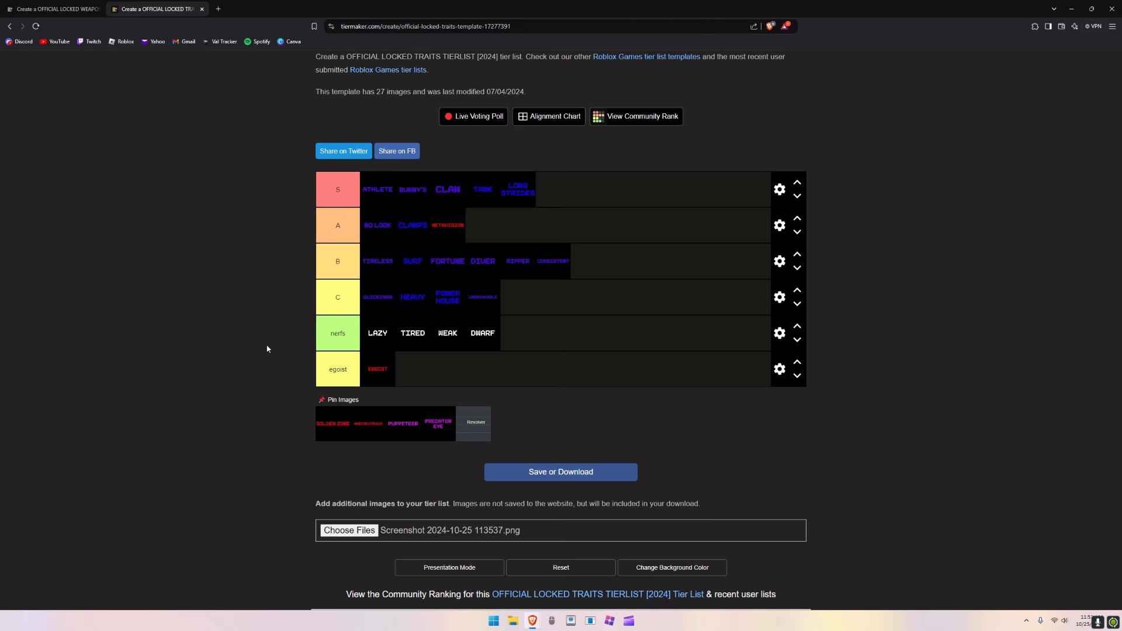
{"action": "mouse_move", "coordinate": [327, 421]}
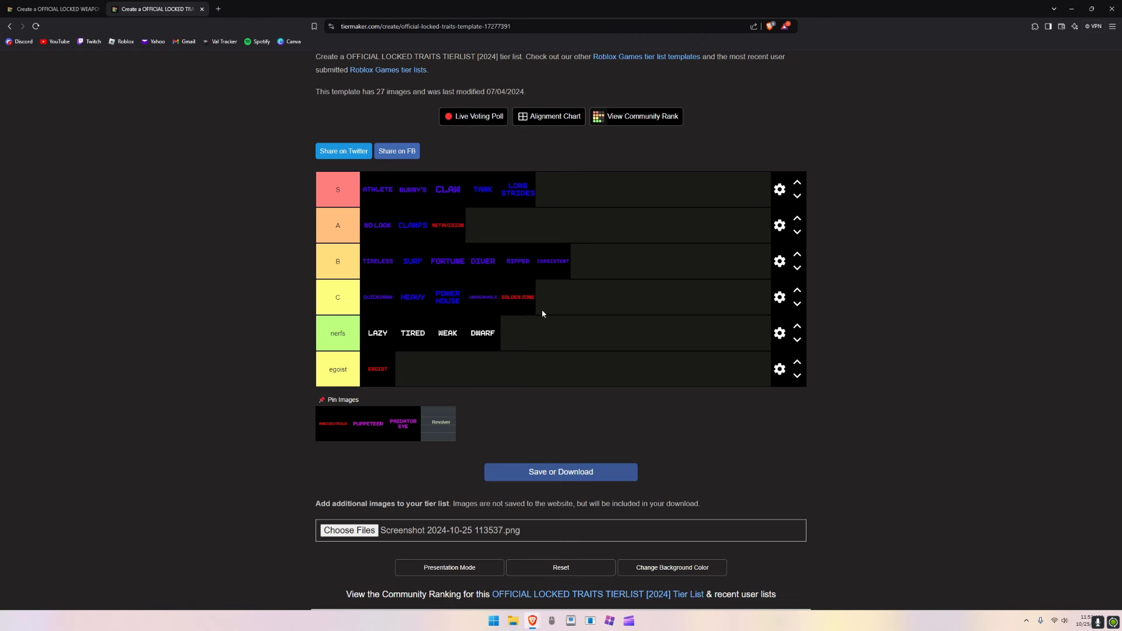
{"action": "mouse_move", "coordinate": [520, 374]}
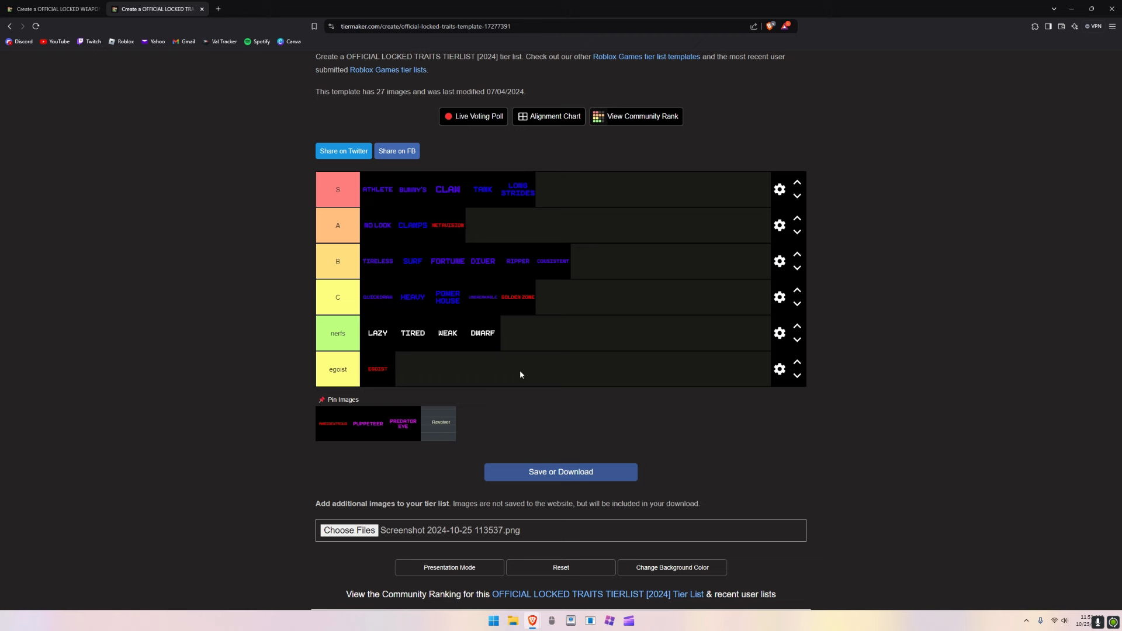
{"action": "mouse_move", "coordinate": [560, 209]}
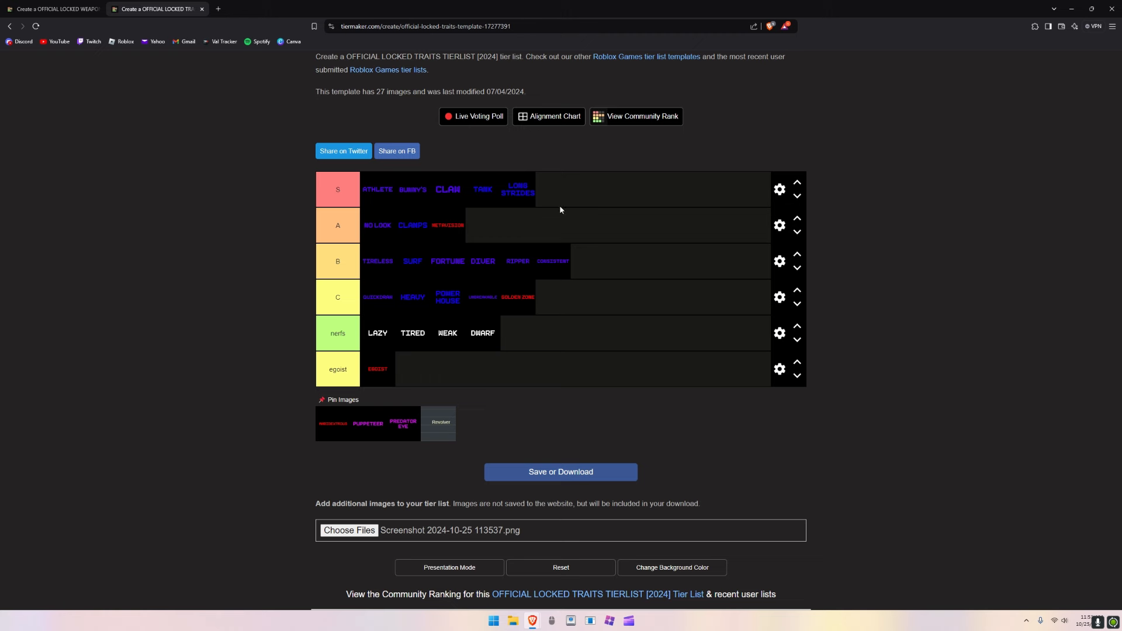
{"action": "mouse_move", "coordinate": [535, 318]}
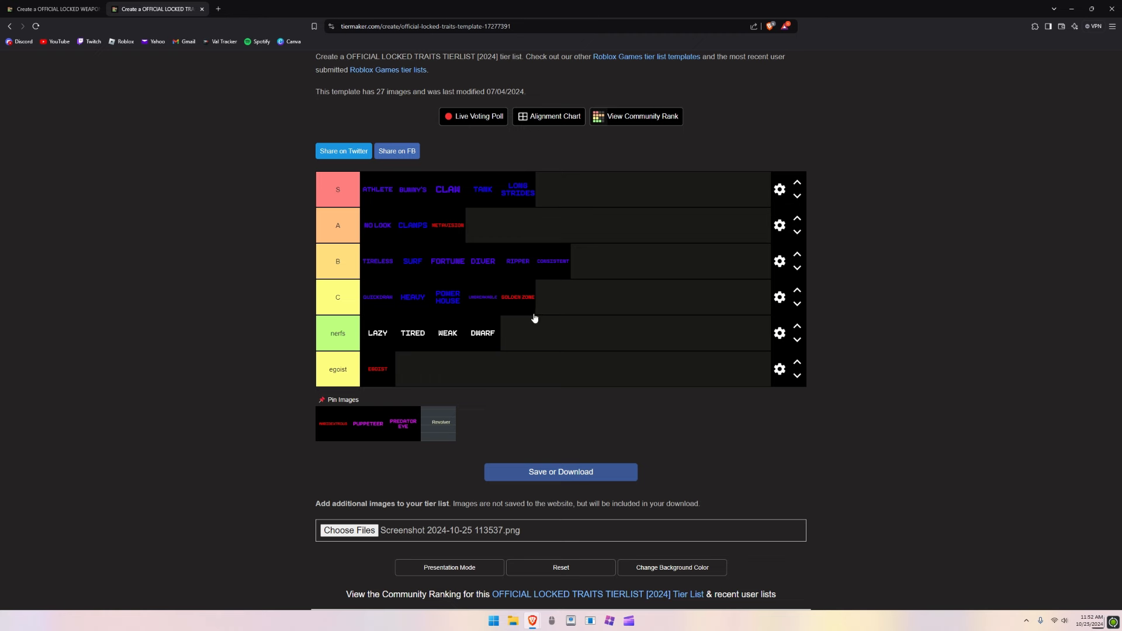
{"action": "mouse_move", "coordinate": [330, 422]}
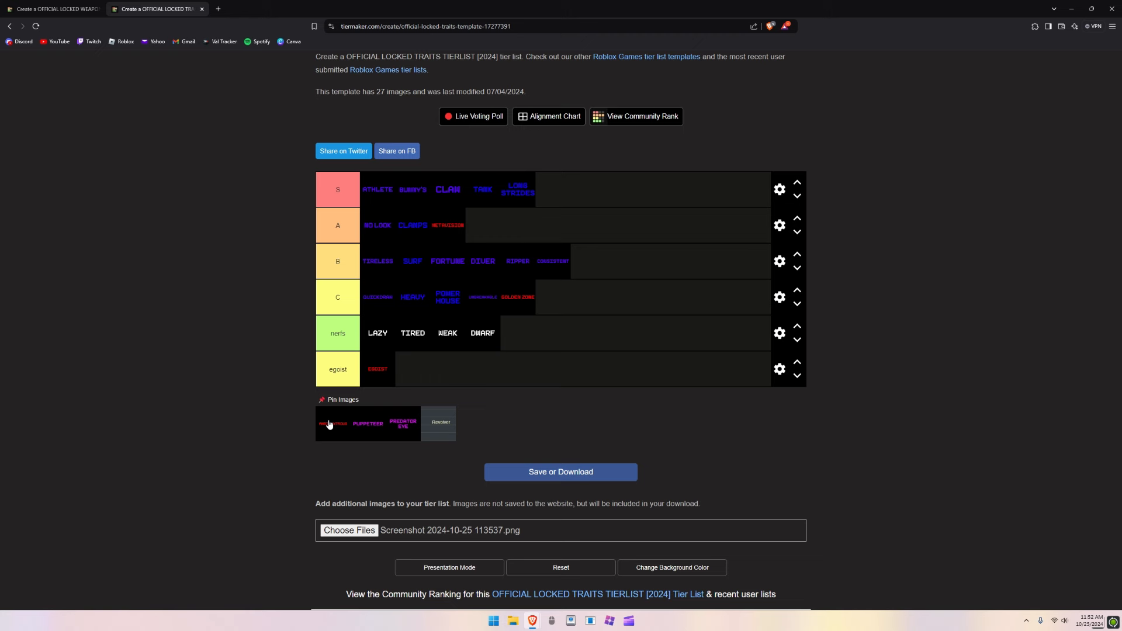
{"action": "mouse_move", "coordinate": [367, 444]}
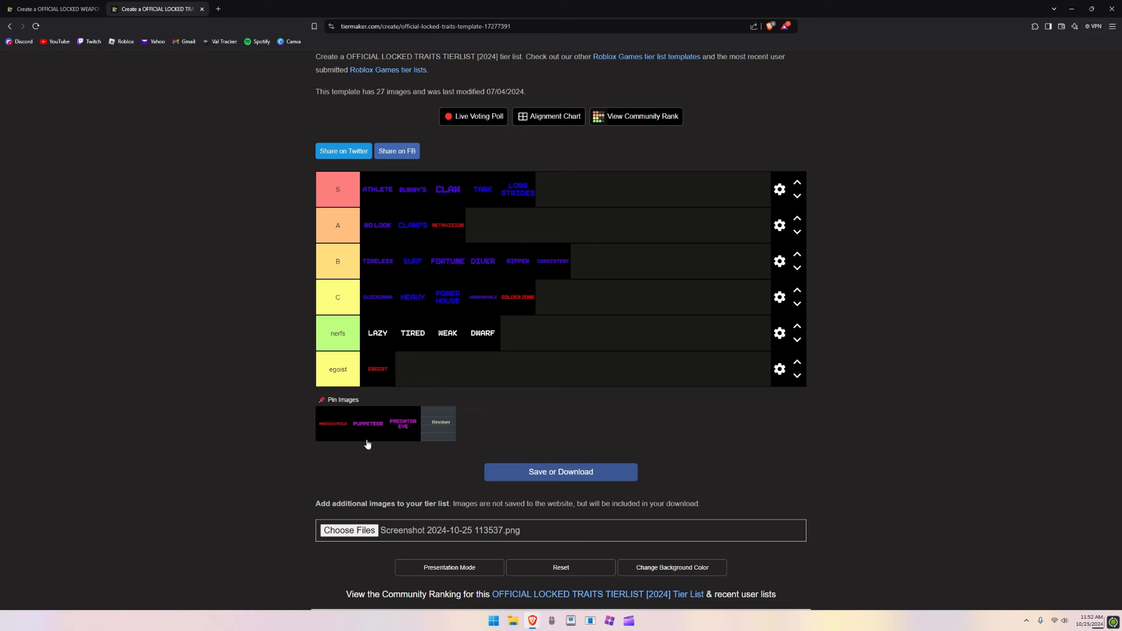
{"action": "mouse_move", "coordinate": [369, 432]}
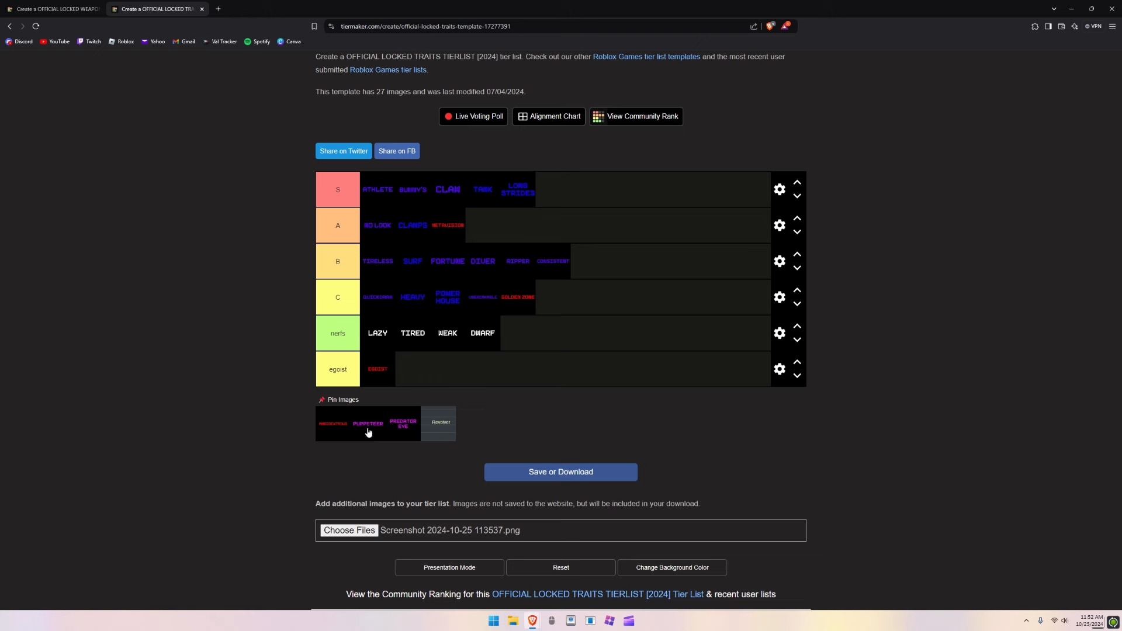
{"action": "mouse_move", "coordinate": [330, 421]}
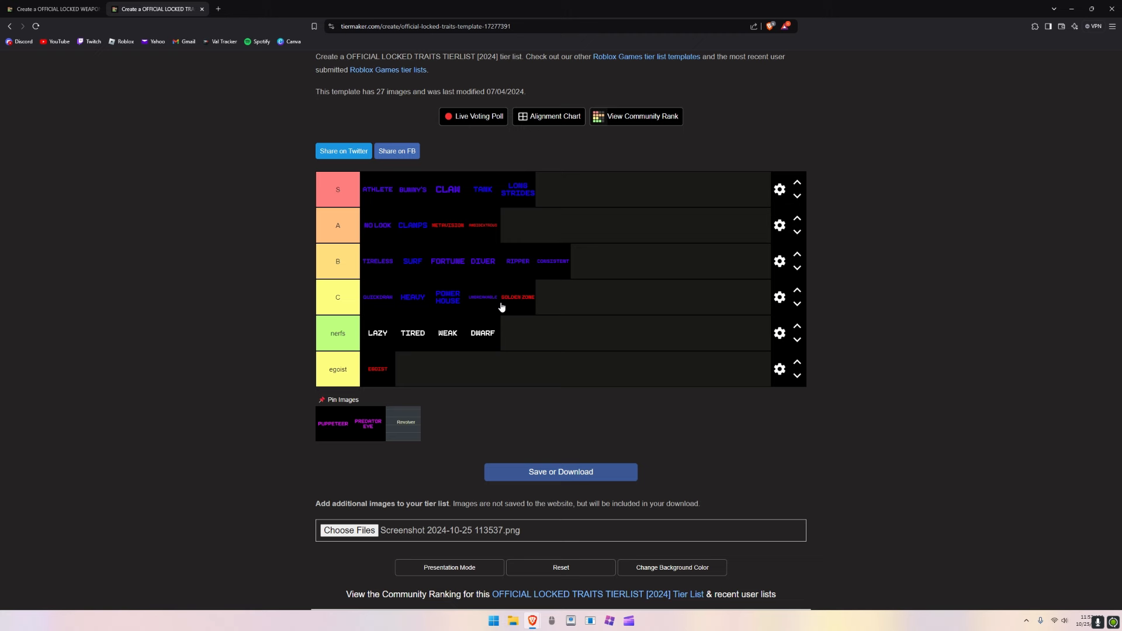
{"action": "mouse_move", "coordinate": [541, 266]}
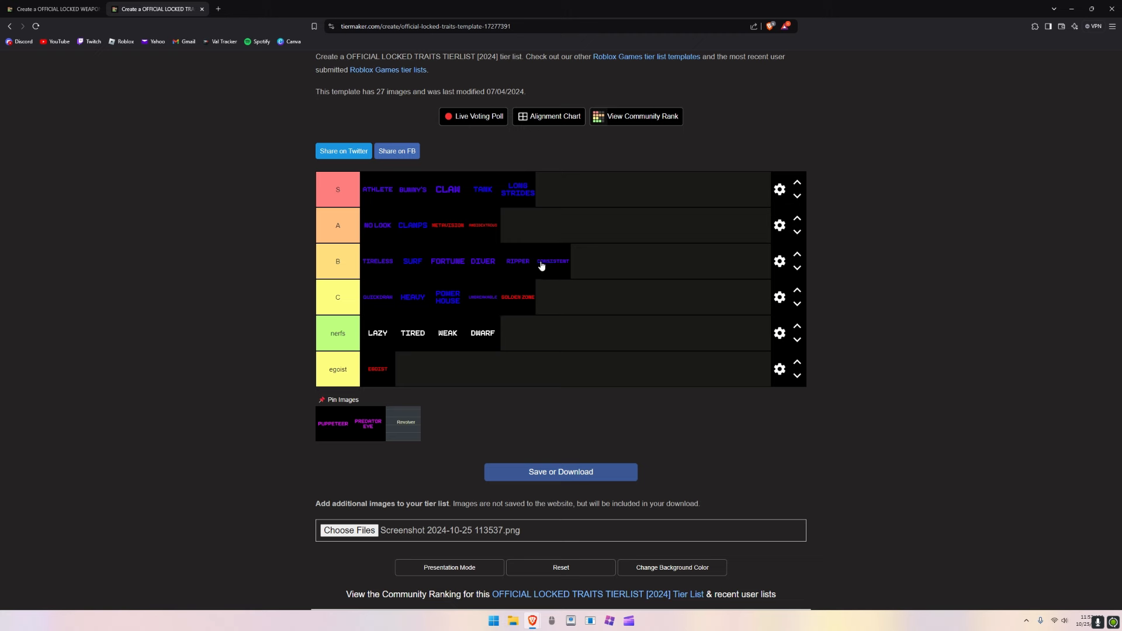
{"action": "mouse_move", "coordinate": [521, 306]}
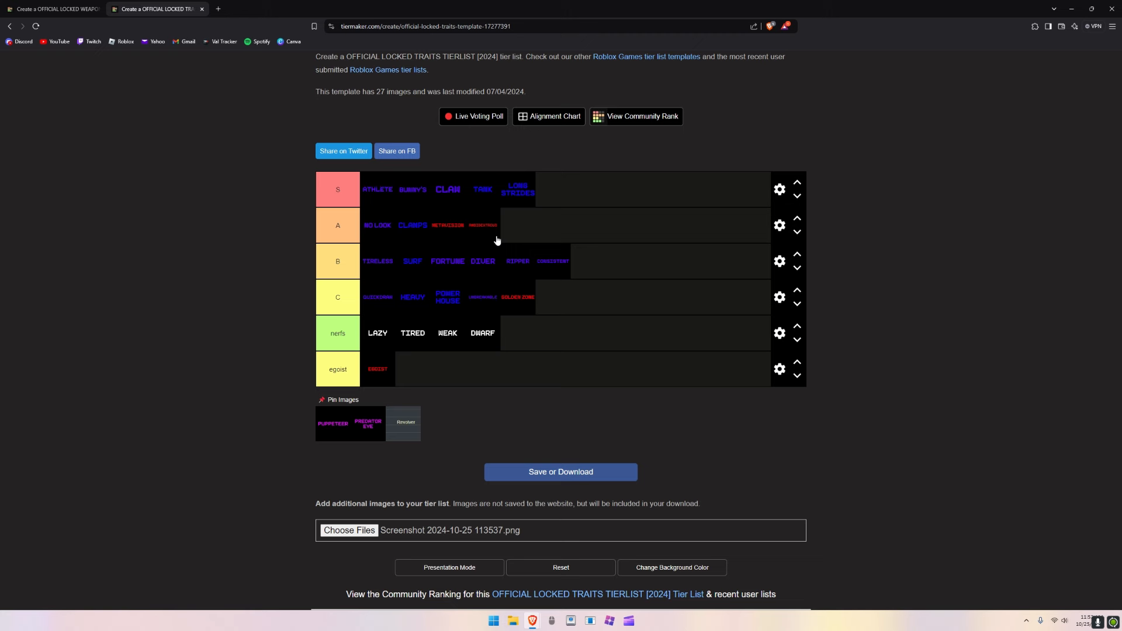
{"action": "mouse_move", "coordinate": [468, 255]}
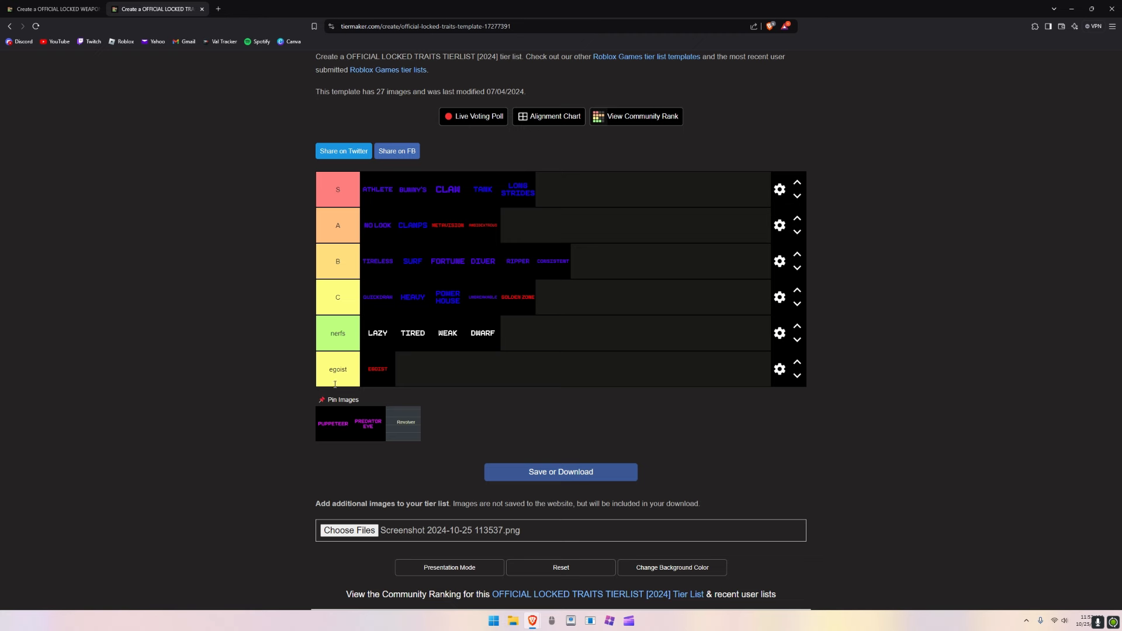
{"action": "mouse_move", "coordinate": [330, 442]}
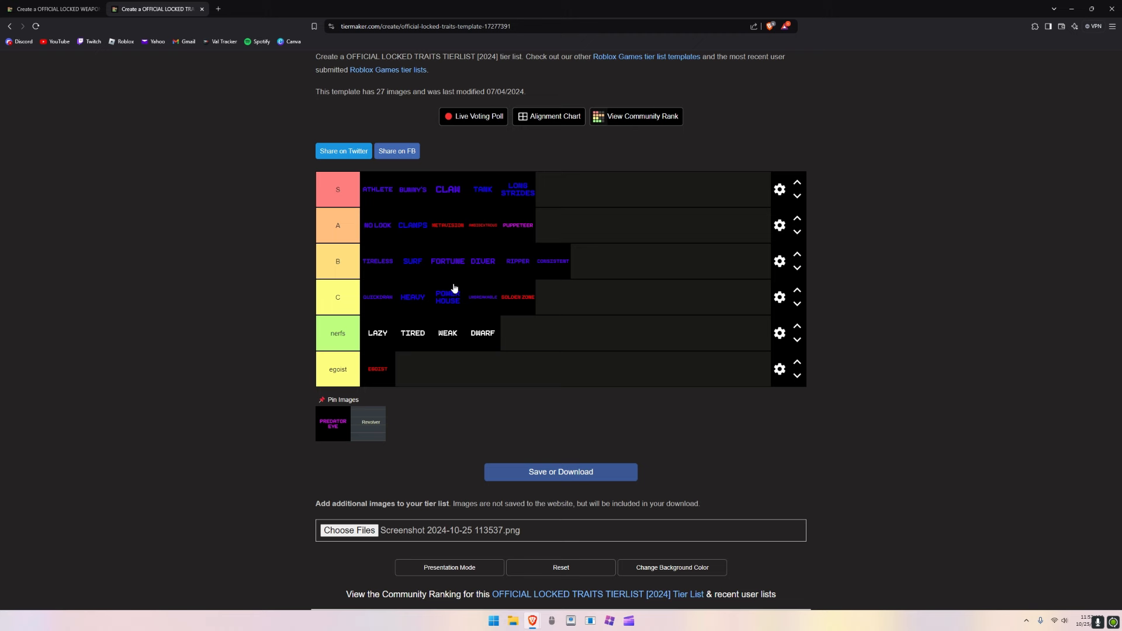
{"action": "mouse_move", "coordinate": [572, 213]}
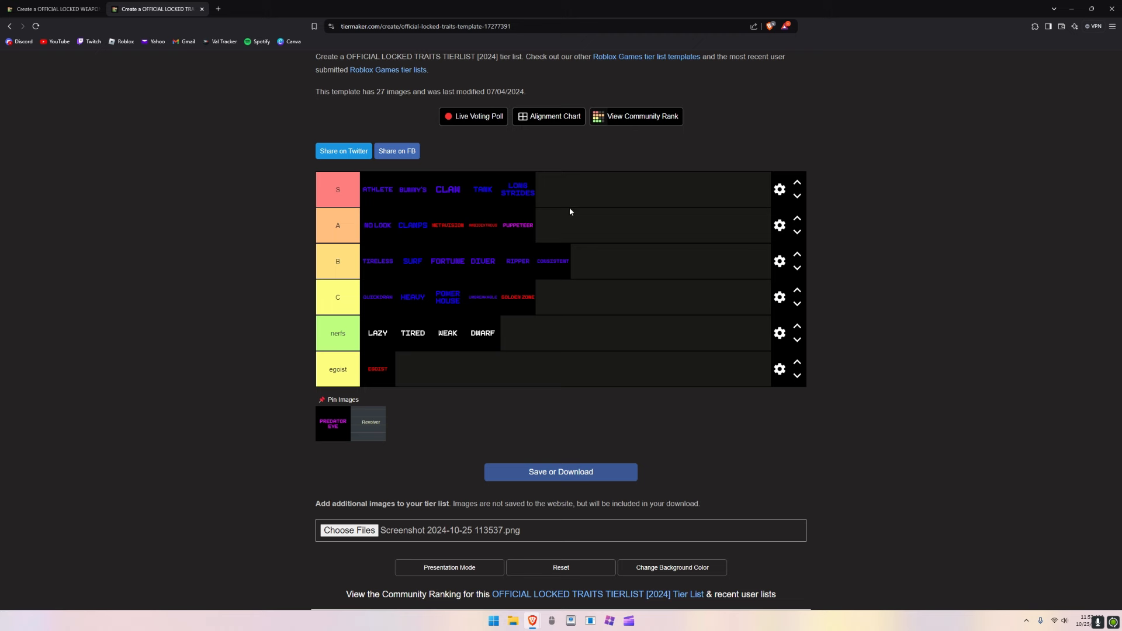
{"action": "mouse_move", "coordinate": [535, 220]}
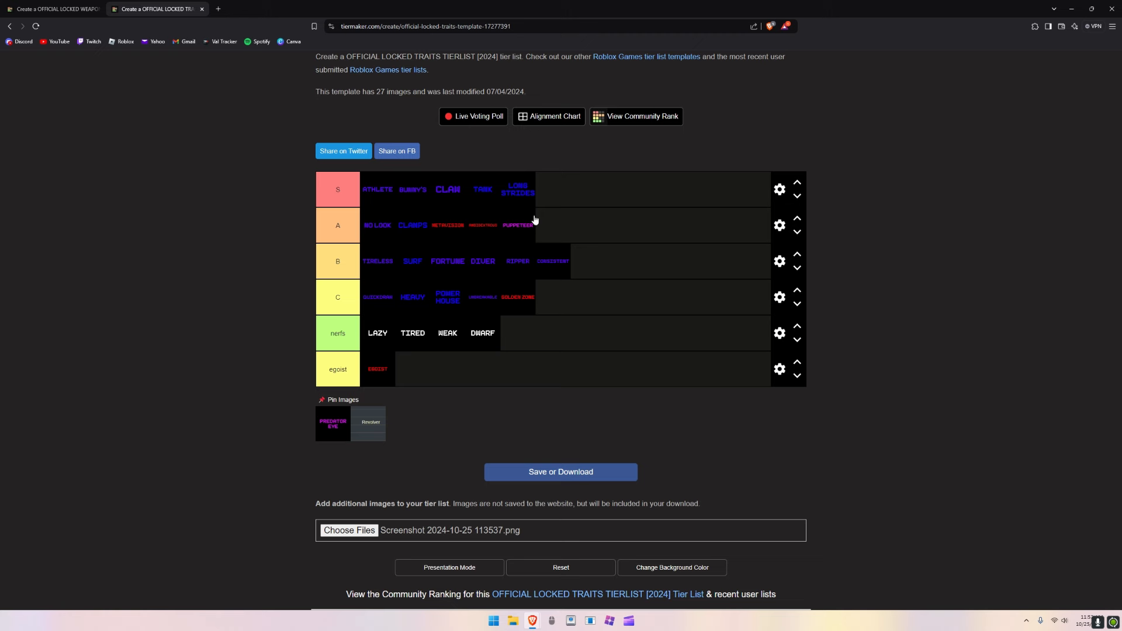
{"action": "mouse_move", "coordinate": [512, 189]}
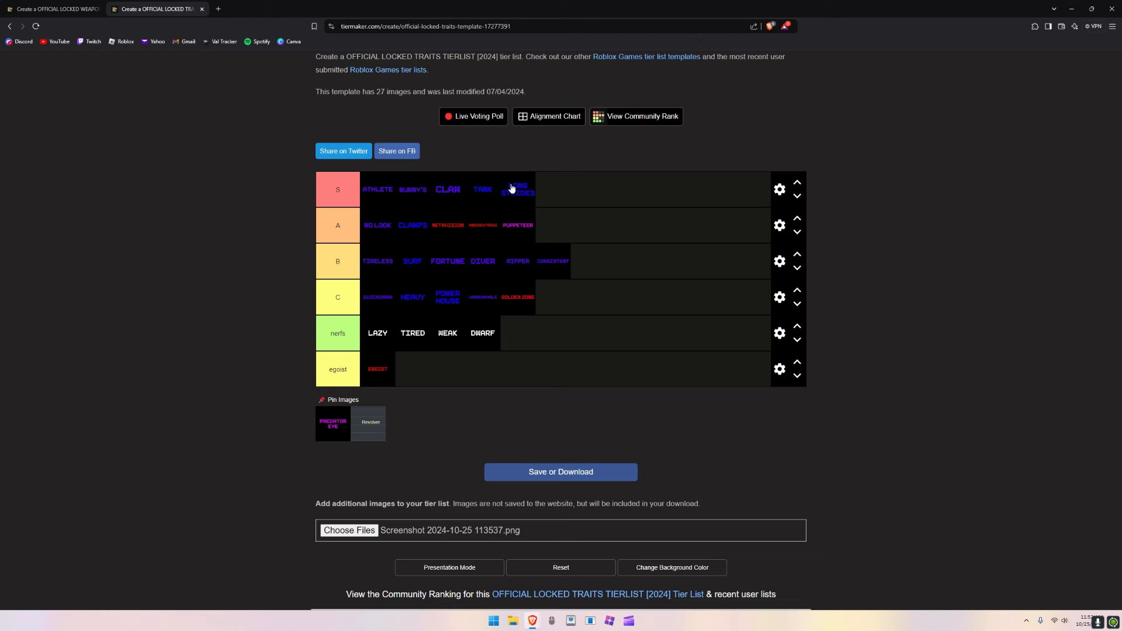
{"action": "mouse_move", "coordinate": [506, 186]}
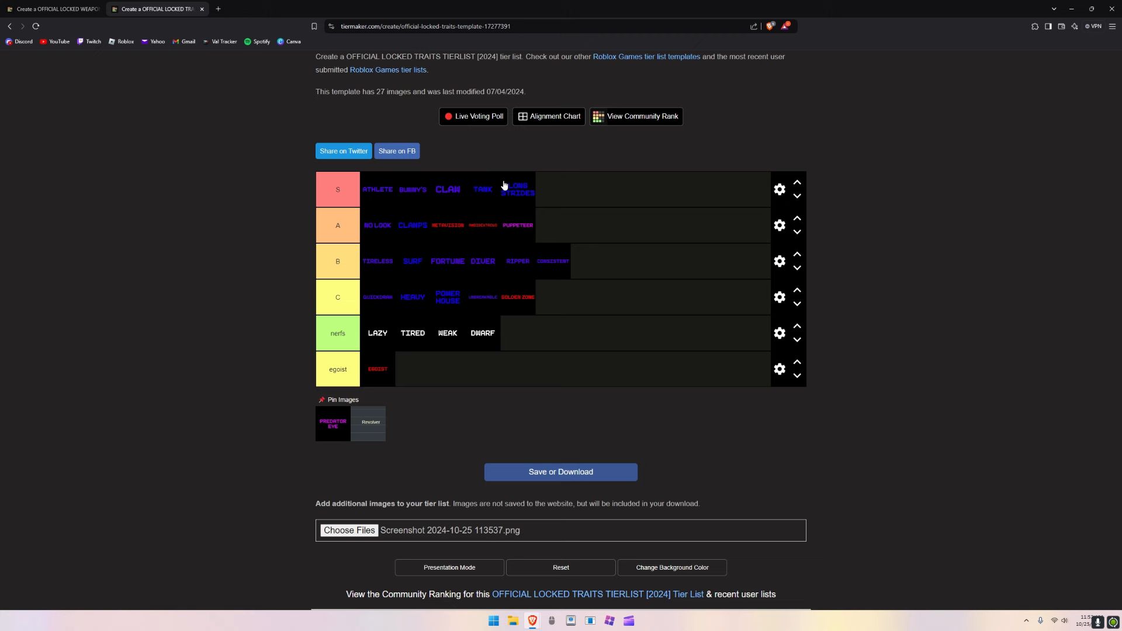
{"action": "mouse_move", "coordinate": [321, 437]}
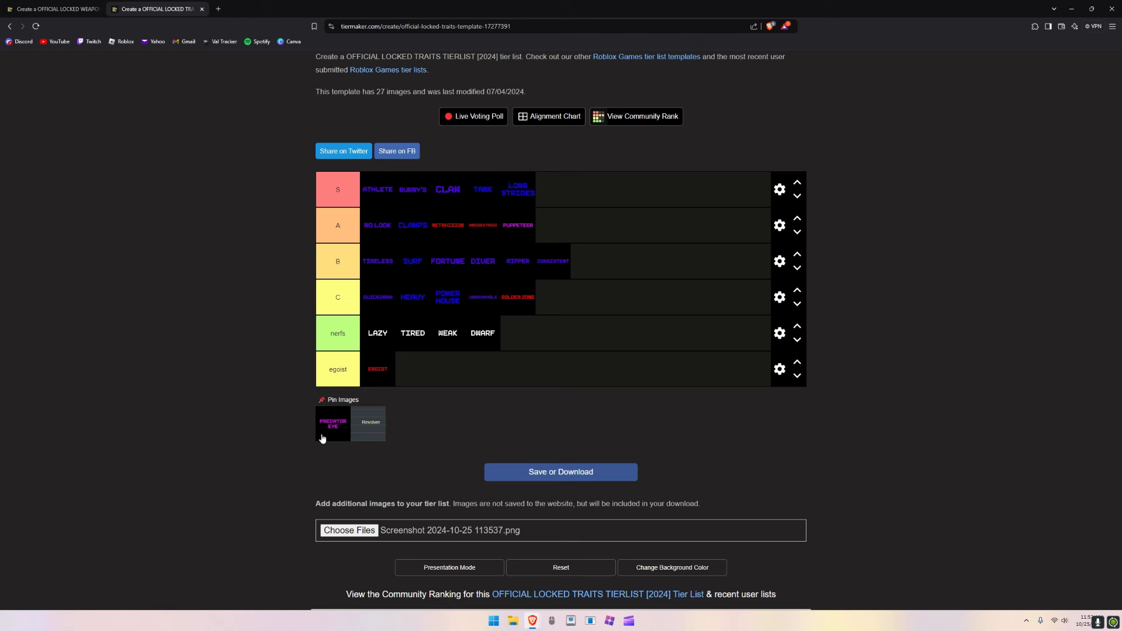
{"action": "mouse_move", "coordinate": [505, 244]}
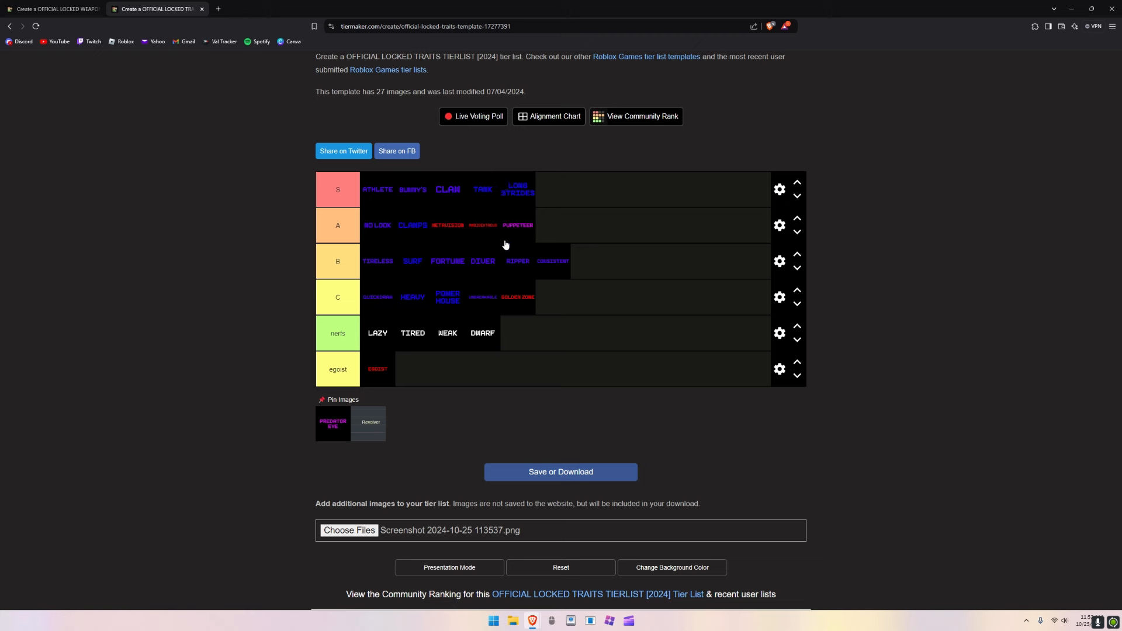
{"action": "mouse_move", "coordinate": [340, 435]}
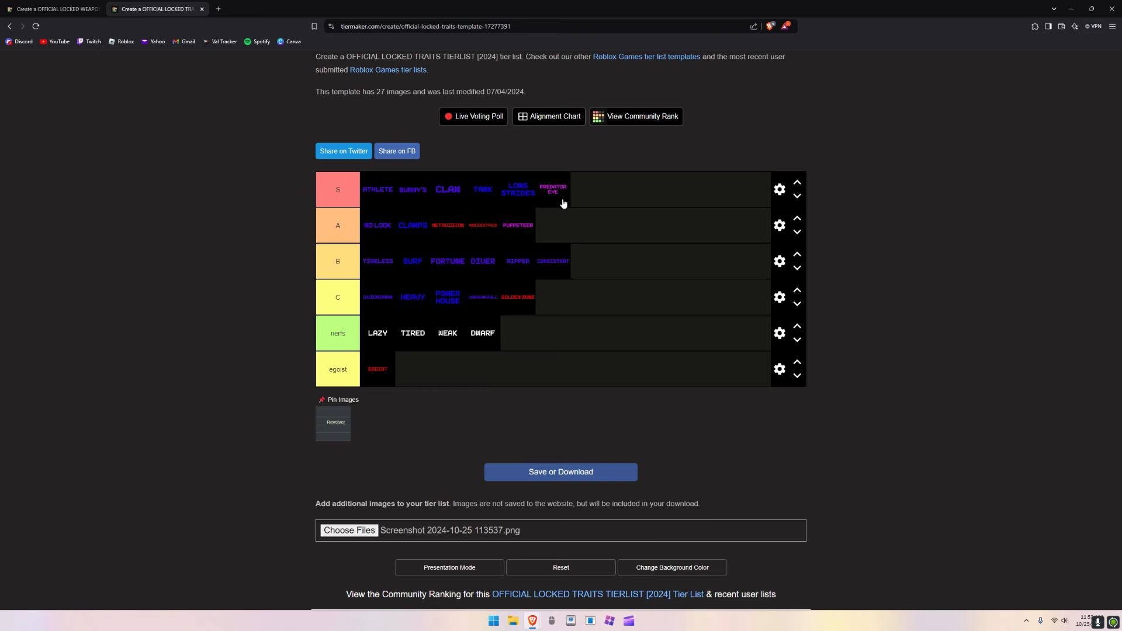
{"action": "mouse_move", "coordinate": [564, 214]}
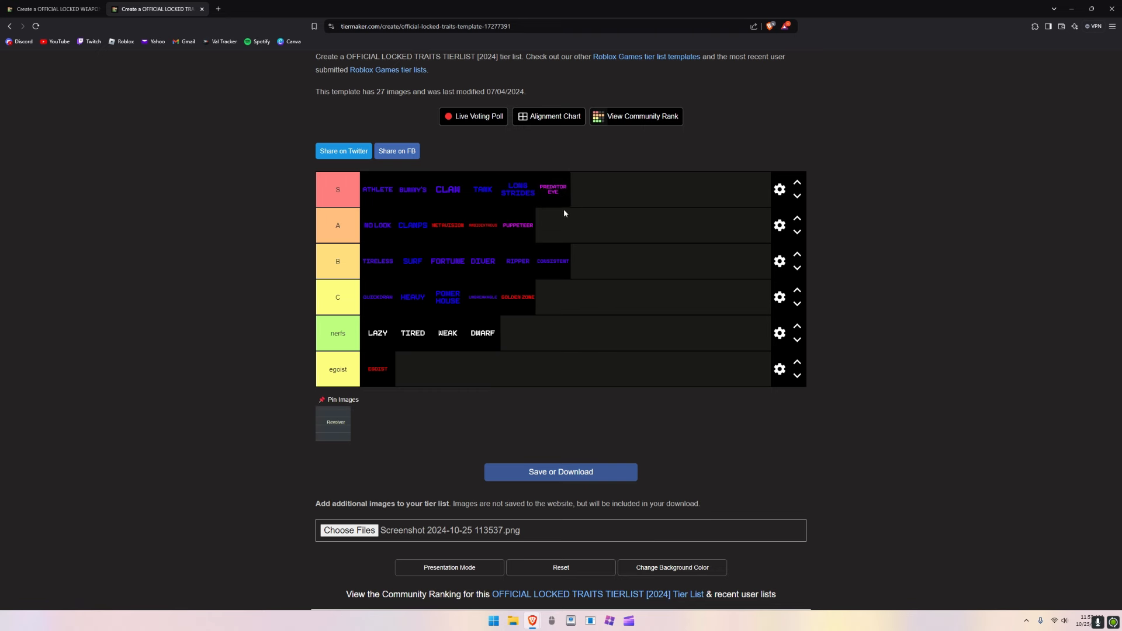
{"action": "mouse_move", "coordinate": [554, 195]}
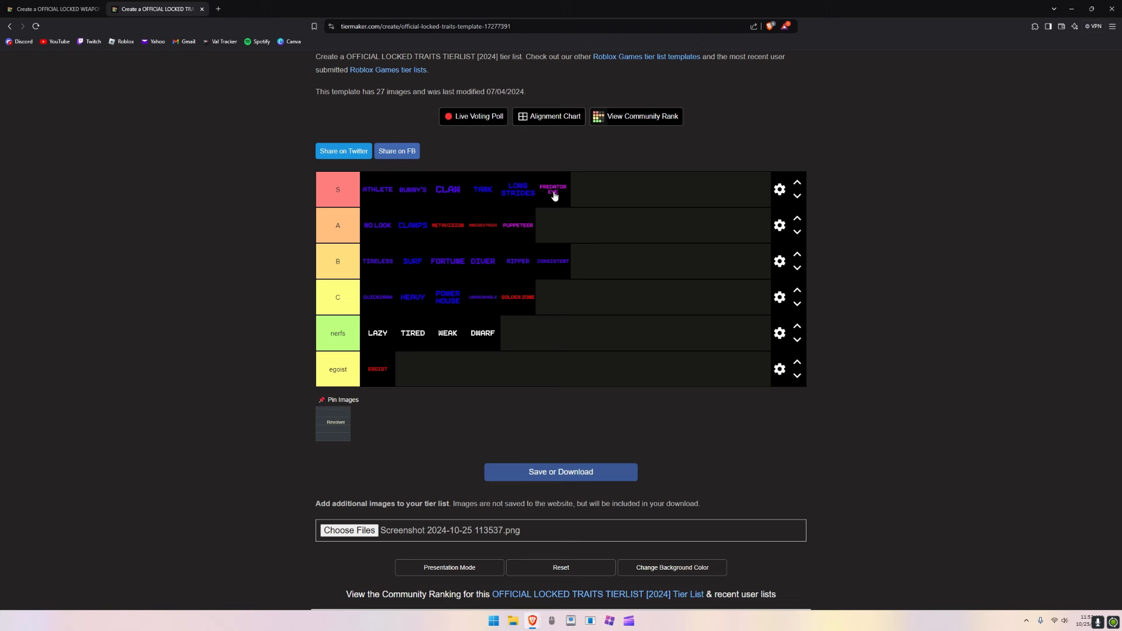
{"action": "mouse_move", "coordinate": [560, 192]}
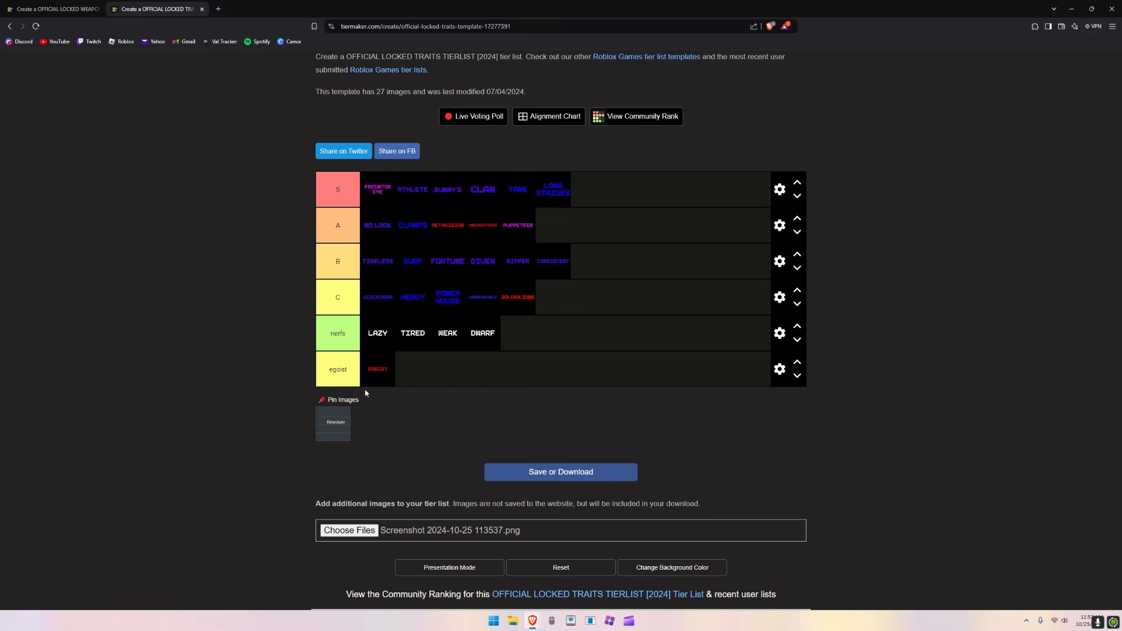
{"action": "mouse_move", "coordinate": [360, 434]}
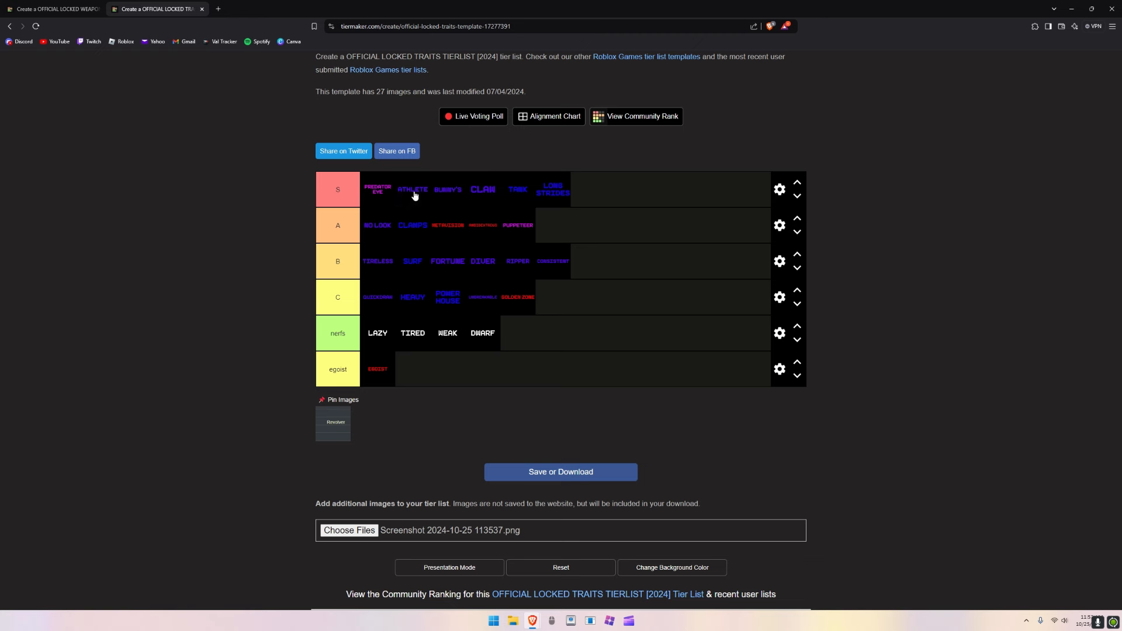
{"action": "mouse_move", "coordinate": [355, 410]}
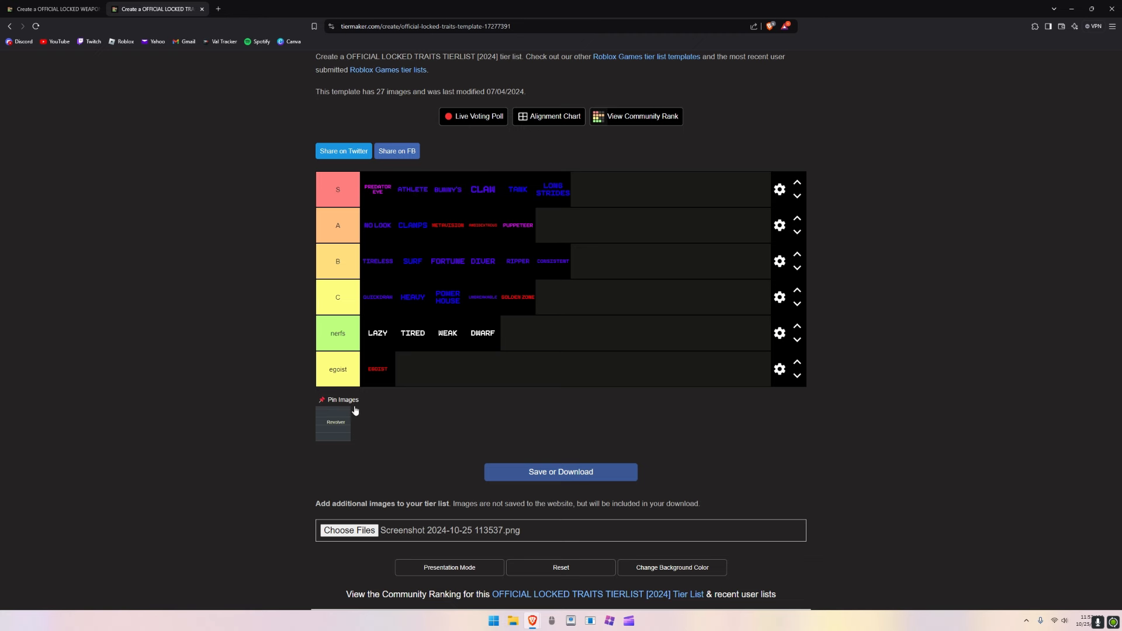
{"action": "mouse_move", "coordinate": [439, 375]}
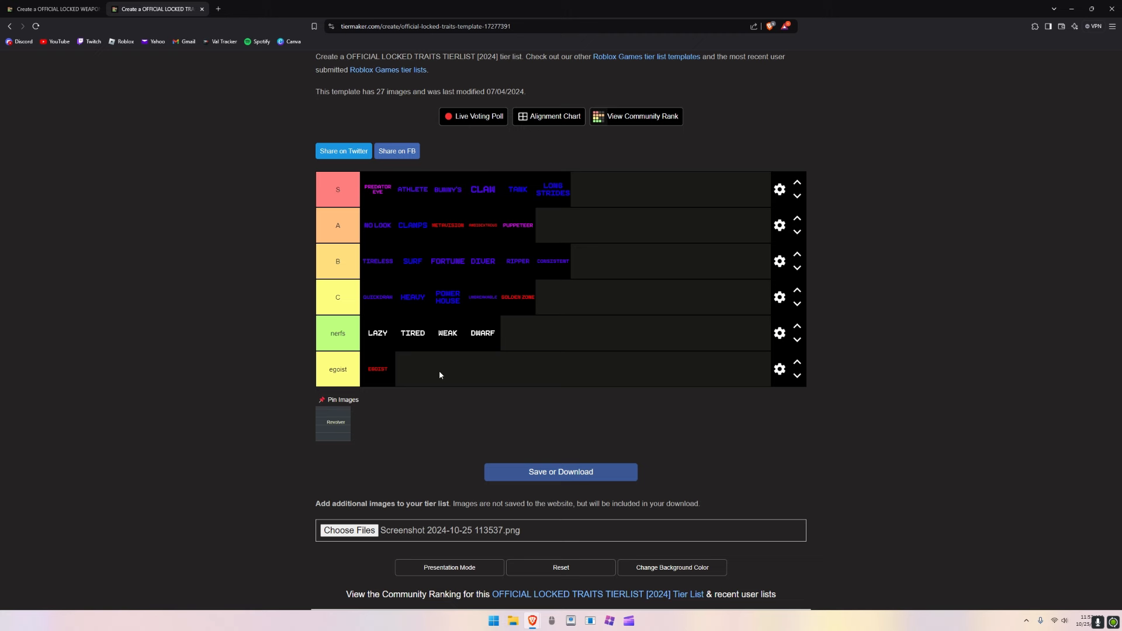
{"action": "mouse_move", "coordinate": [360, 441]}
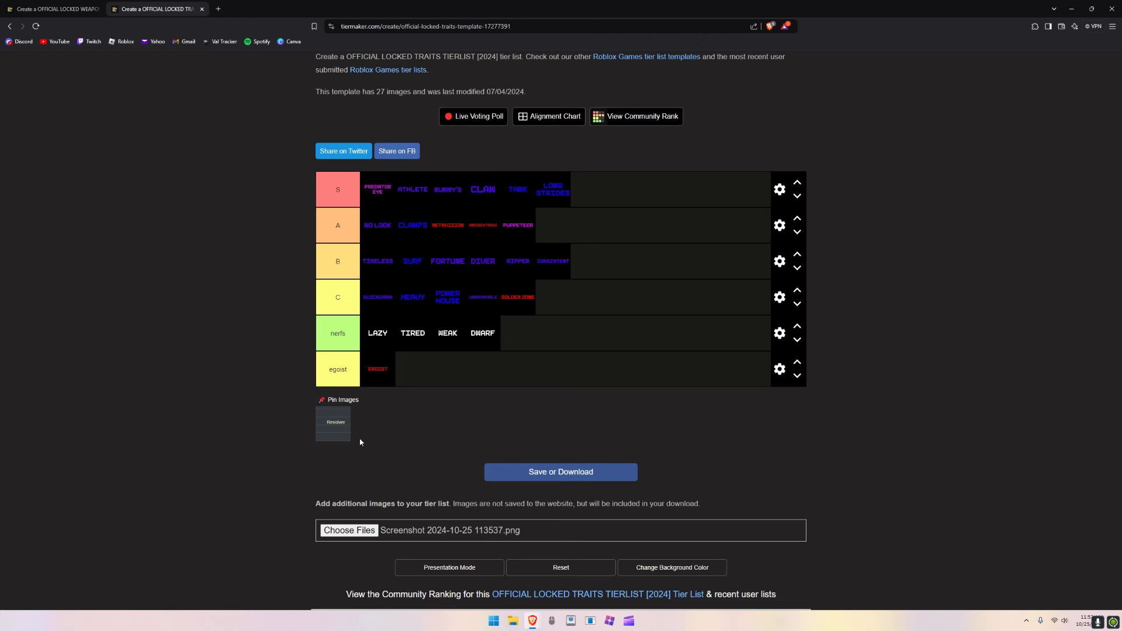
{"action": "mouse_move", "coordinate": [344, 444]}
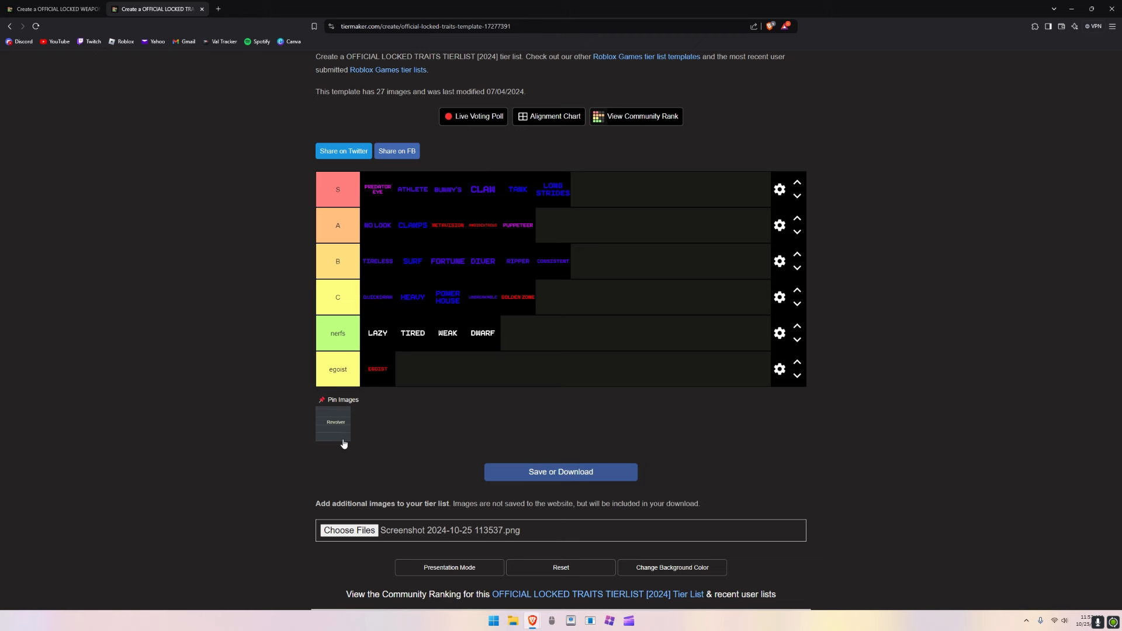
{"action": "mouse_move", "coordinate": [401, 440]}
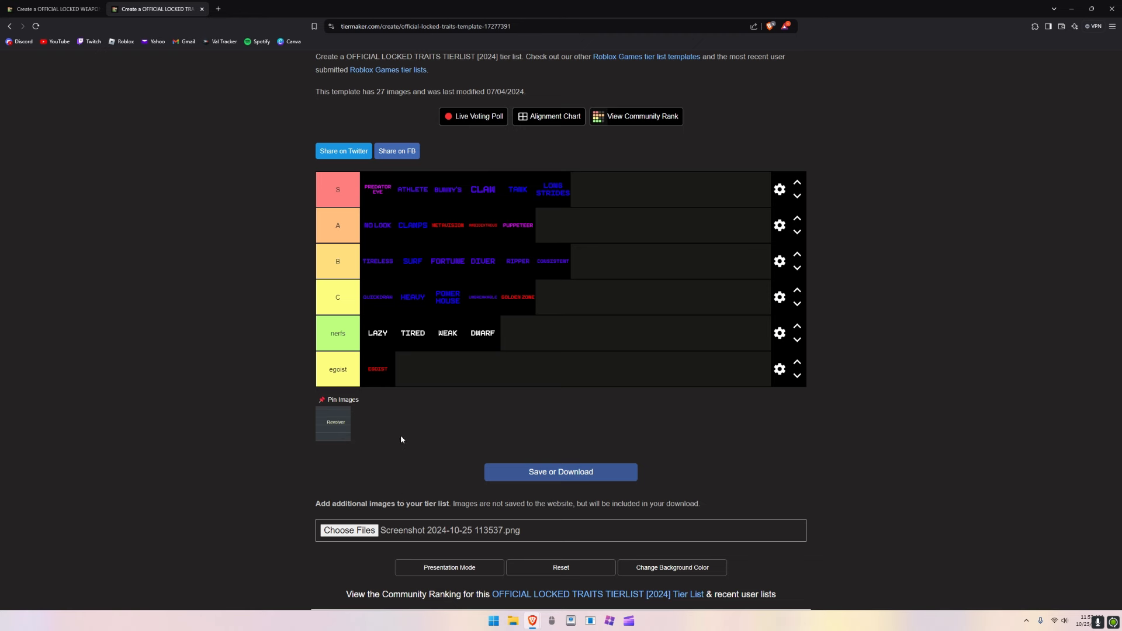